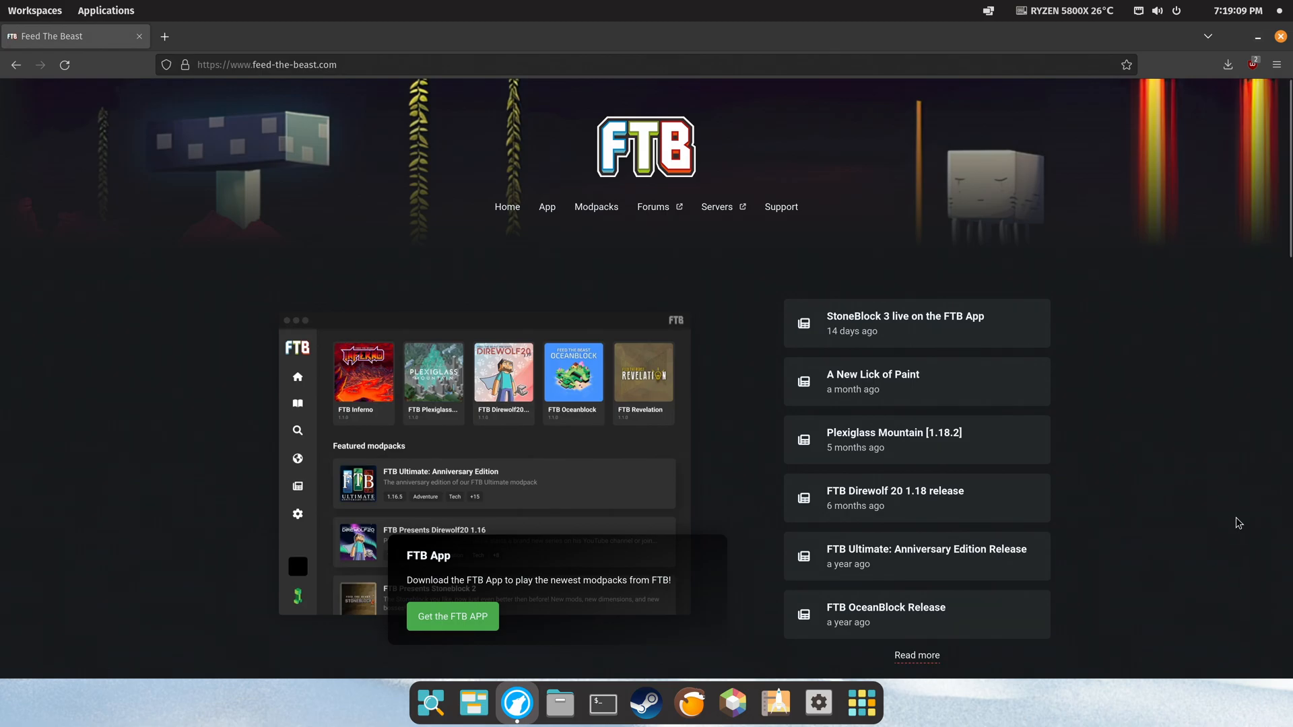
Open the FTB App page and reveal the Linux, MacOS and Windows download options.
{"action": "left_click", "coordinate": [547, 207]}
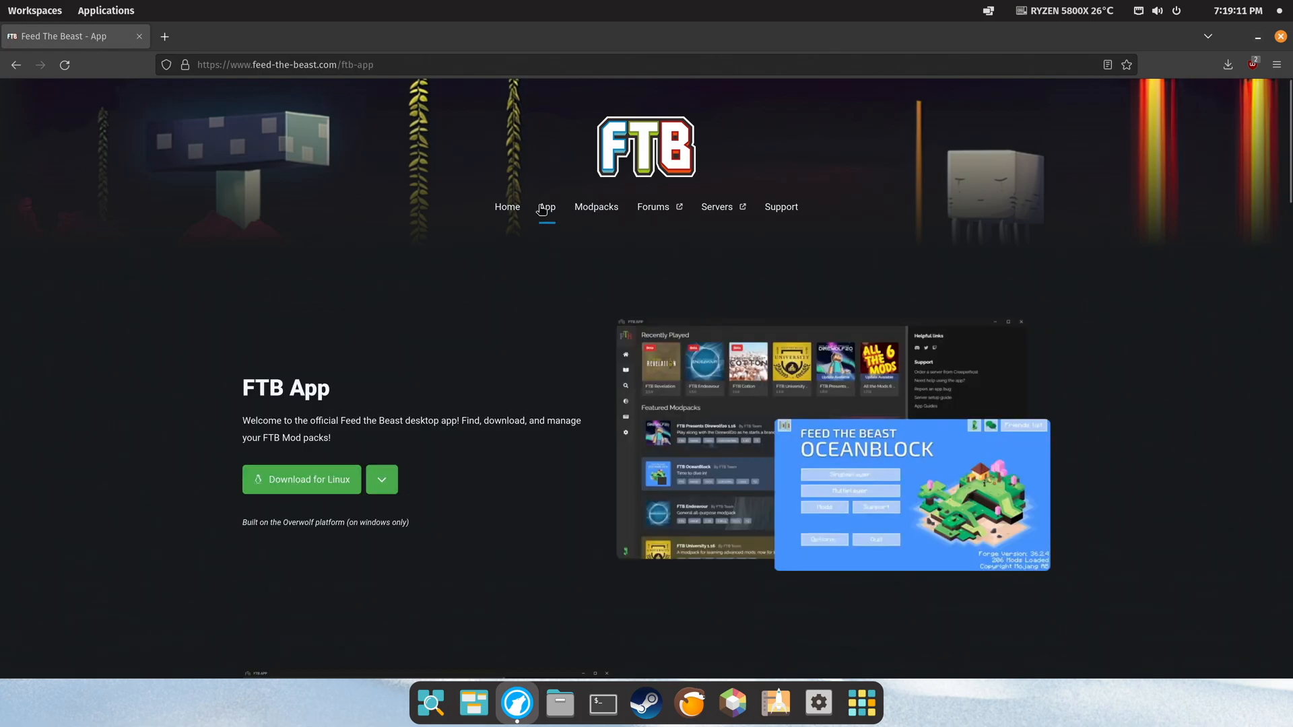
{"action": "mouse_move", "coordinate": [417, 326]}
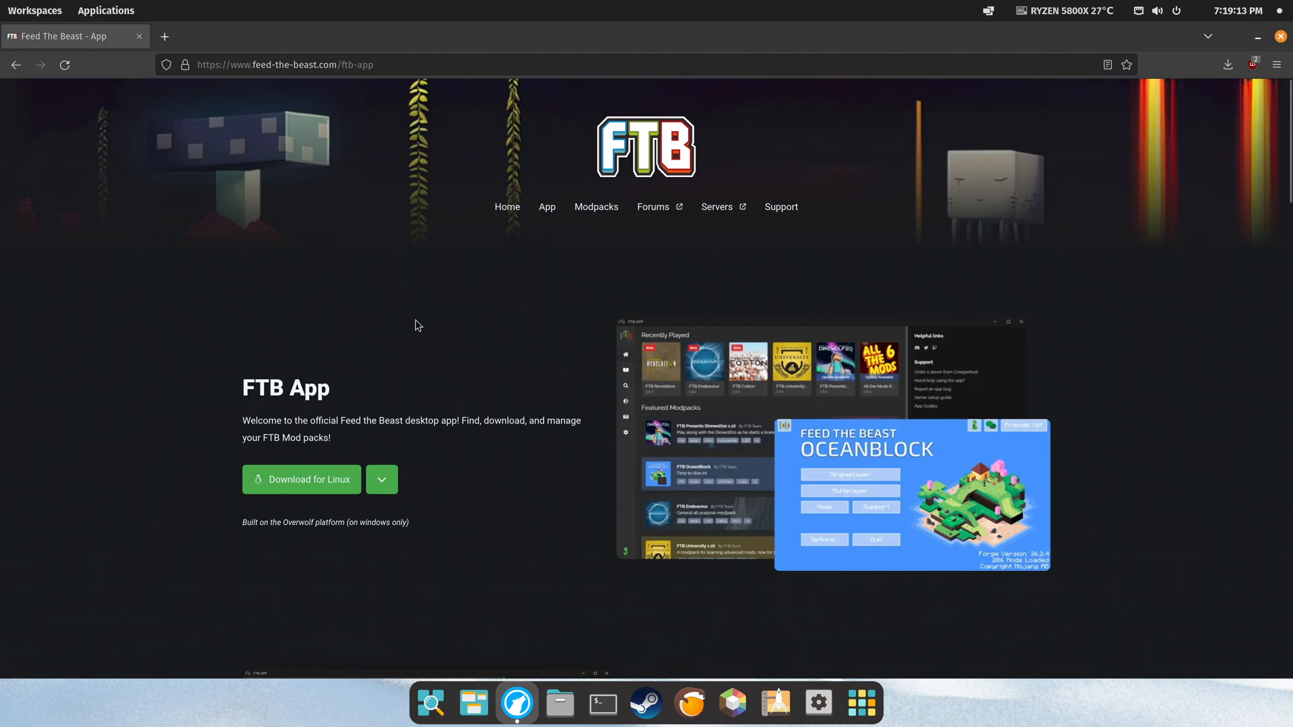
{"action": "mouse_move", "coordinate": [332, 483]}
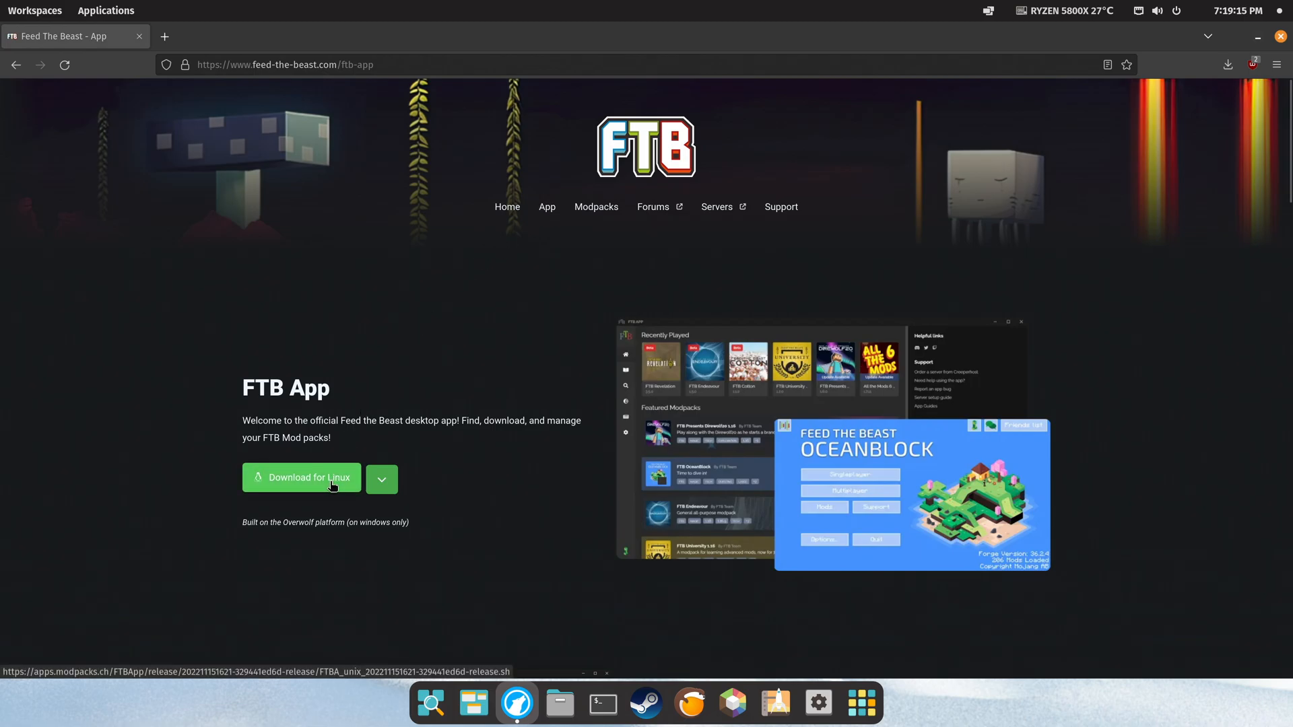
{"action": "left_click", "coordinate": [382, 478]}
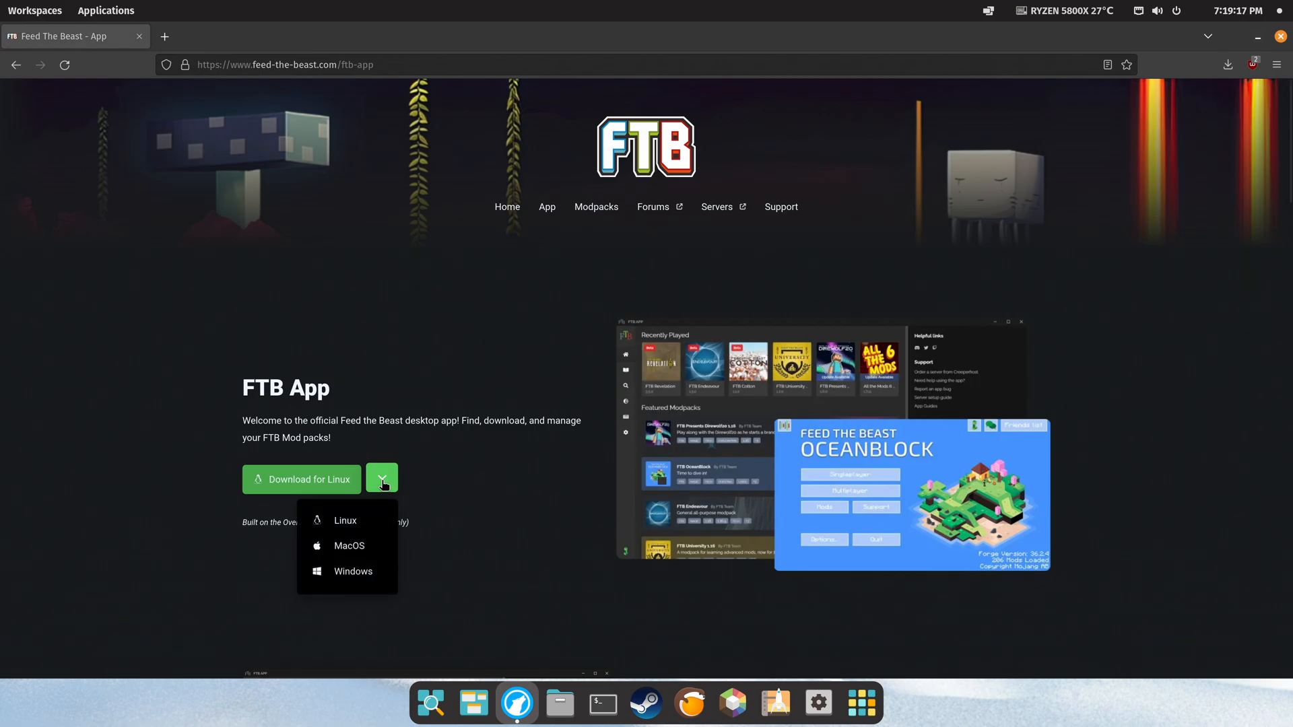
{"action": "mouse_move", "coordinate": [370, 547]}
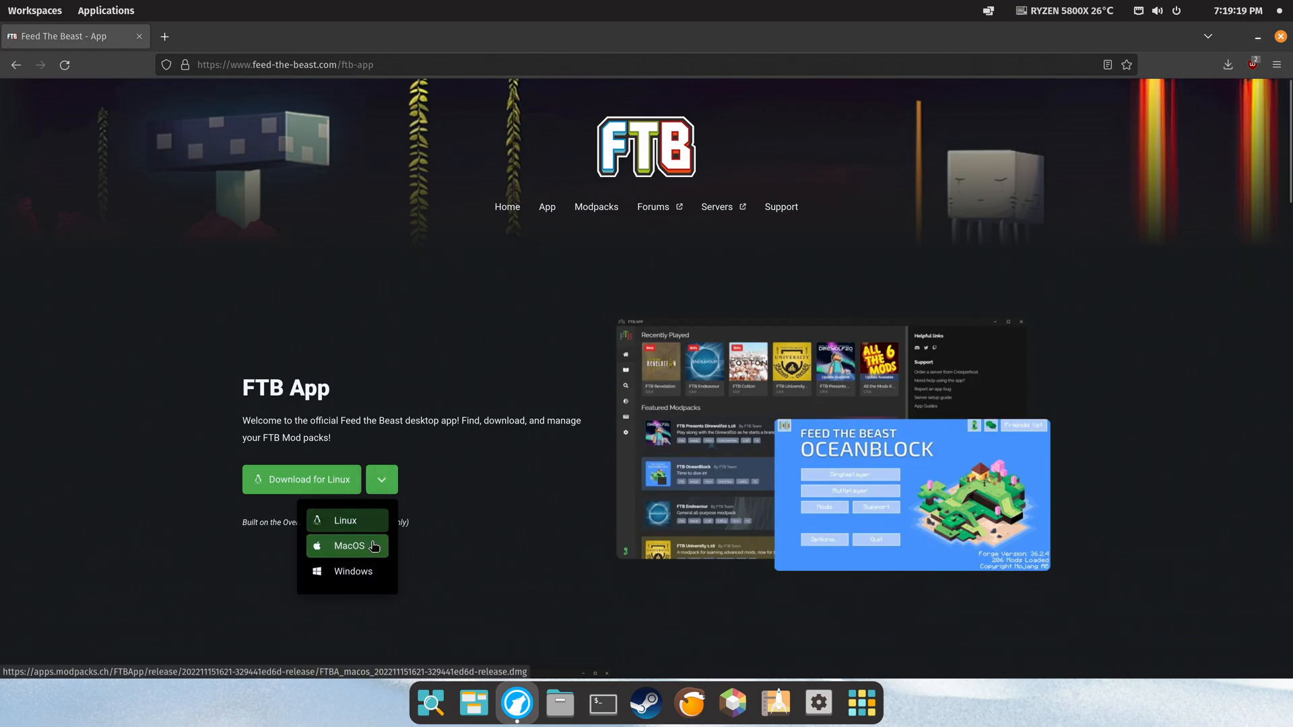
{"action": "mouse_move", "coordinate": [378, 575]}
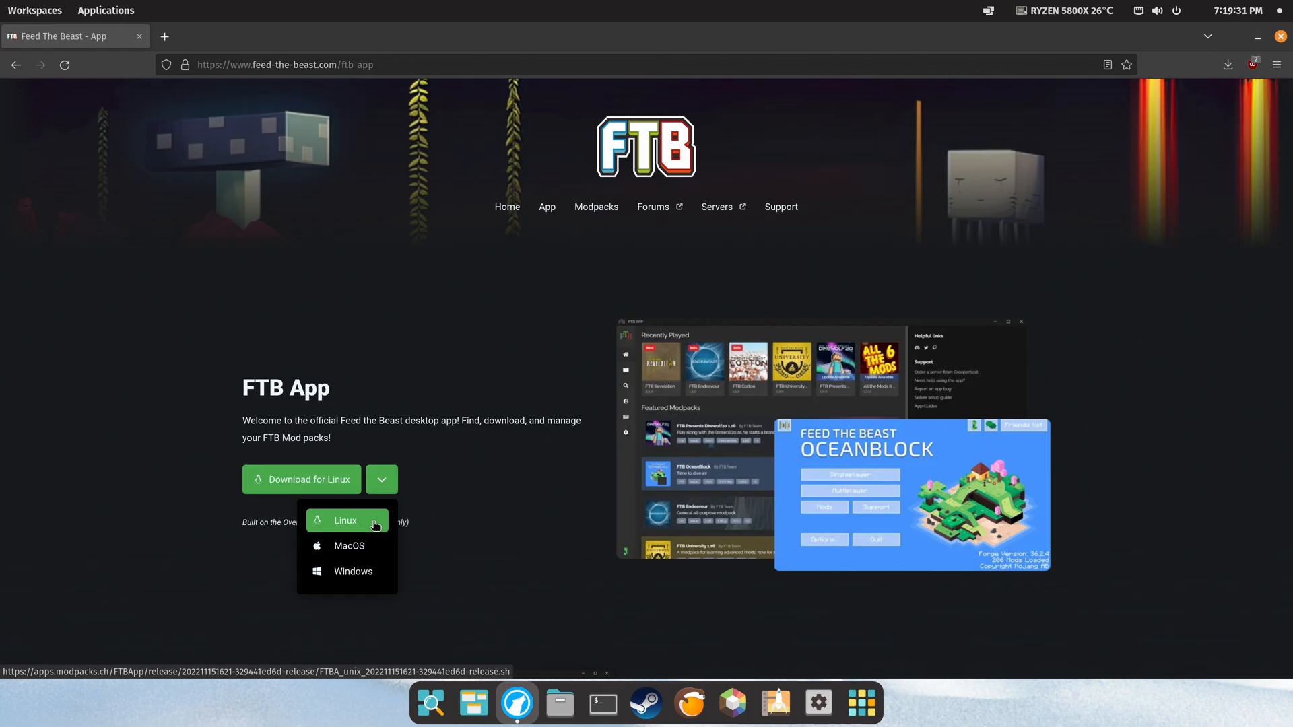
{"action": "mouse_move", "coordinate": [363, 522]}
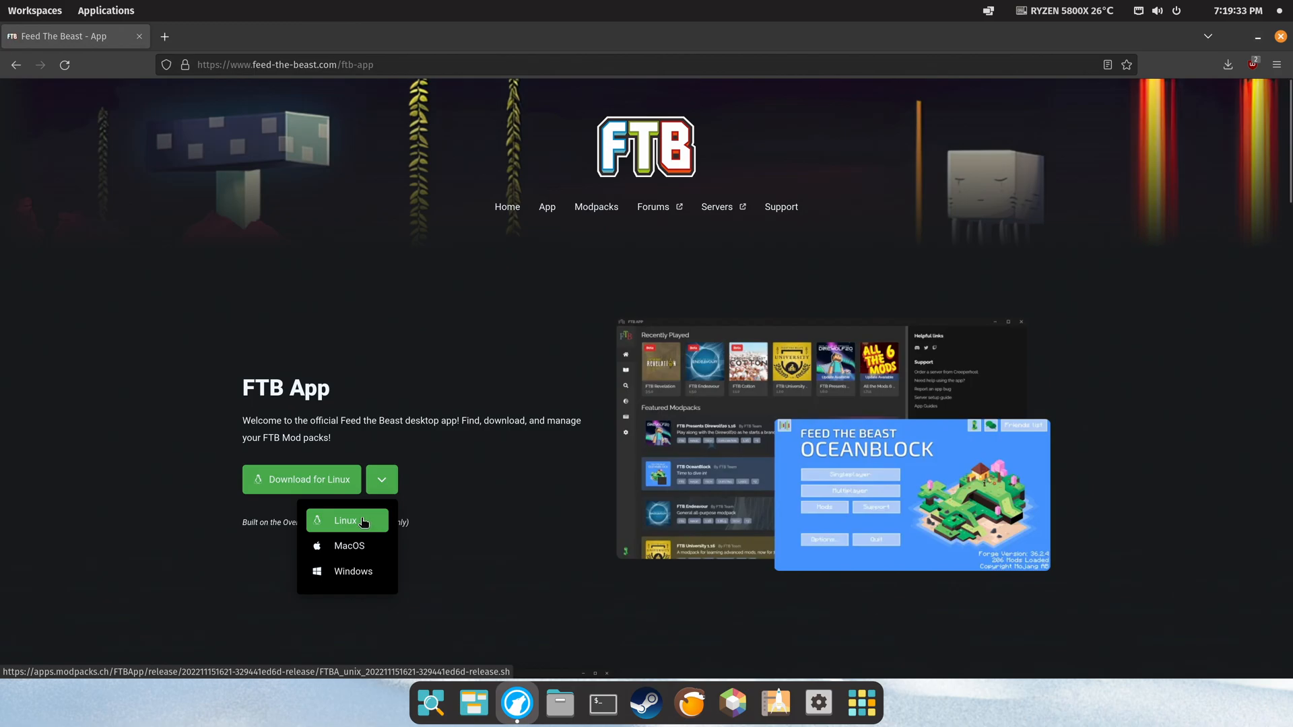
Download the 2.0 MB Linux installer script FTBA_unix…release.sh into Downloads.
{"action": "left_click", "coordinate": [346, 521]}
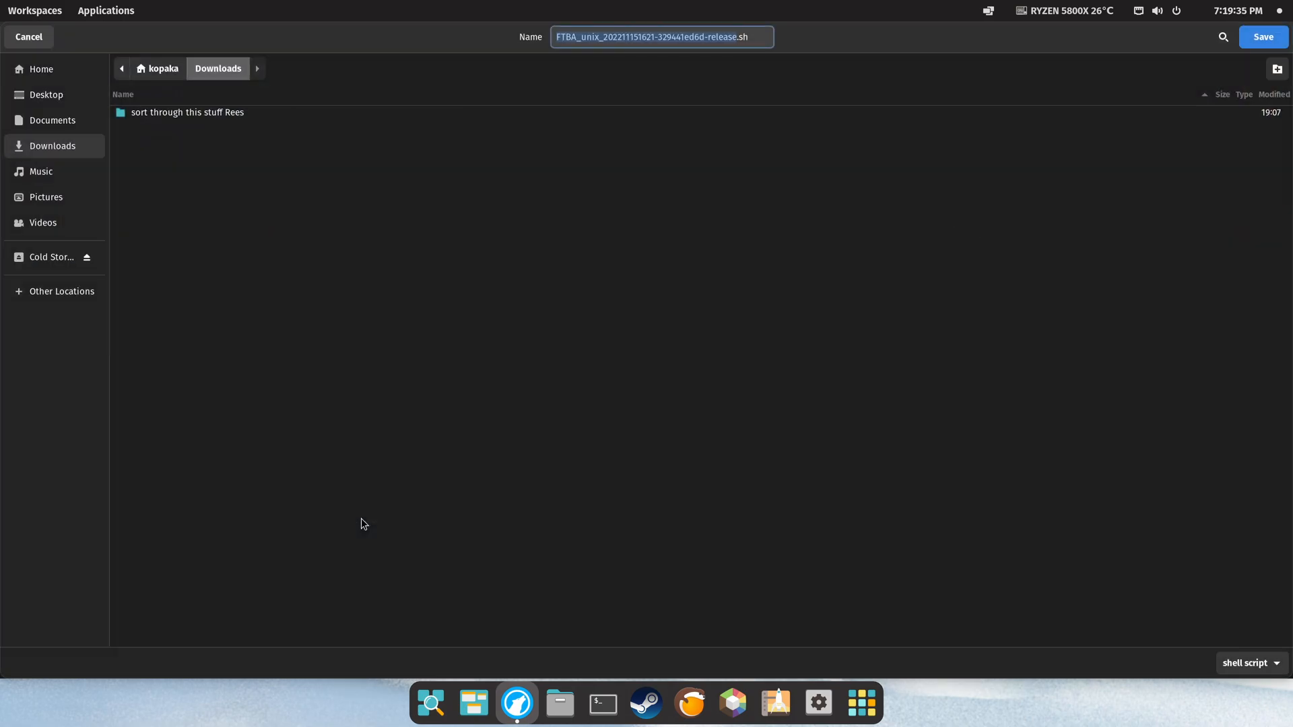
{"action": "mouse_move", "coordinate": [1025, 399]}
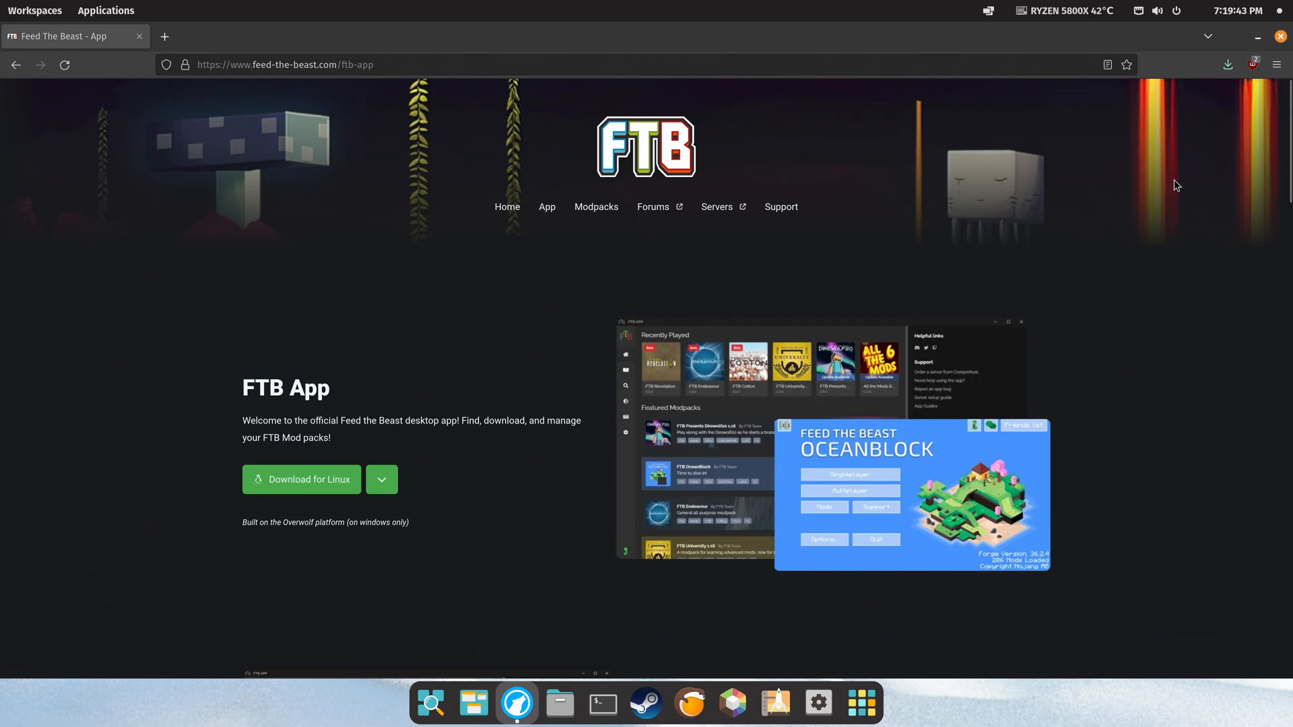
{"action": "left_click", "coordinate": [1228, 64]}
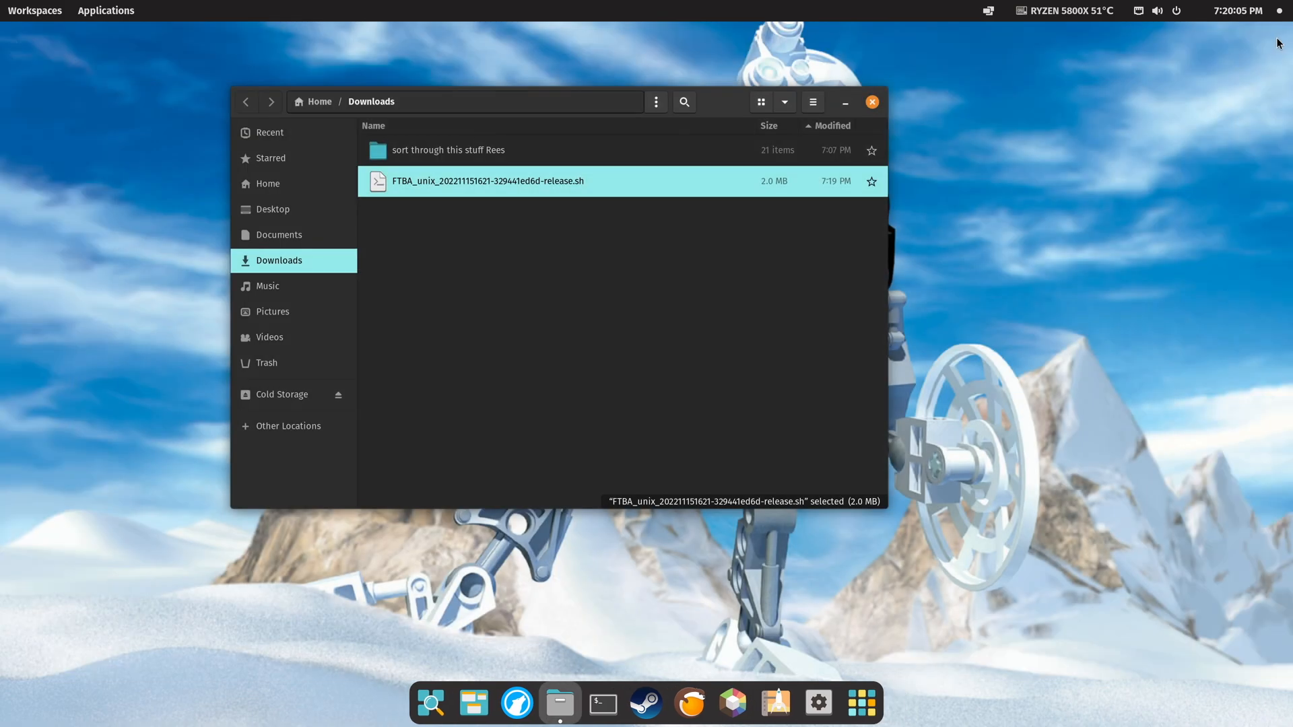
{"action": "mouse_move", "coordinate": [714, 112]}
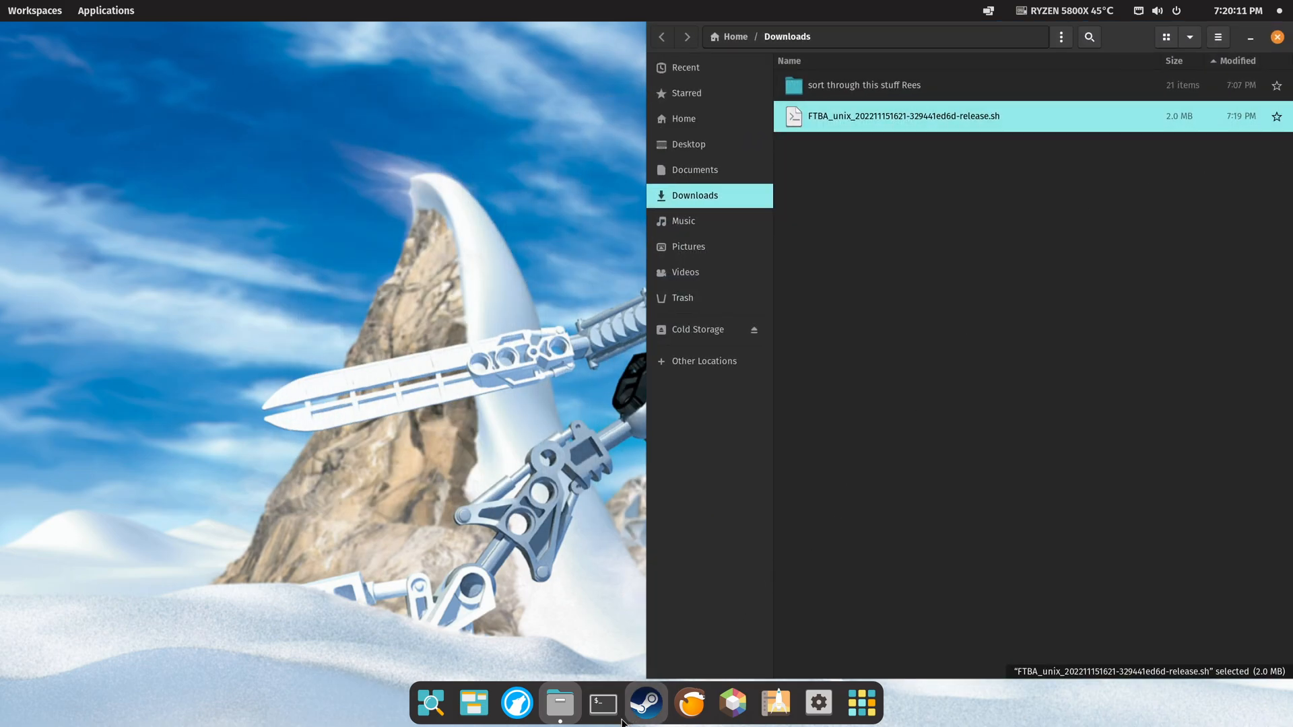
Open a terminal and enable 'Allow executing file as program' for the installer script.
{"action": "left_click", "coordinate": [602, 703]}
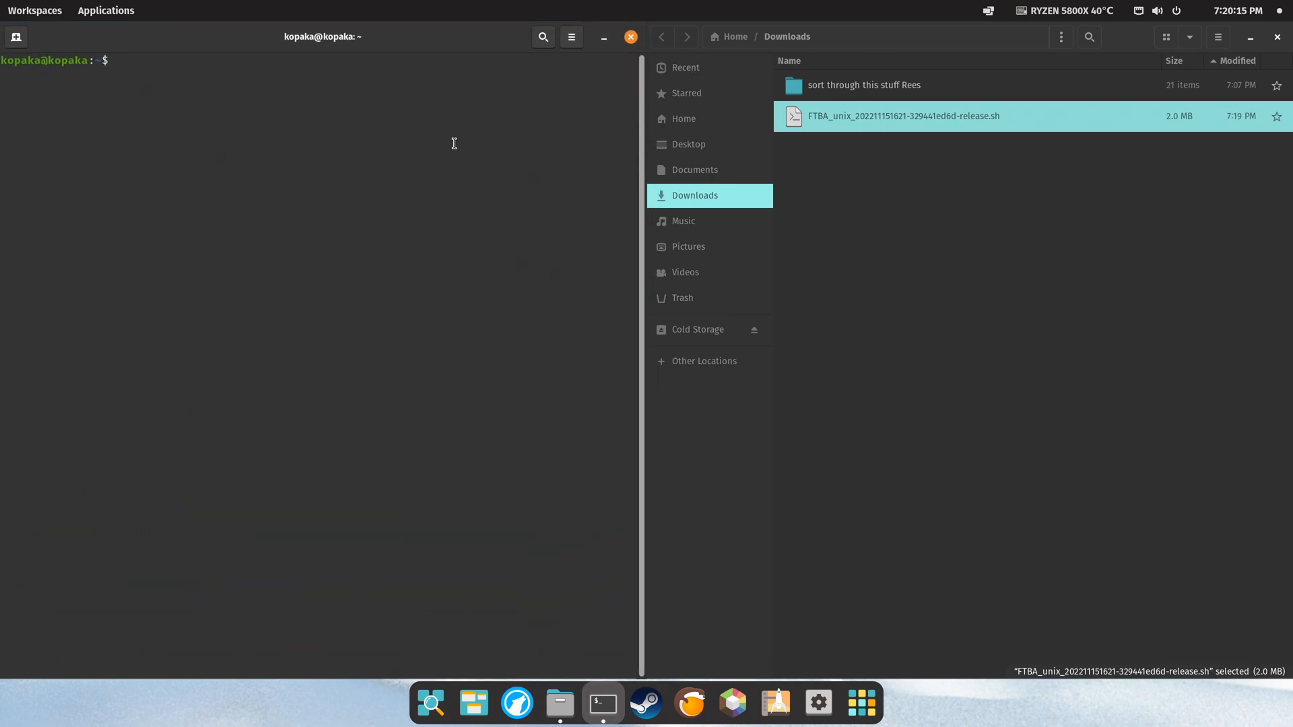
{"action": "right_click", "coordinate": [855, 116]}
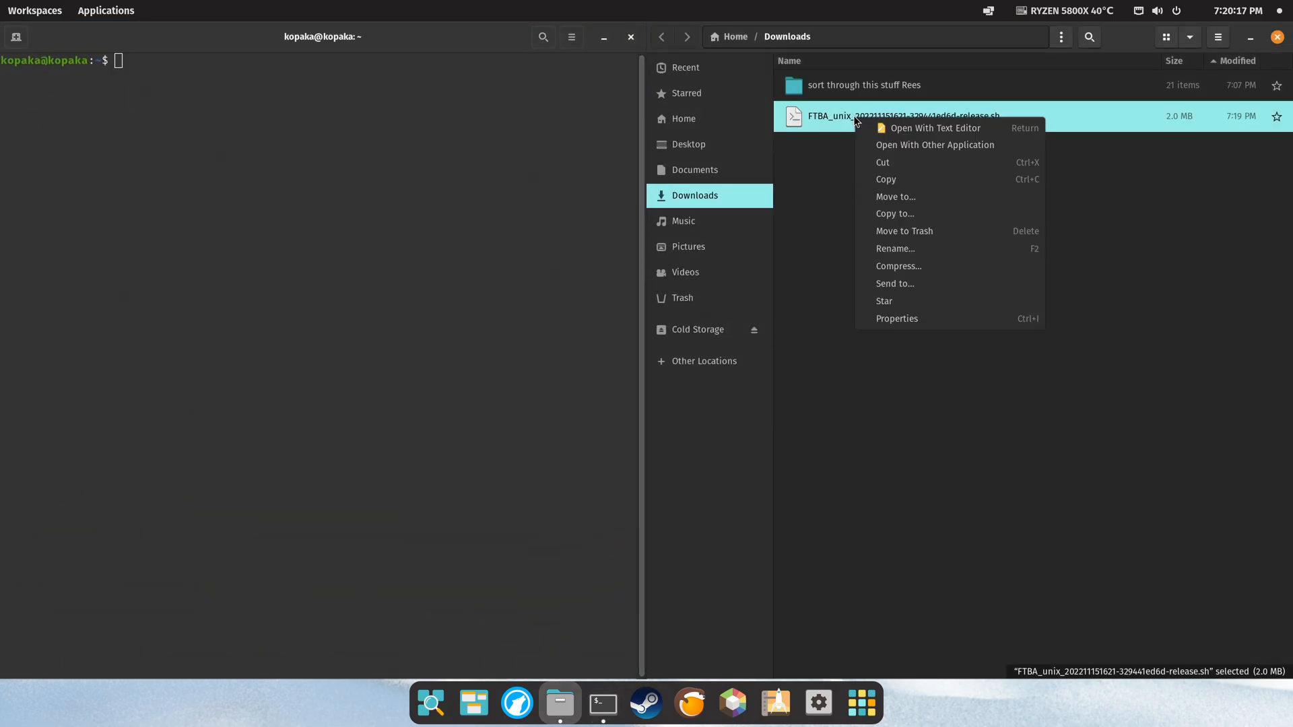
{"action": "mouse_move", "coordinate": [865, 322]}
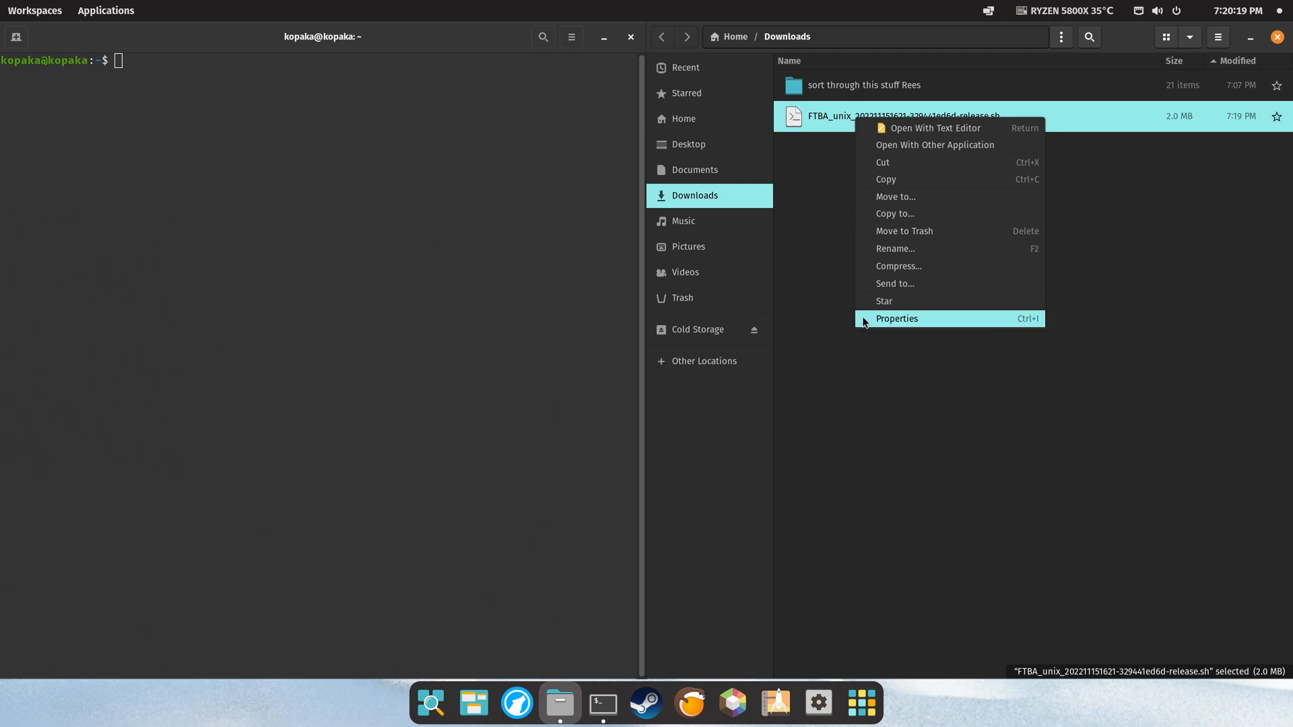
{"action": "left_click", "coordinate": [896, 318]}
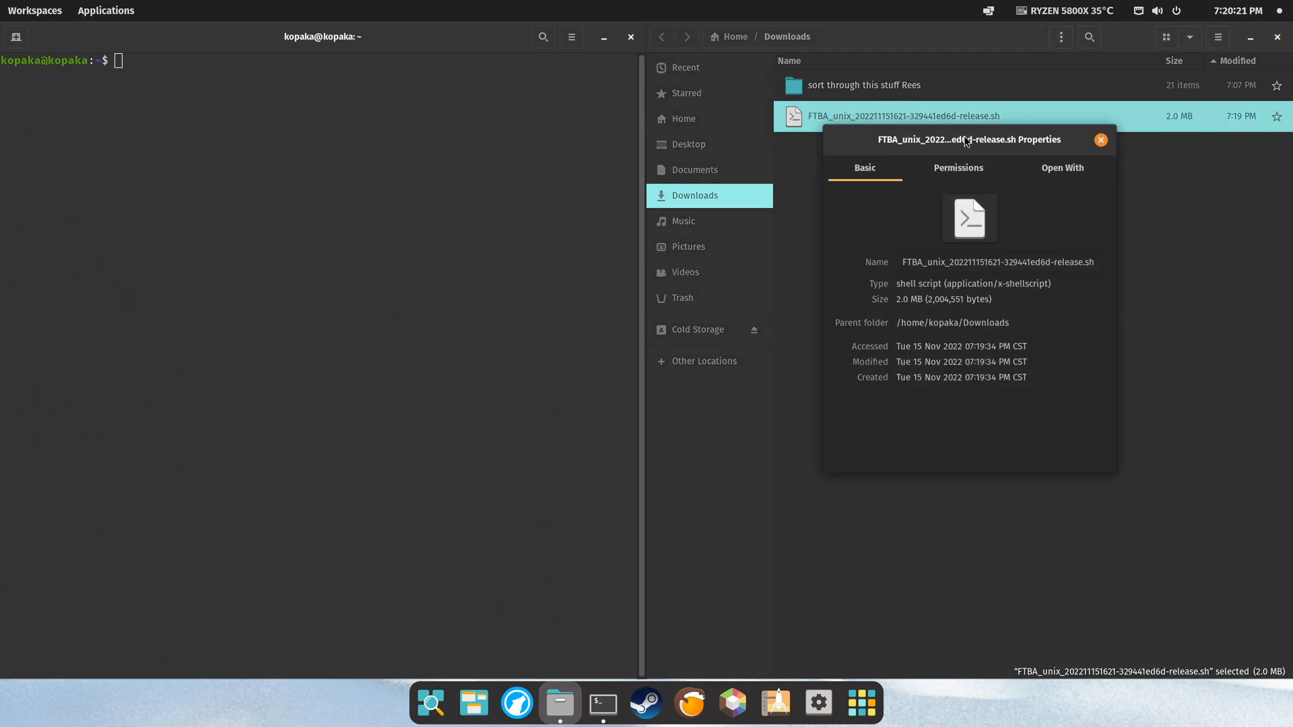
{"action": "left_click", "coordinate": [958, 167]}
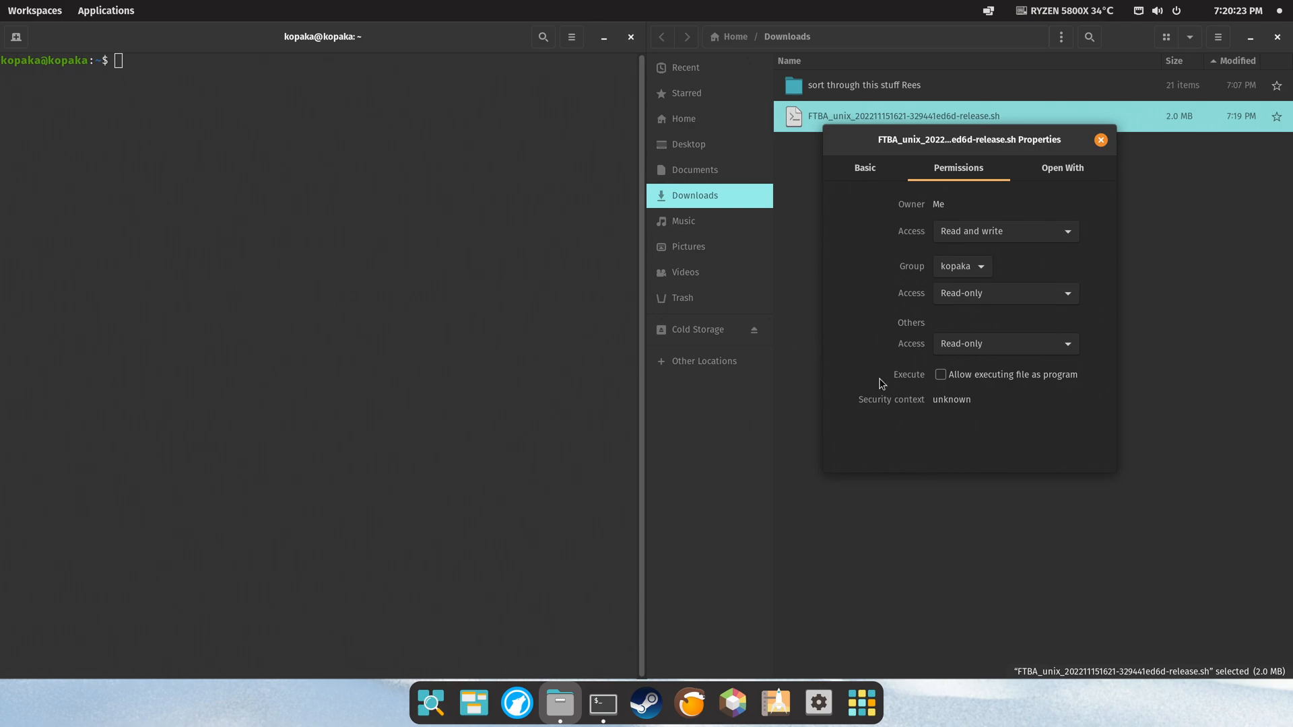
{"action": "mouse_move", "coordinate": [938, 385]}
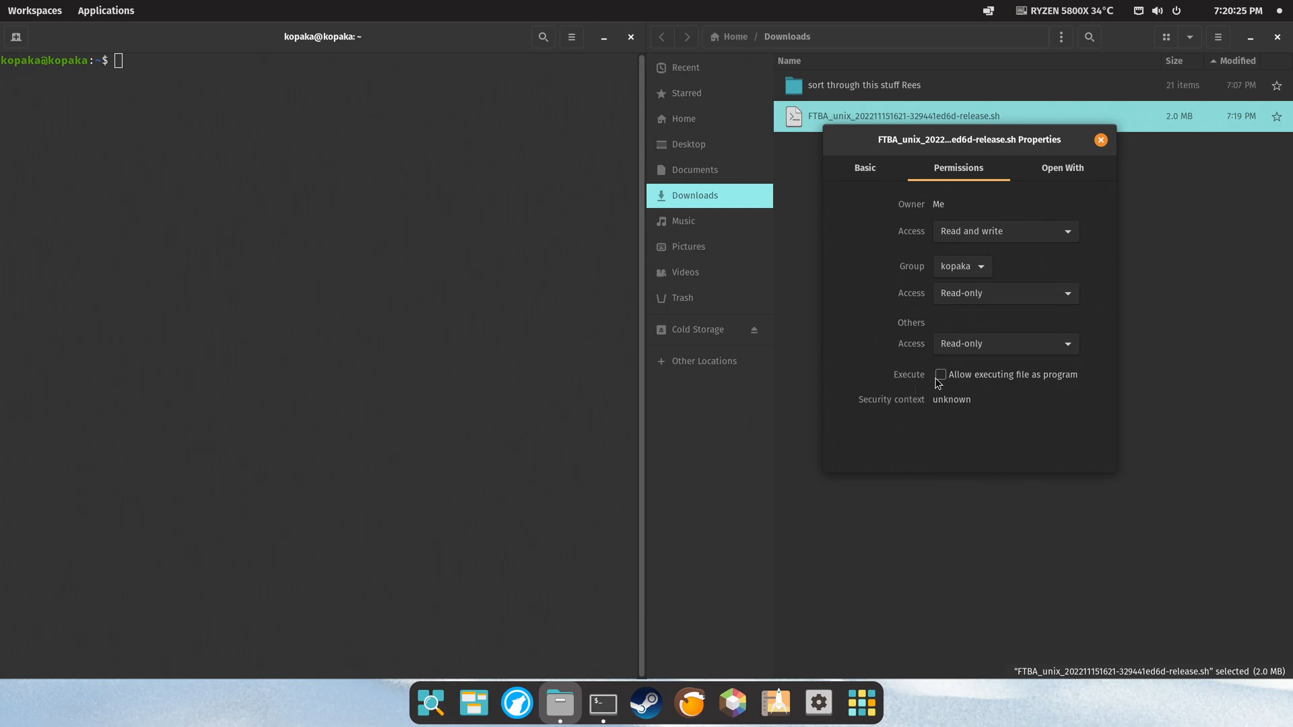
{"action": "left_click", "coordinate": [940, 375]}
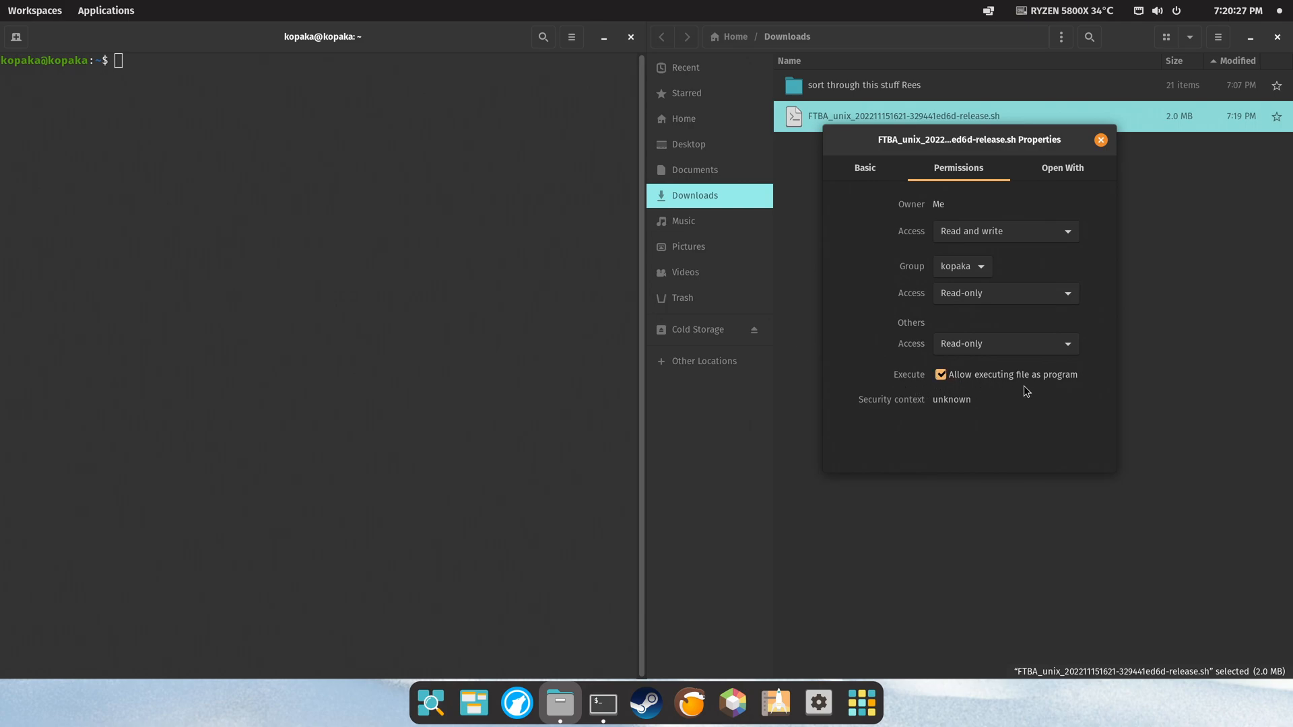
{"action": "mouse_move", "coordinate": [1098, 387]}
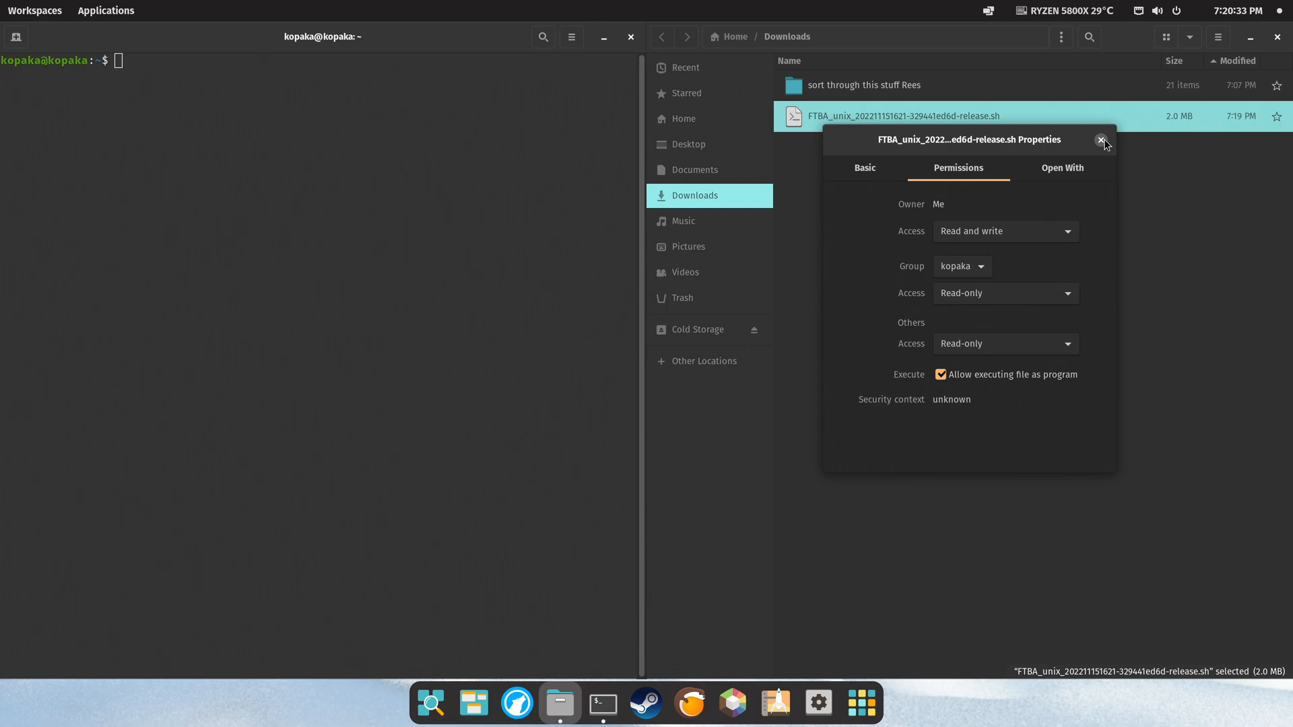
Close the script's Properties dialog and begin a 'sudo' command in the terminal.
{"action": "left_click", "coordinate": [1102, 140]}
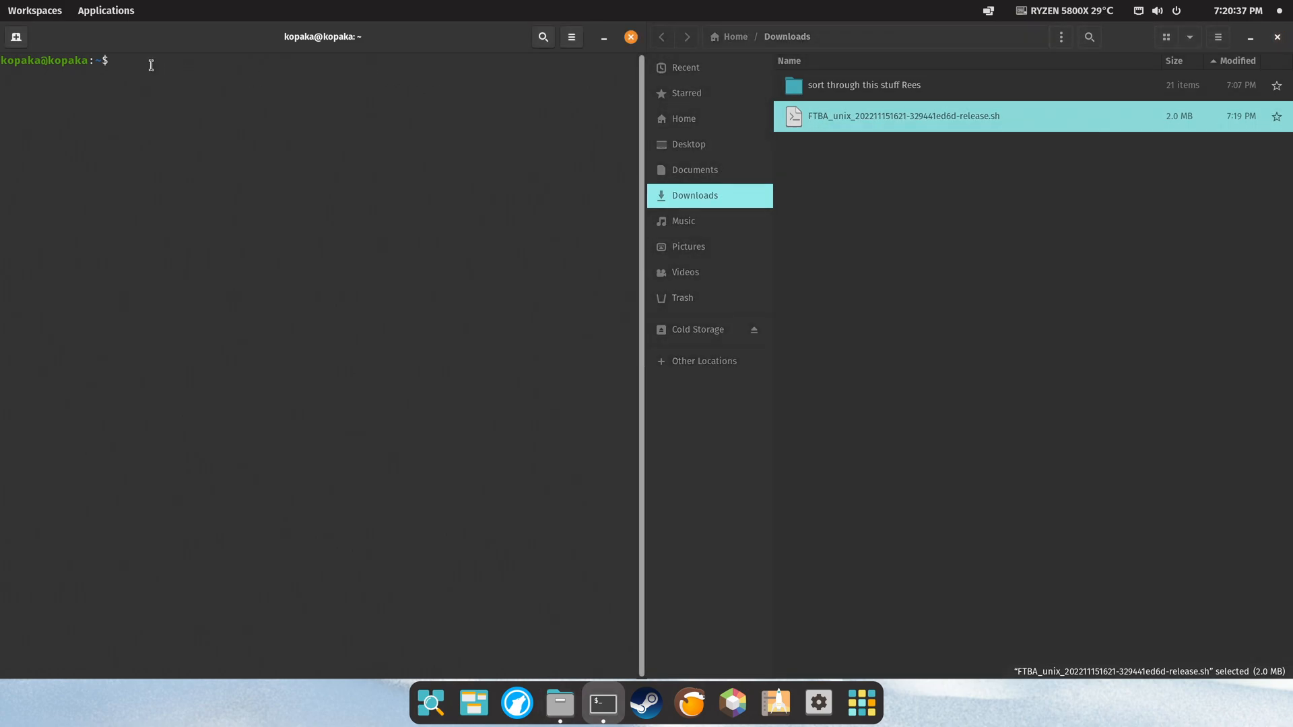
{"action": "type", "text": "sudo"}
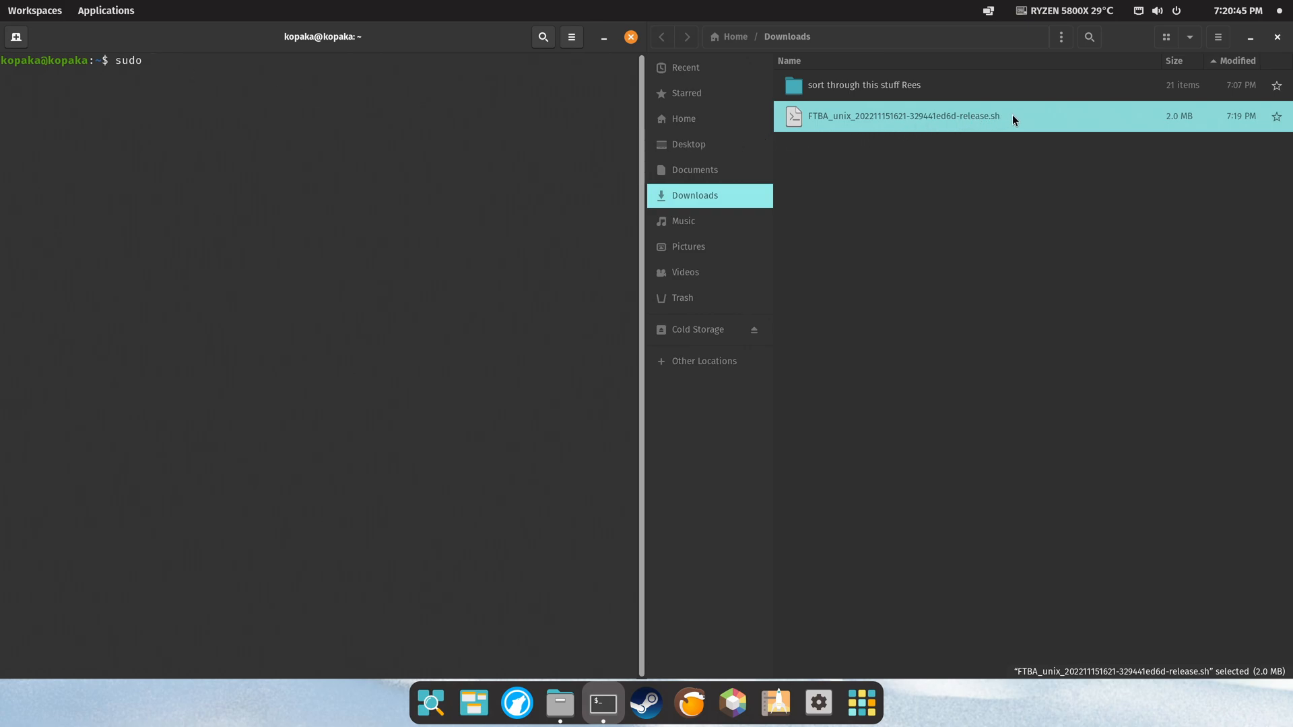
{"action": "mouse_move", "coordinate": [1022, 120]}
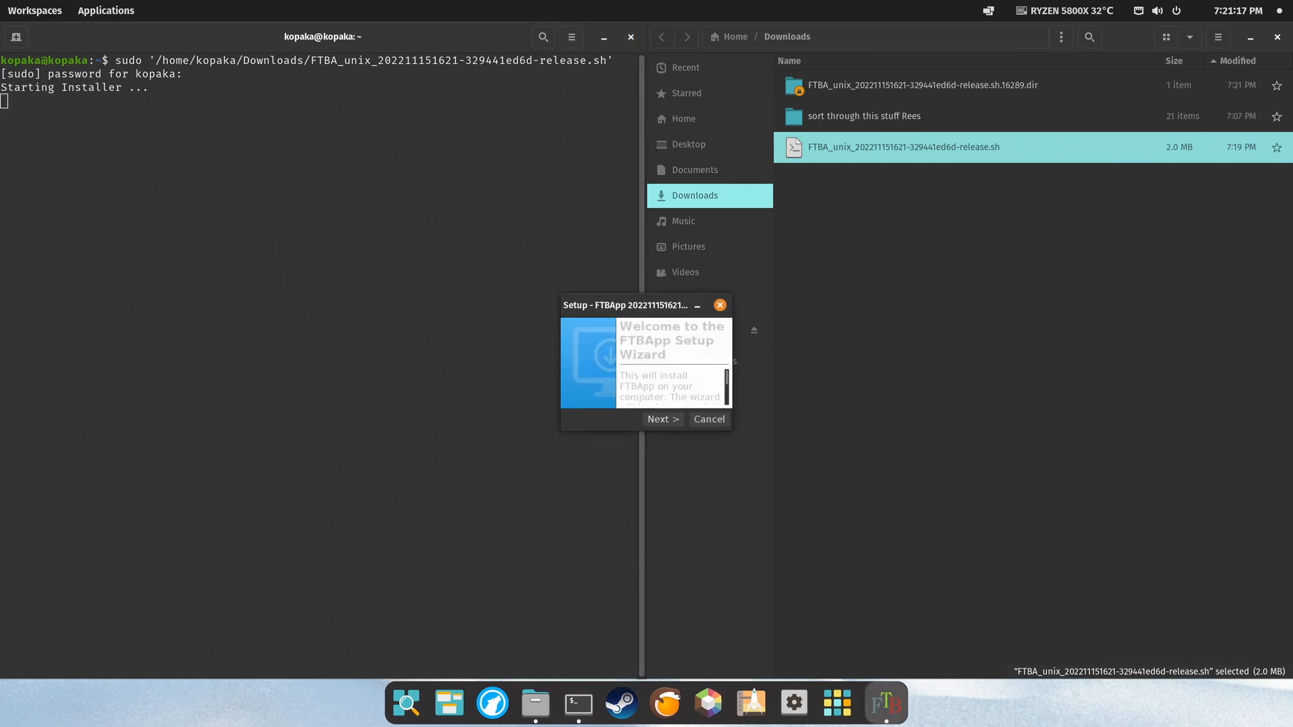
Complete the FTBApp setup wizard into /opt/FTBA with Run FTBApp ticked.
{"action": "left_click_drag", "start_coordinate": [646, 305], "coordinate": [483, 204]}
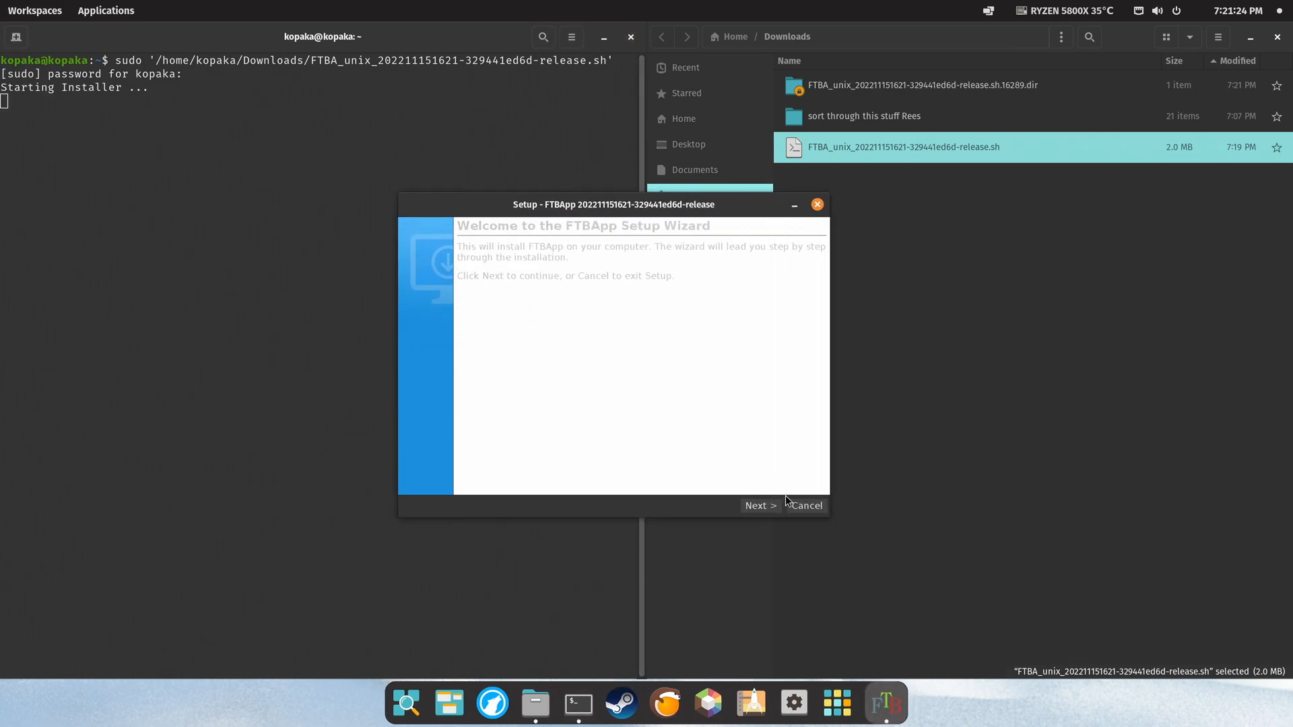
{"action": "left_click", "coordinate": [760, 505]}
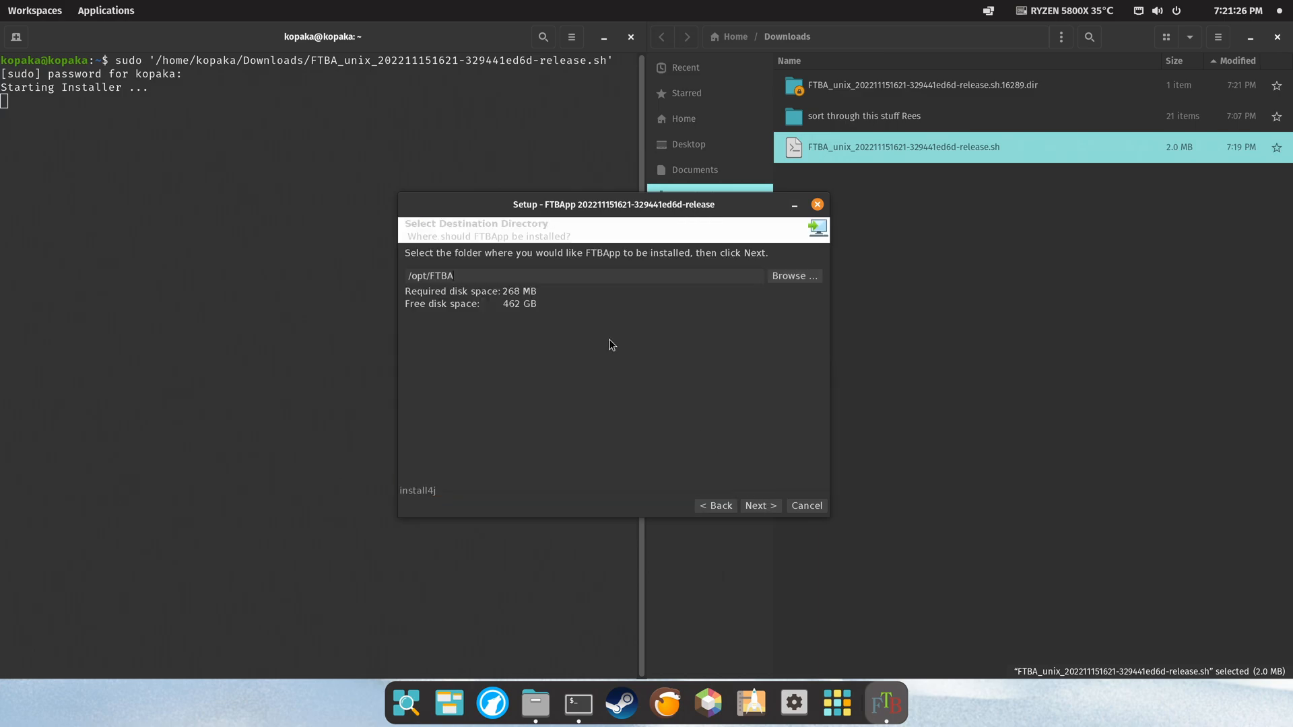
{"action": "mouse_move", "coordinate": [413, 328]}
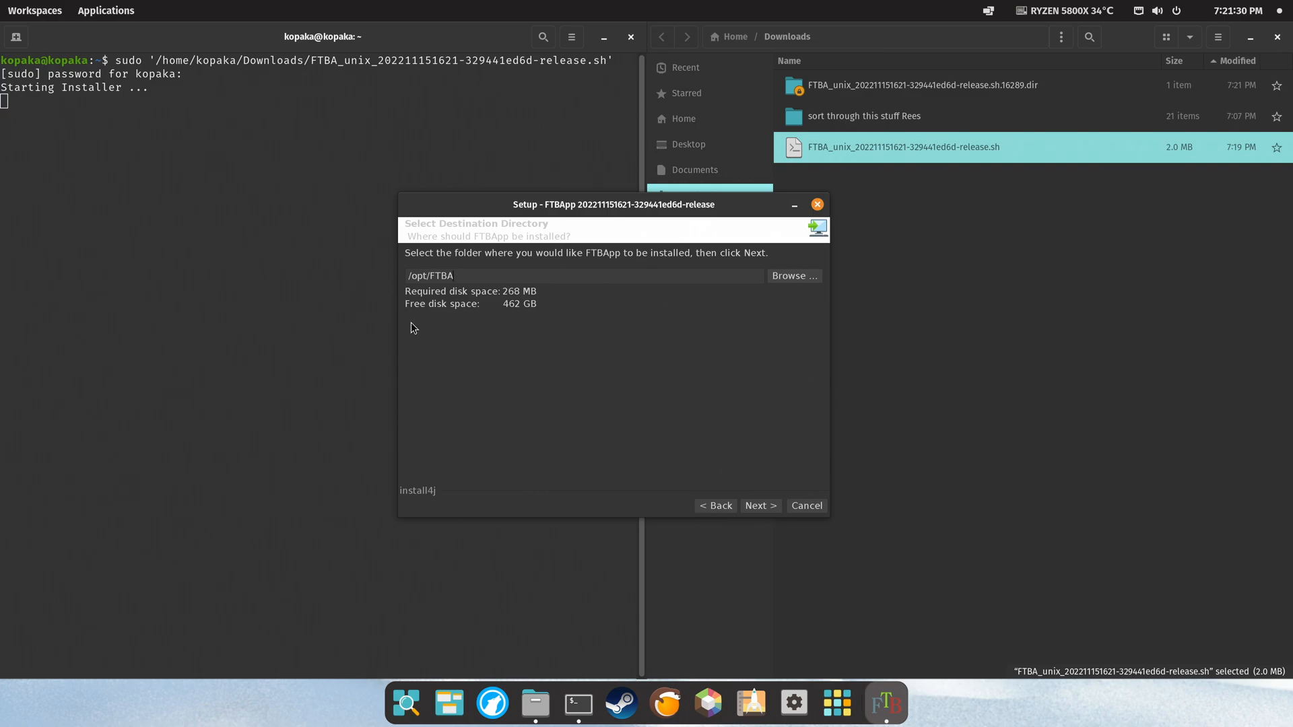
{"action": "mouse_move", "coordinate": [426, 355]}
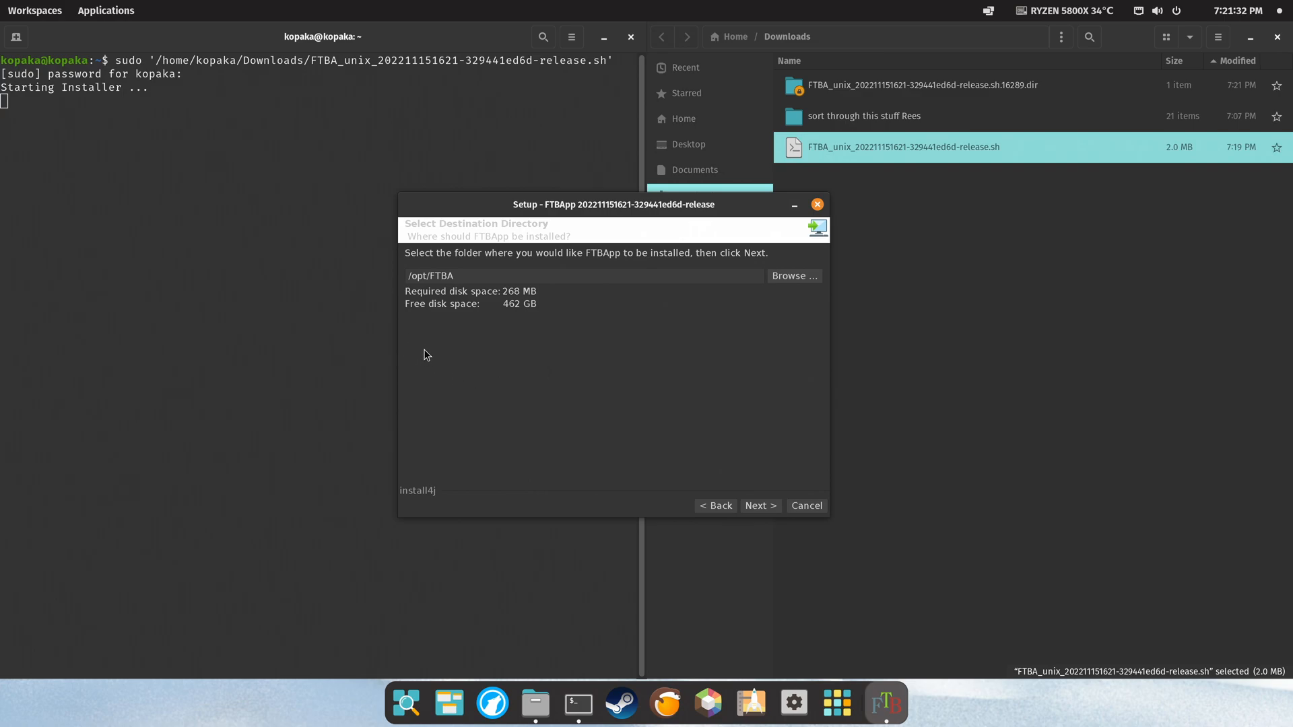
{"action": "mouse_move", "coordinate": [436, 356]}
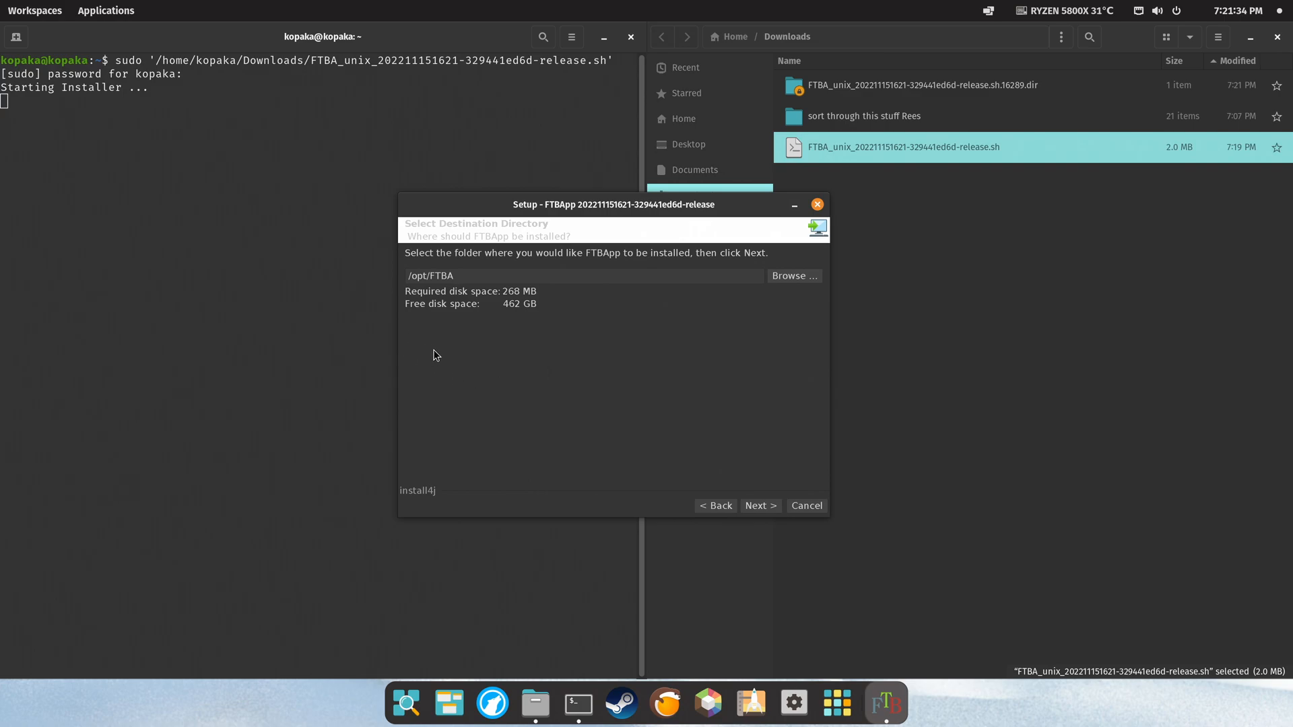
{"action": "mouse_move", "coordinate": [795, 458]}
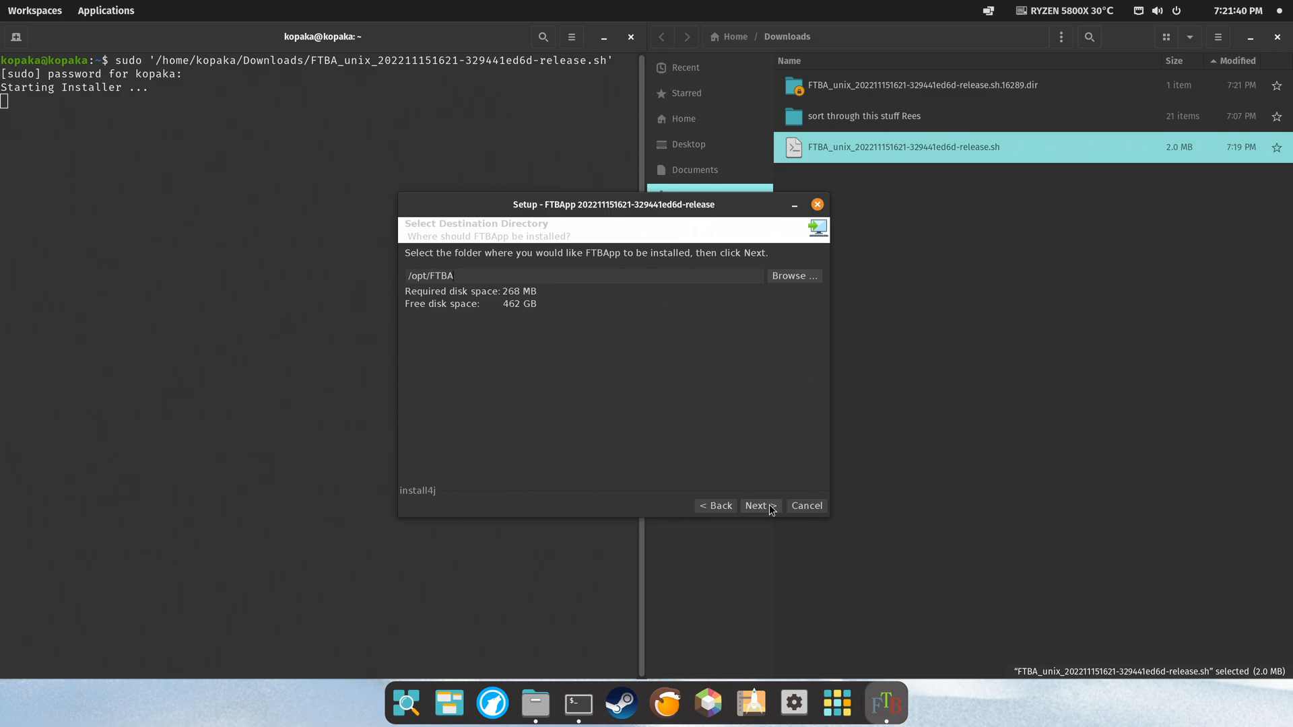
{"action": "left_click", "coordinate": [758, 506]}
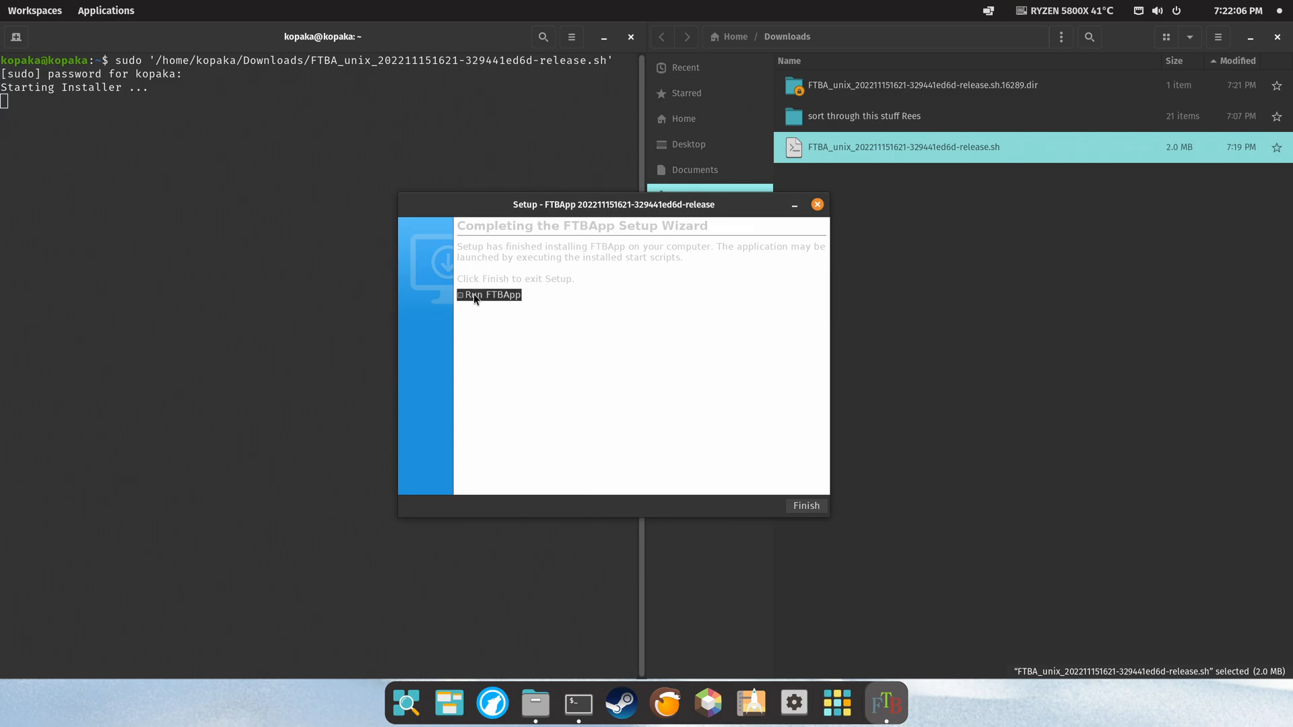
{"action": "left_click", "coordinate": [460, 295]}
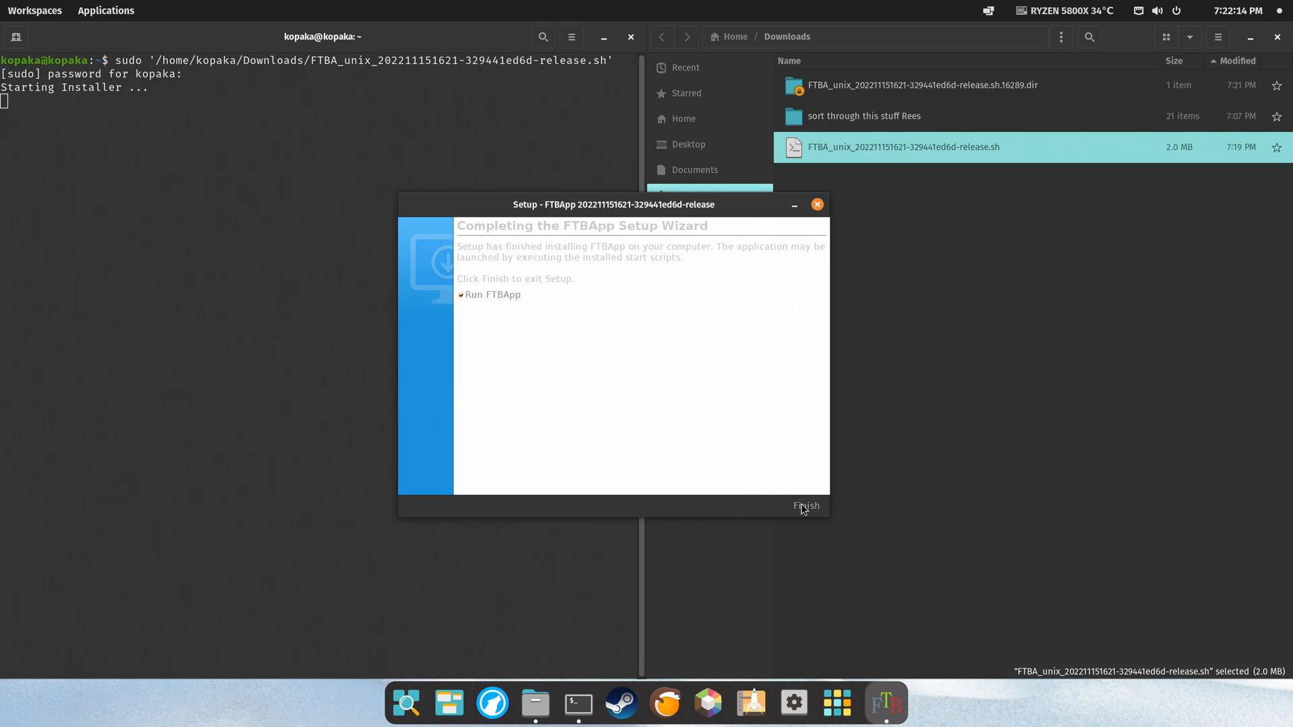
{"action": "left_click", "coordinate": [805, 506]}
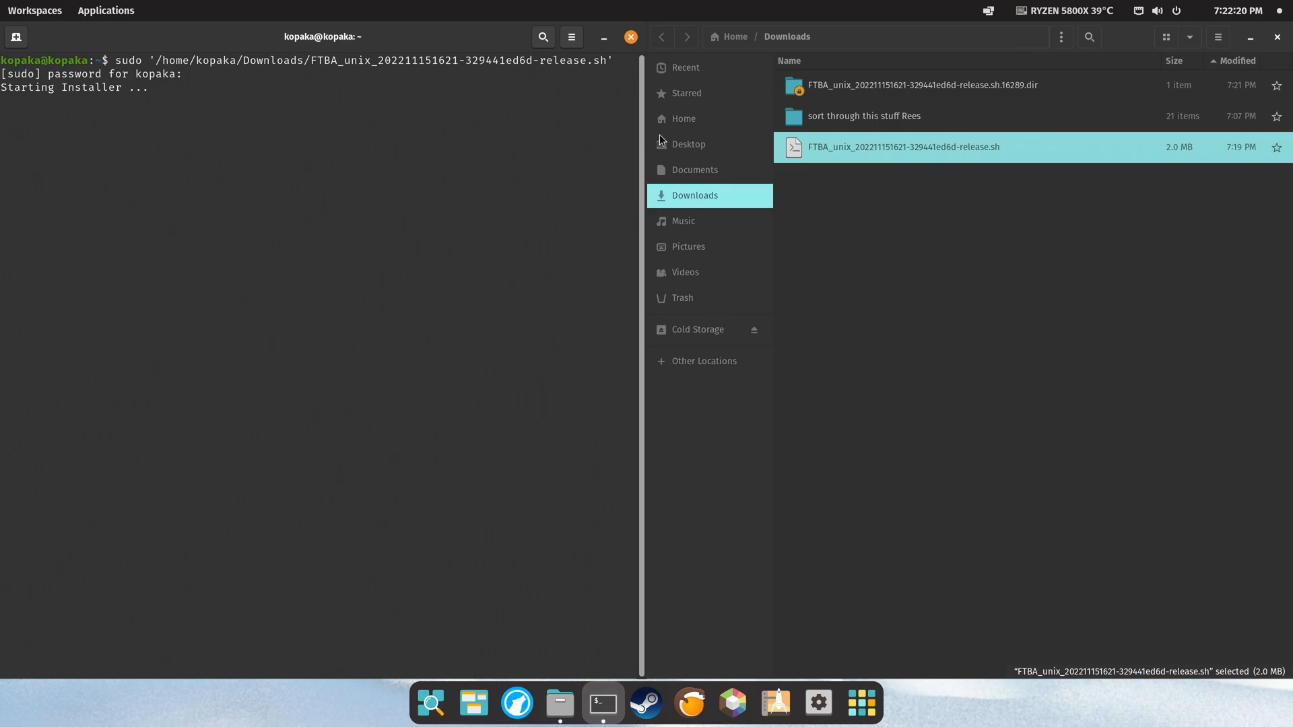
Close the installer terminal despite its running process, then close the Downloads window.
{"action": "left_click", "coordinate": [630, 37]}
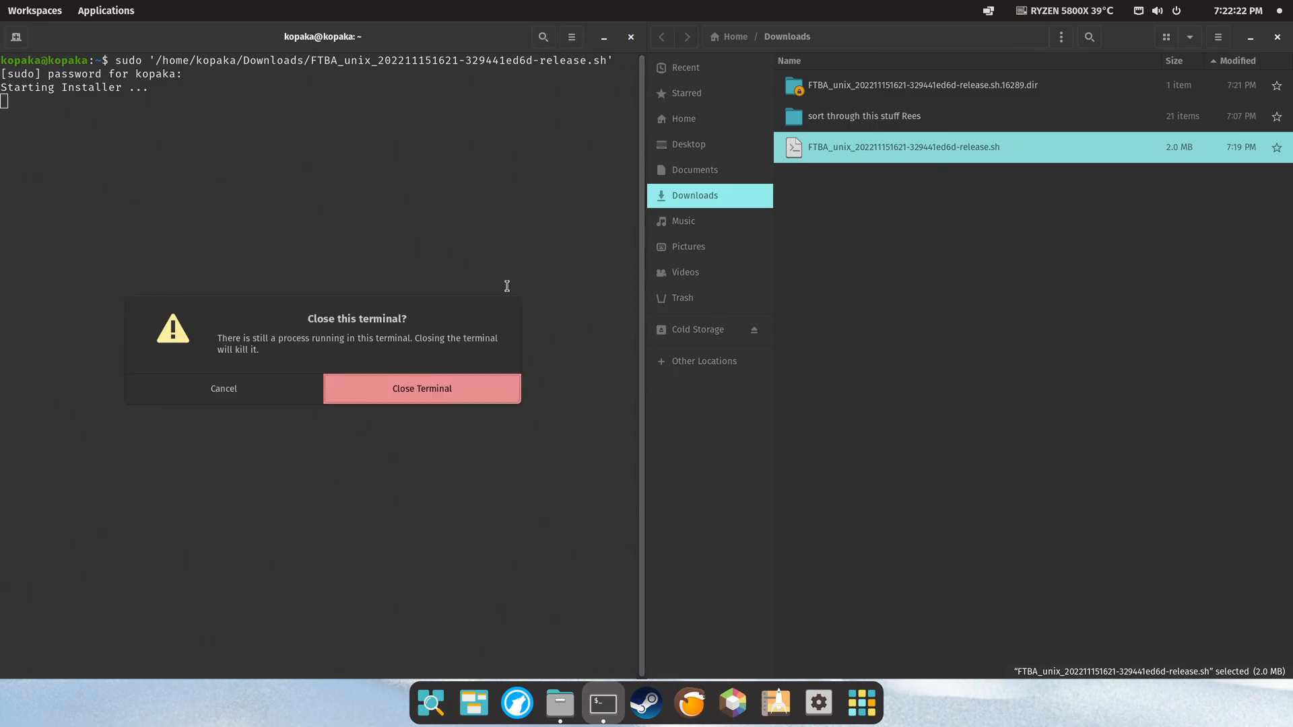
{"action": "left_click", "coordinate": [421, 389]}
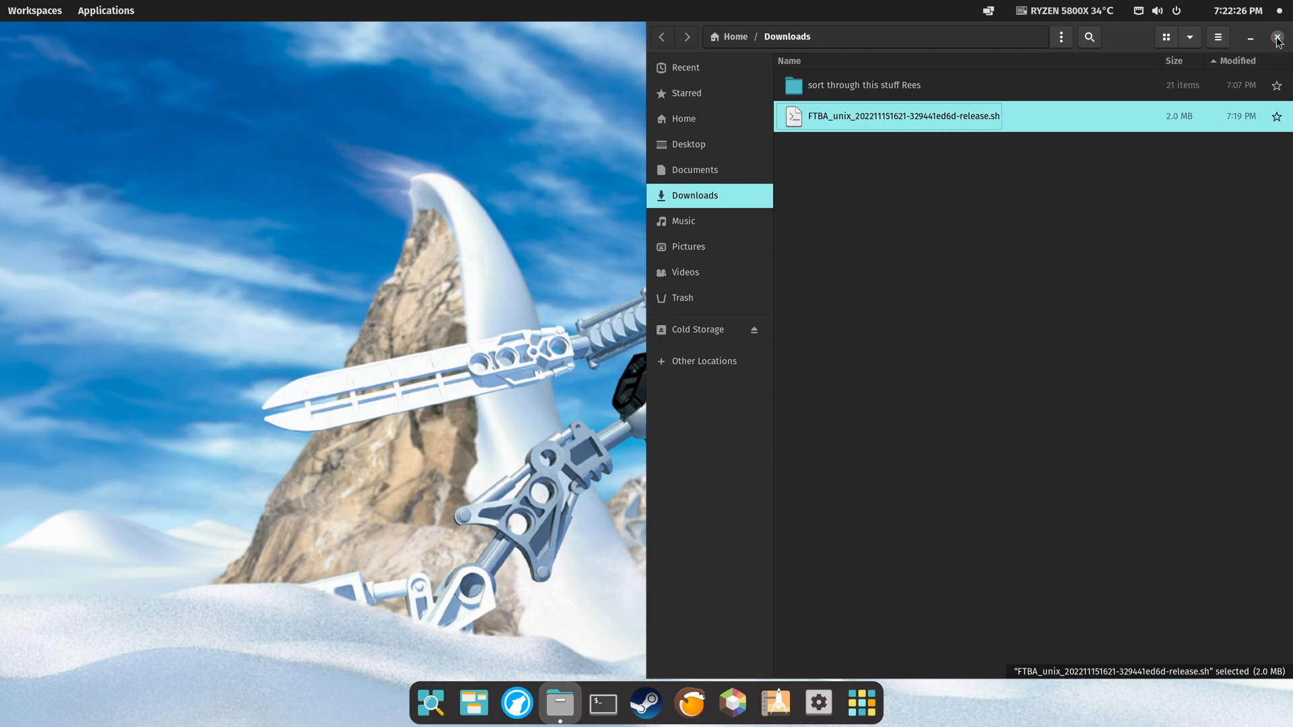
{"action": "left_click", "coordinate": [1277, 37]}
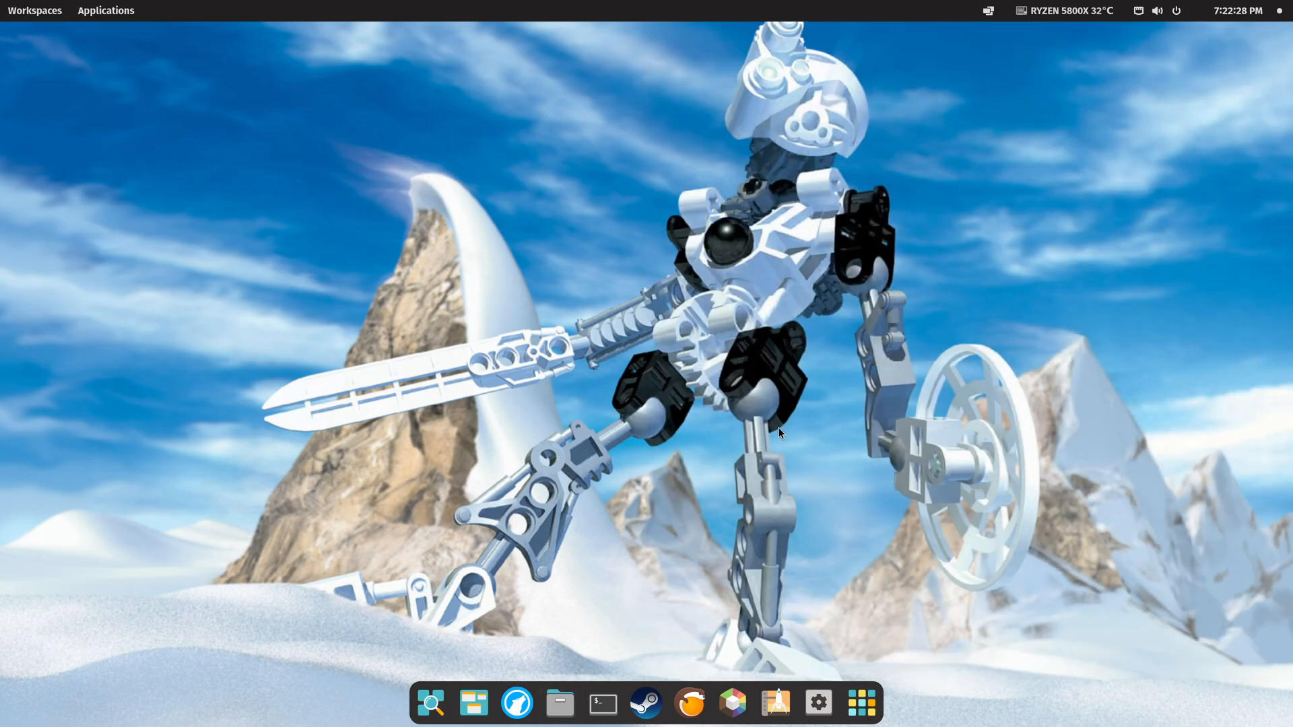
{"action": "mouse_move", "coordinate": [851, 679]}
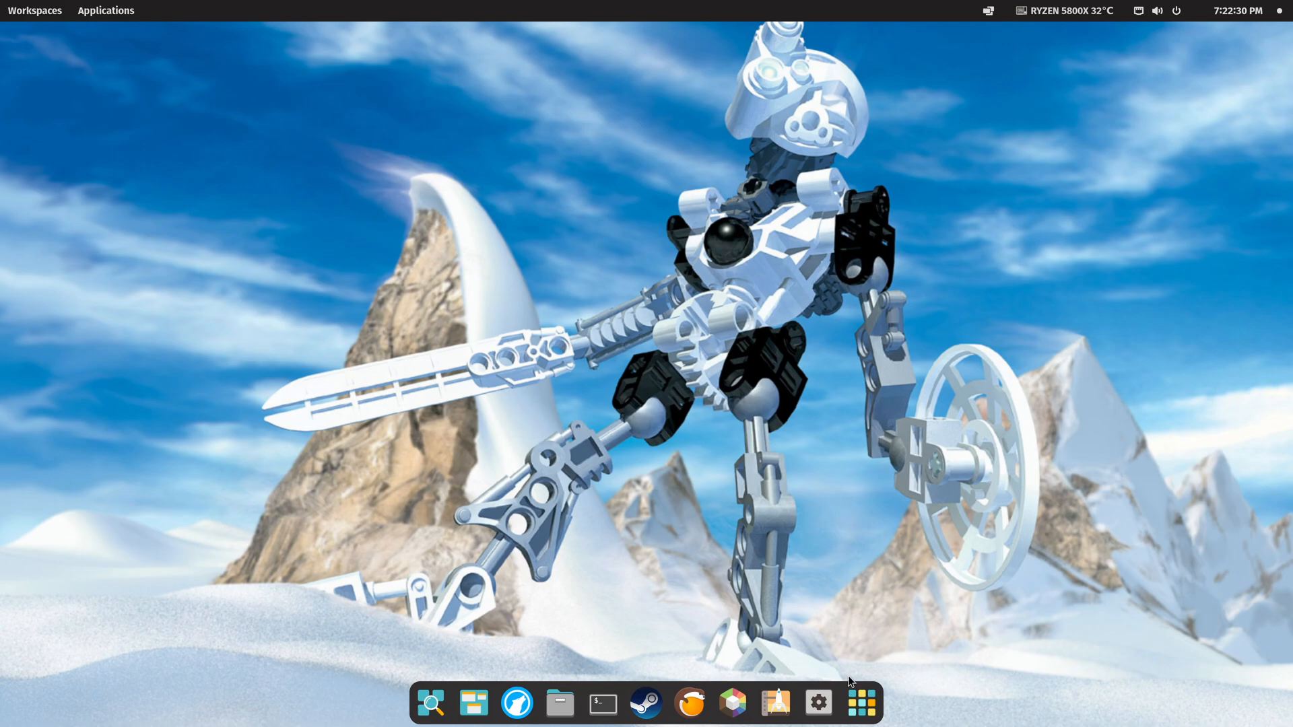
{"action": "mouse_move", "coordinate": [863, 705]}
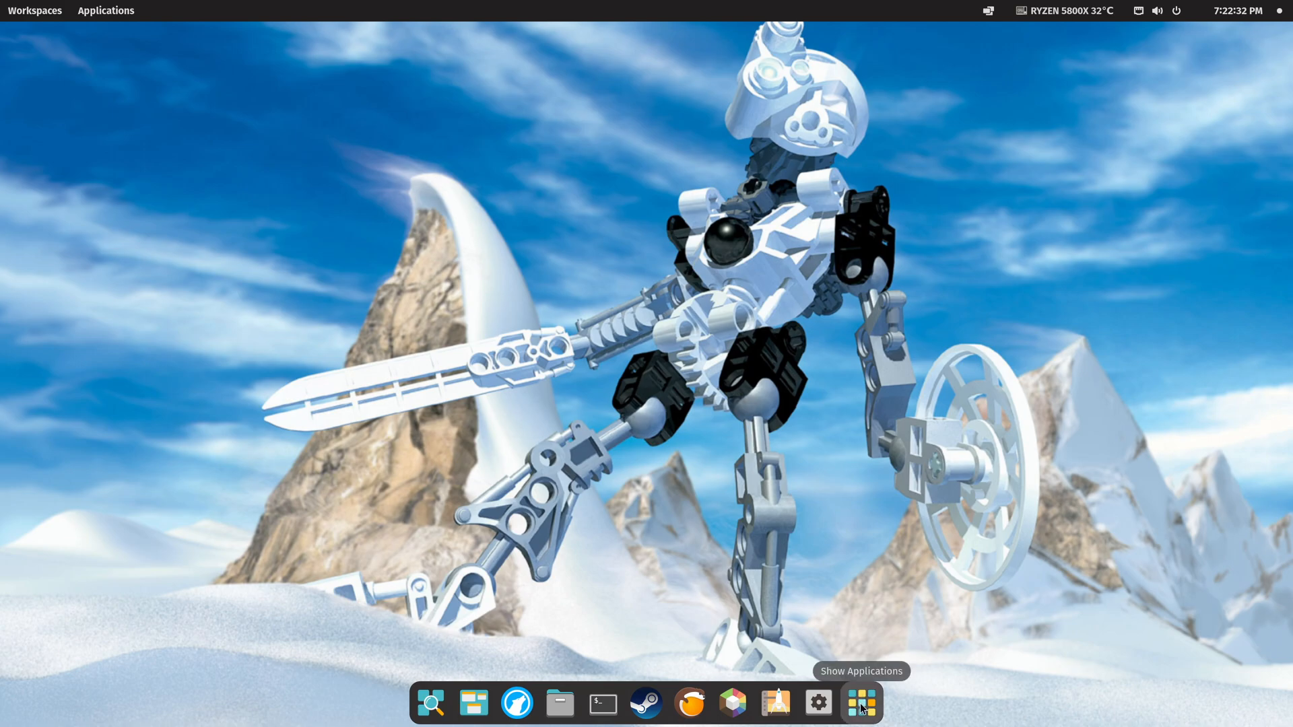
Launch FTB App from Show Applications and scroll its Featured Modpacks page.
{"action": "left_click", "coordinate": [861, 703]}
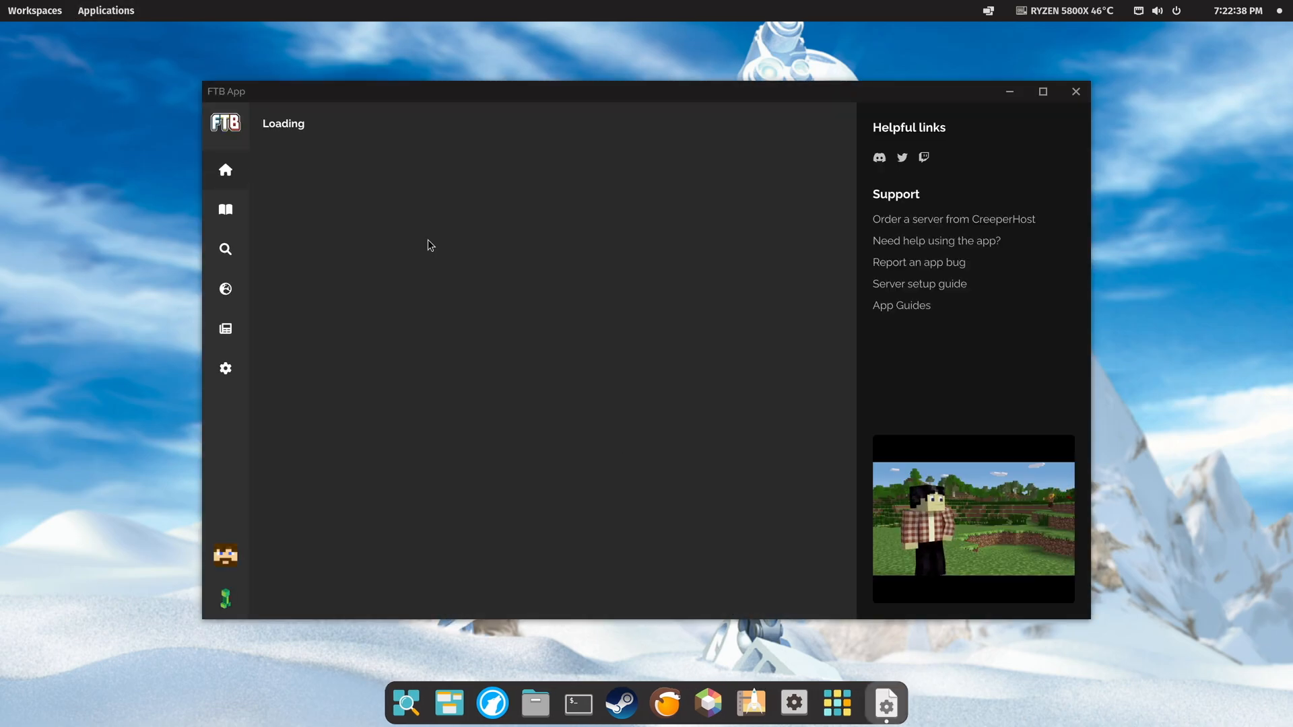
{"action": "left_click", "coordinate": [226, 555]}
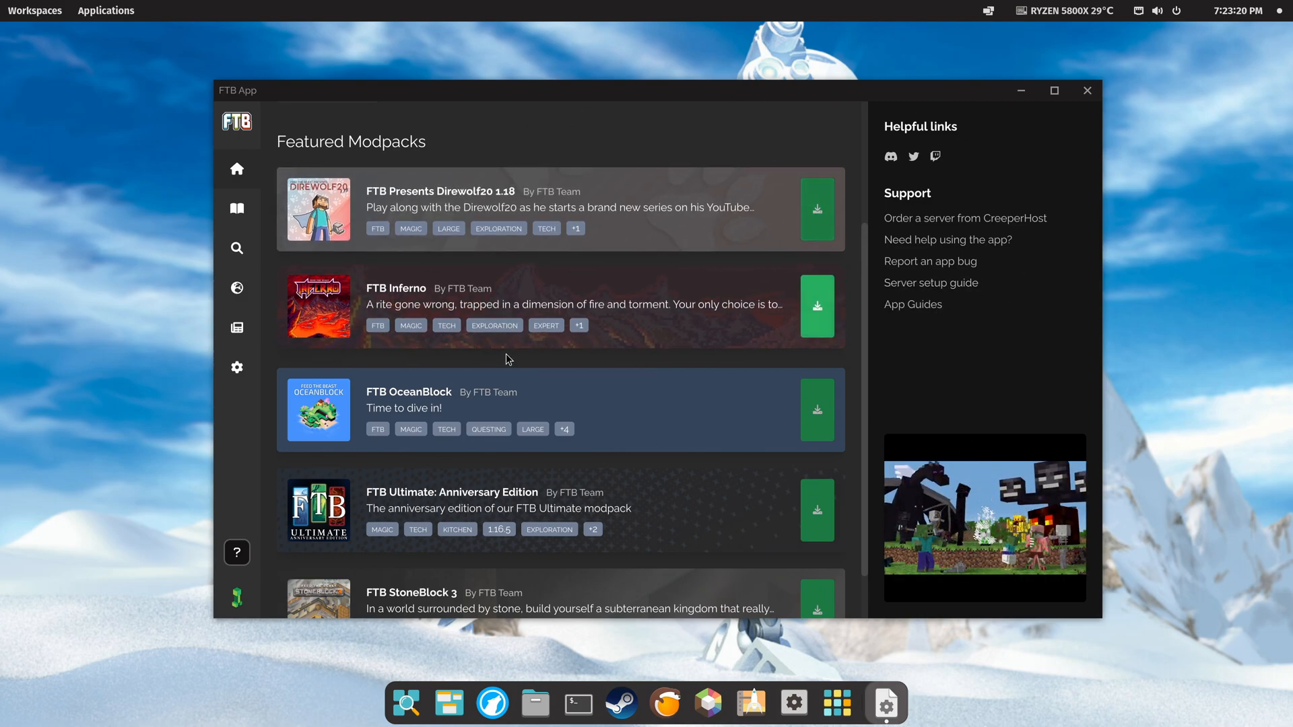
{"action": "scroll", "scroll_direction": "down", "scroll_amount": 3}
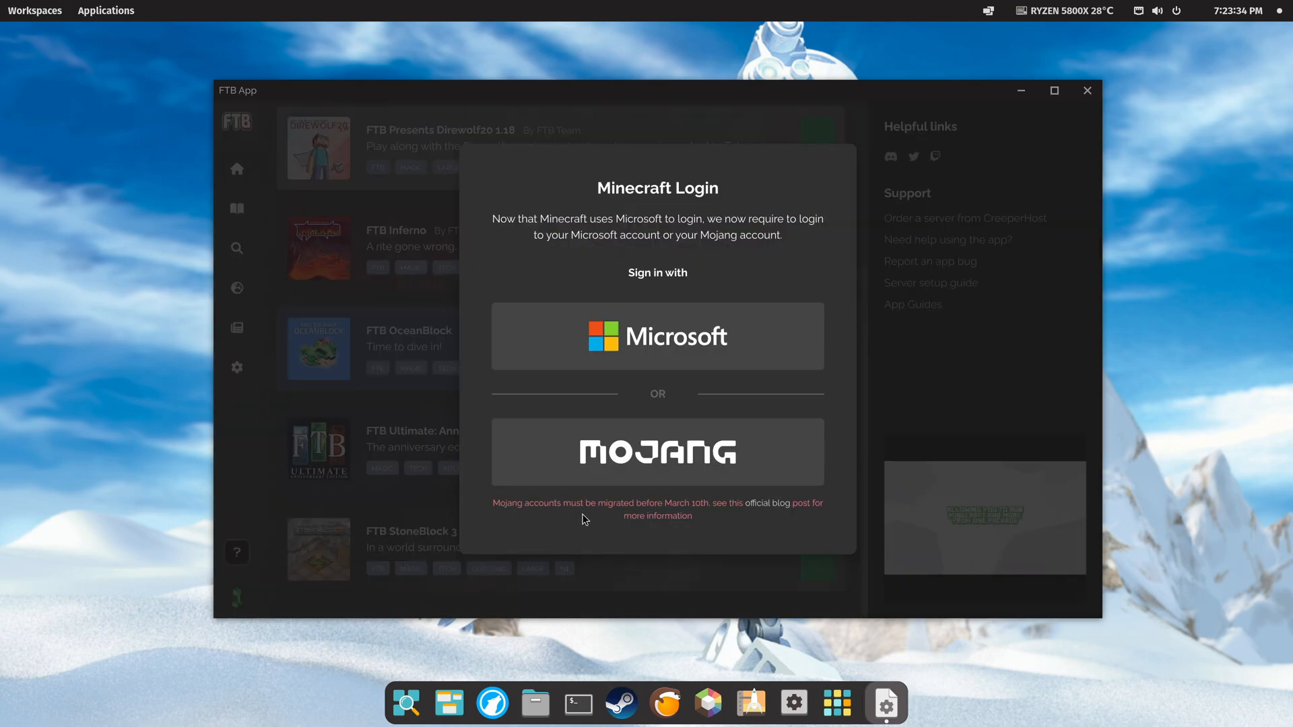
{"action": "mouse_move", "coordinate": [742, 520]}
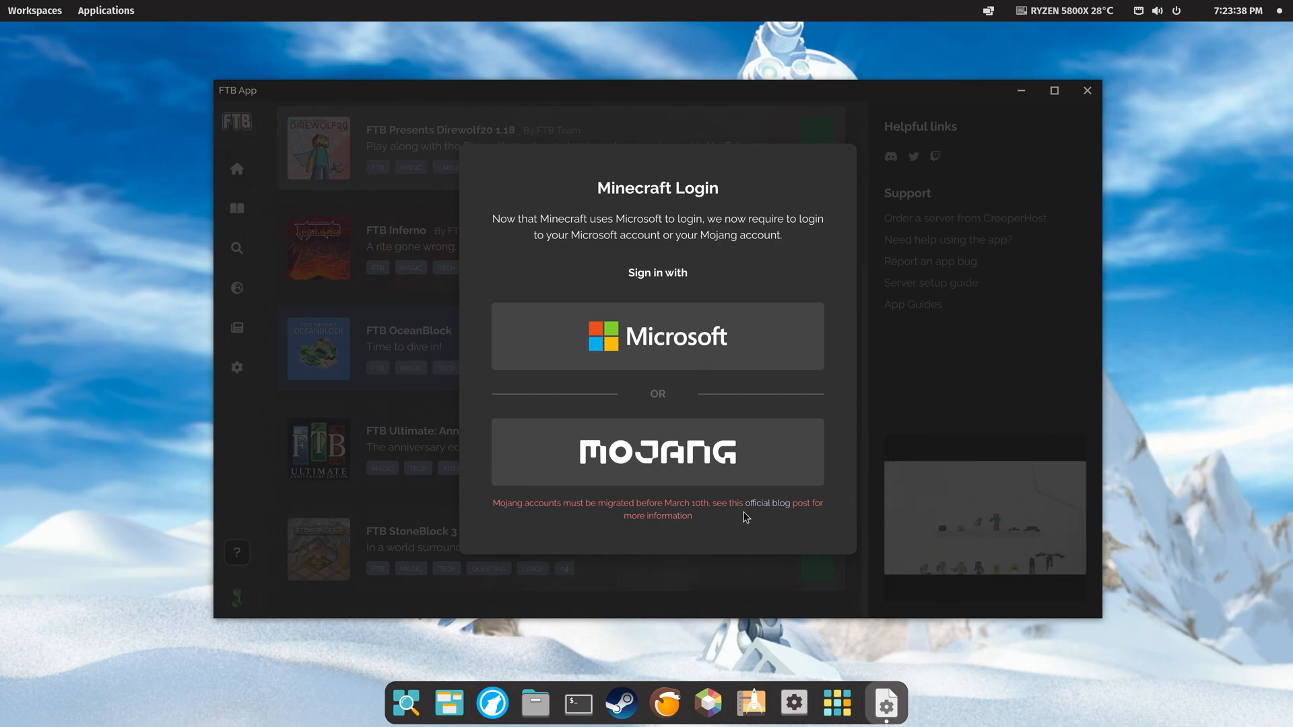
{"action": "mouse_move", "coordinate": [644, 342]}
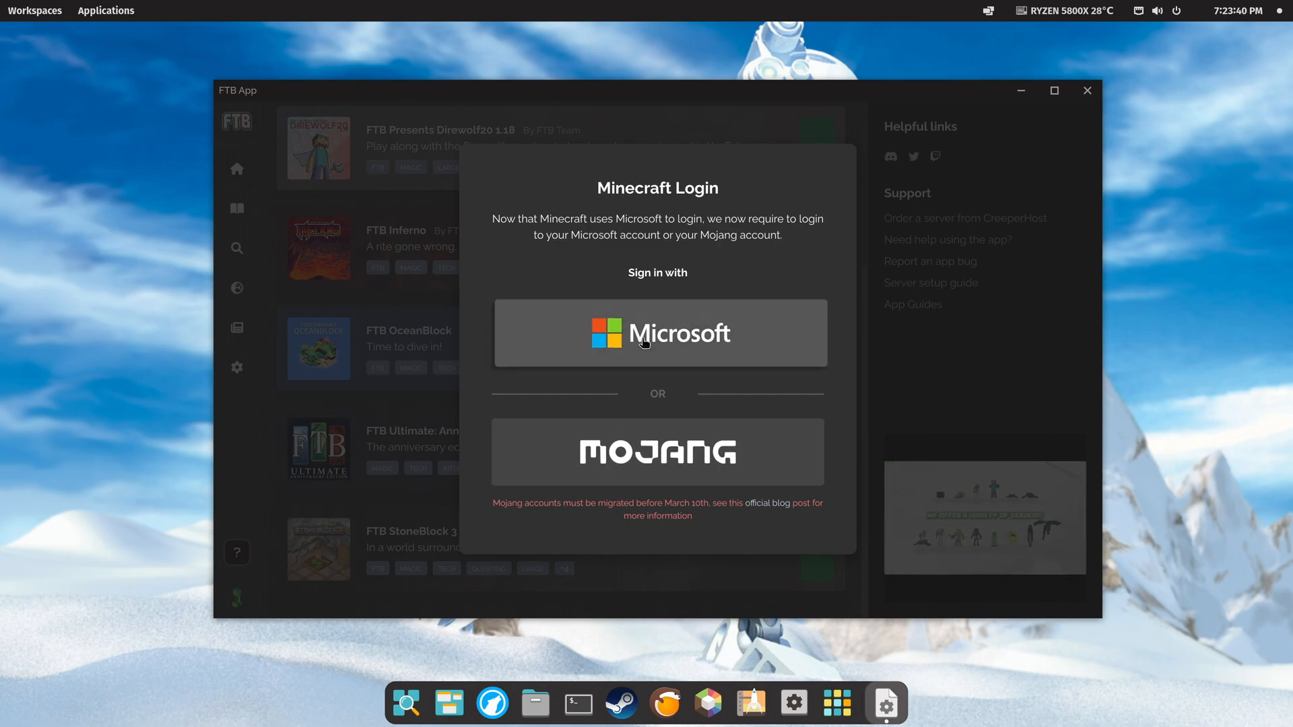
Log in to Minecraft via the Microsoft option until 'You're set!' appears.
{"action": "left_click", "coordinate": [658, 333]}
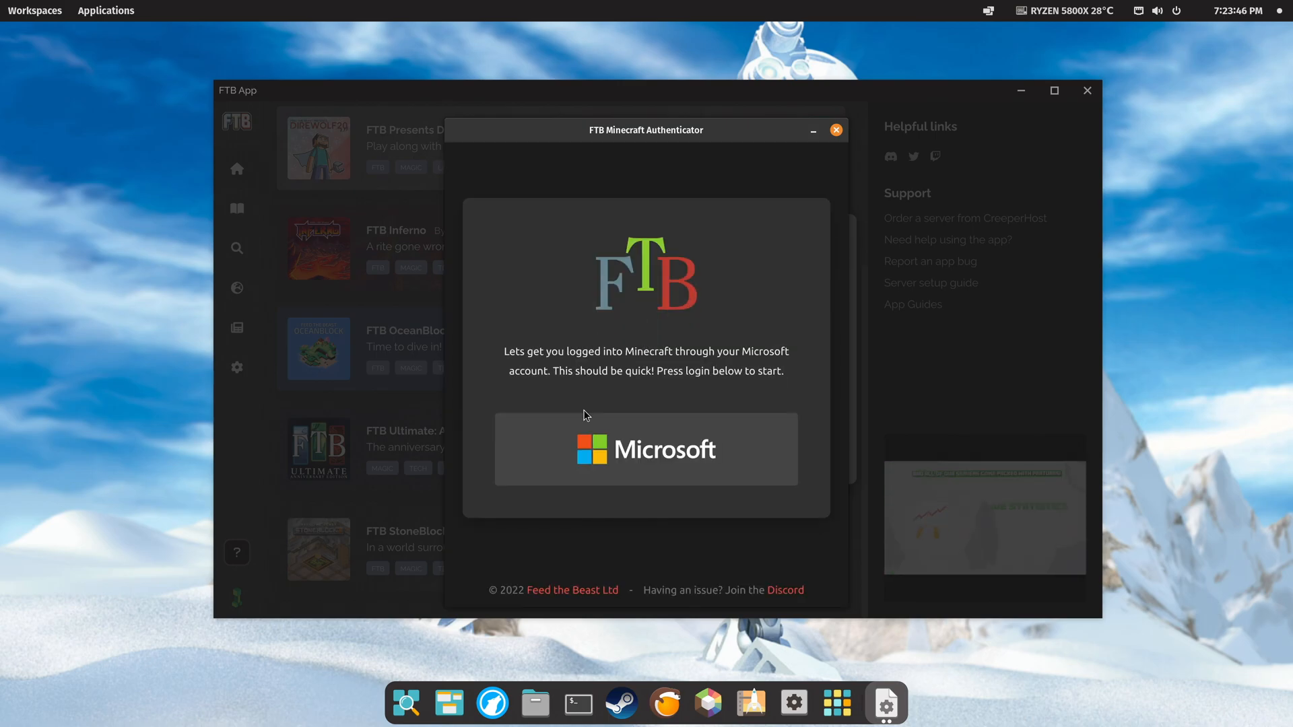
{"action": "left_click", "coordinate": [646, 449]}
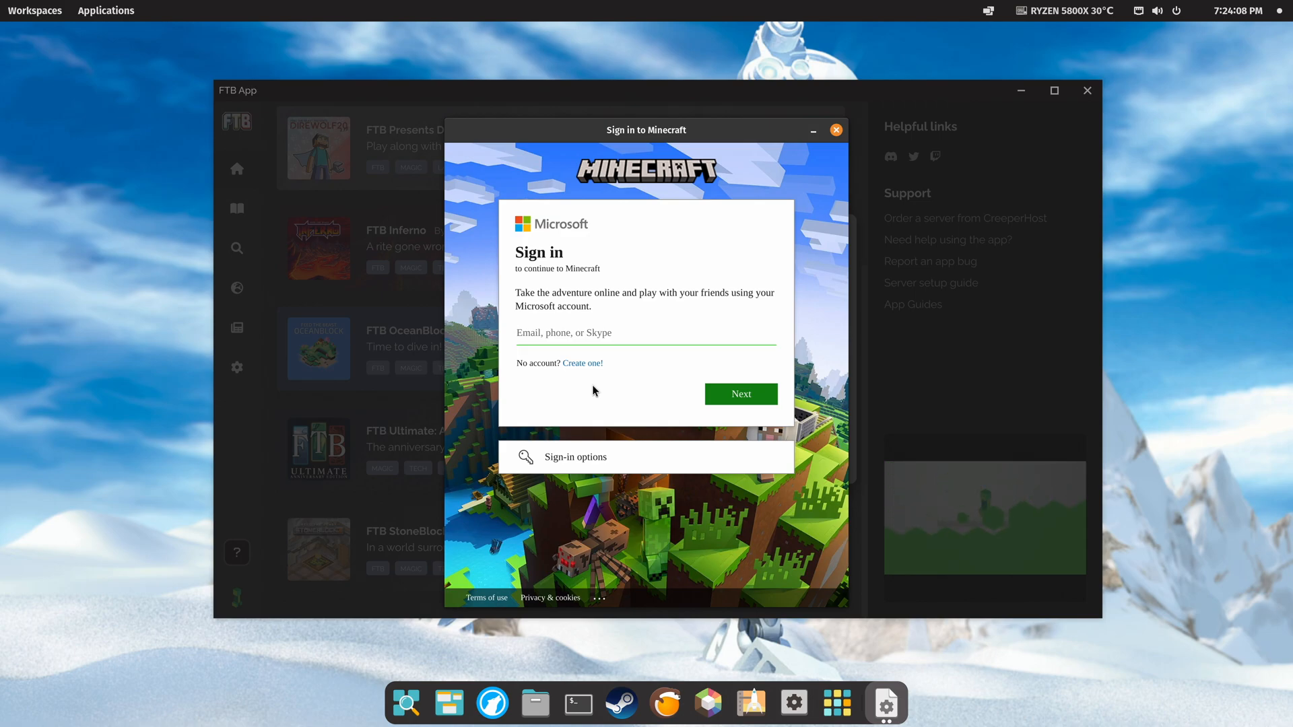
{"action": "left_click", "coordinate": [741, 394]}
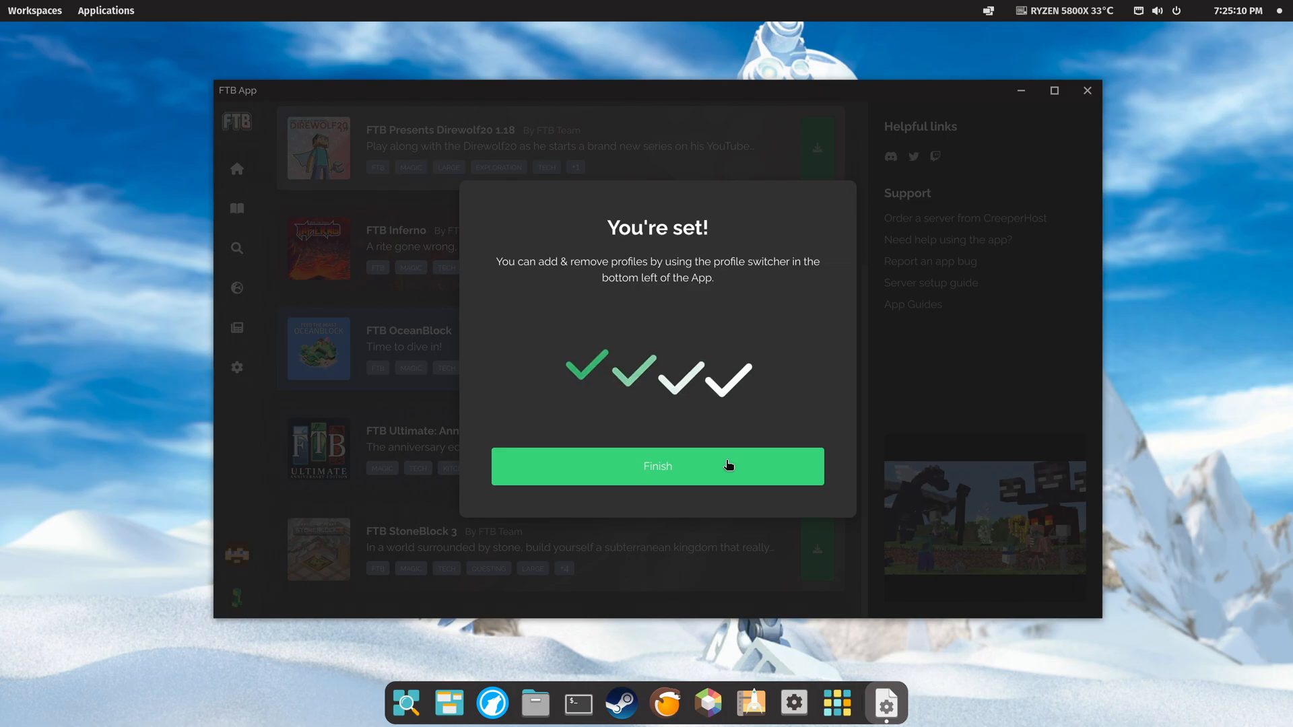
Dismiss the 'You're set!' confirmation and browse to the list with FTB StoneBlock 3.
{"action": "left_click", "coordinate": [657, 466]}
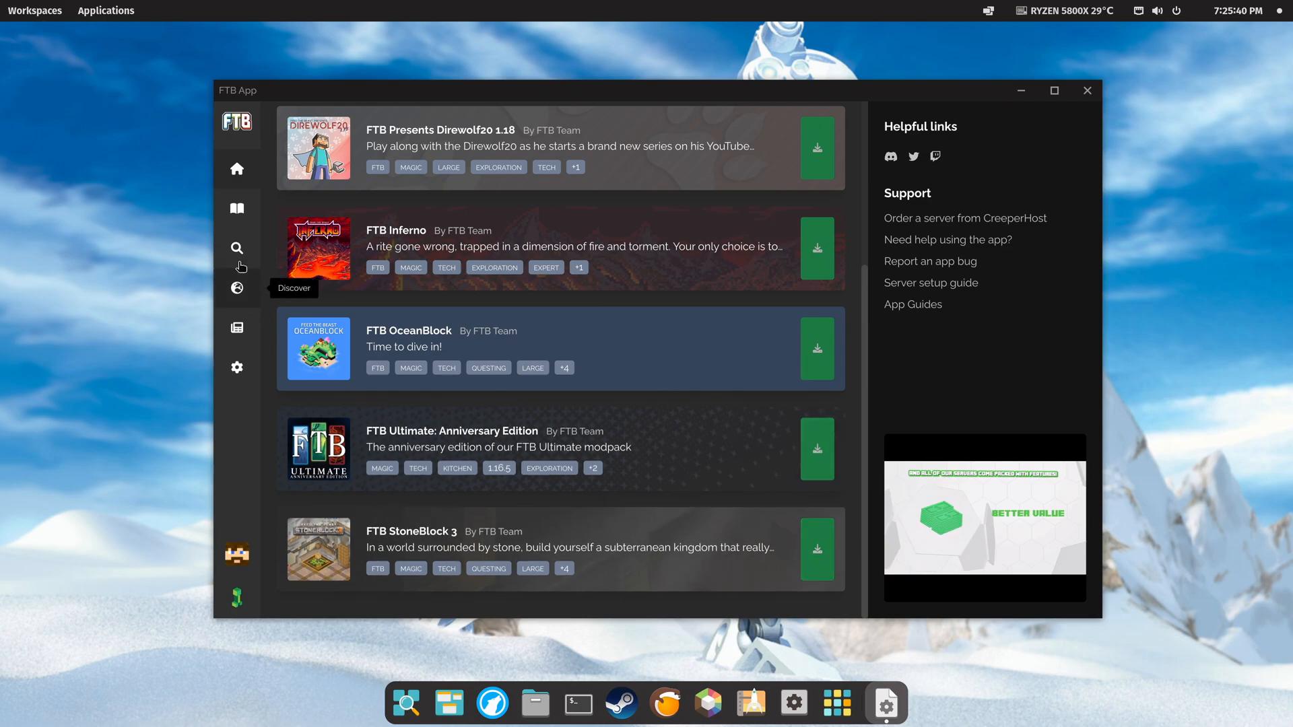
{"action": "scroll", "scroll_direction": "down", "scroll_amount": 3}
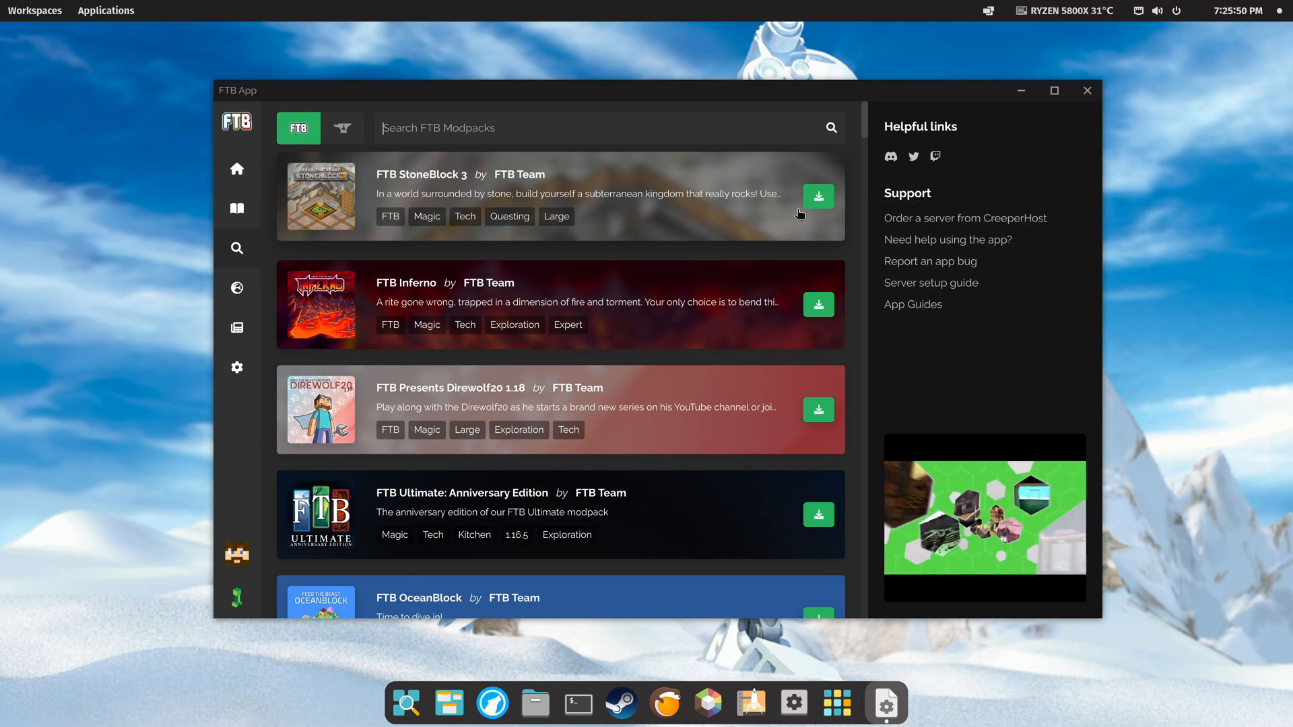
Install FTB StoneBlock 3 release 1.3.0 with unstable versions hidden.
{"action": "left_click", "coordinate": [819, 196]}
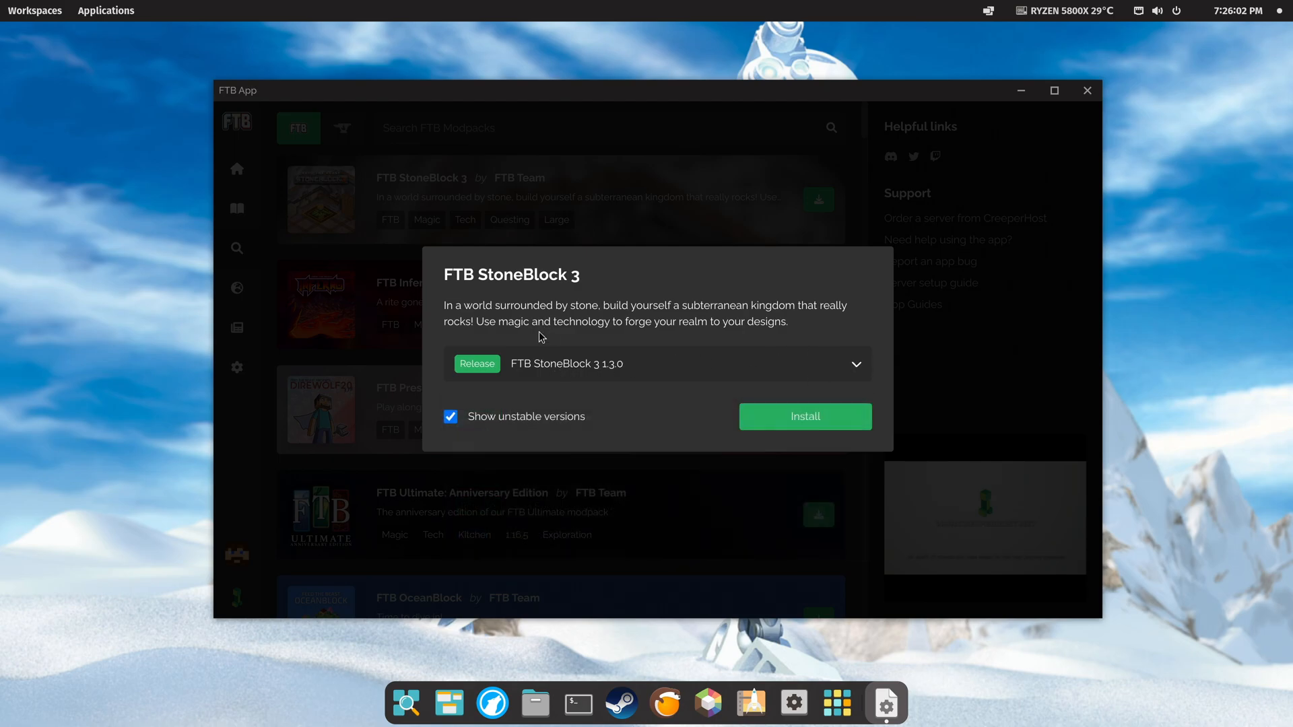
{"action": "left_click", "coordinate": [449, 416]}
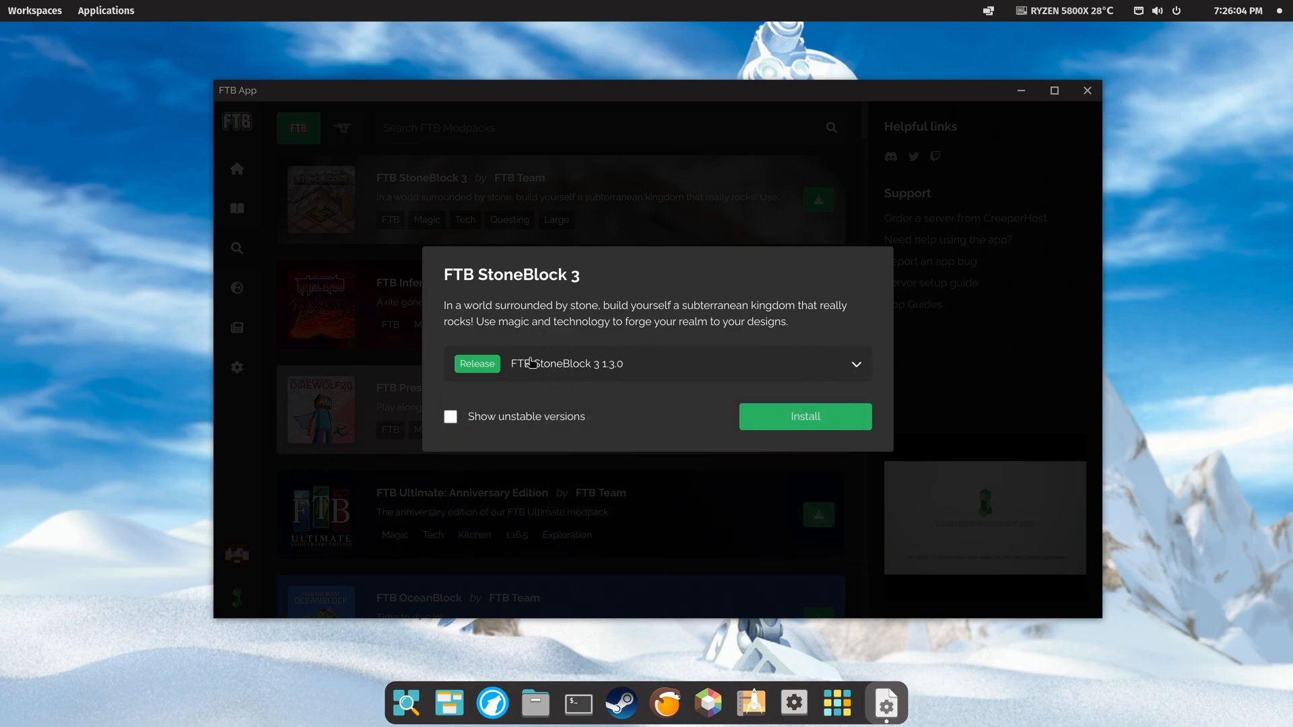
{"action": "left_click", "coordinate": [805, 416]}
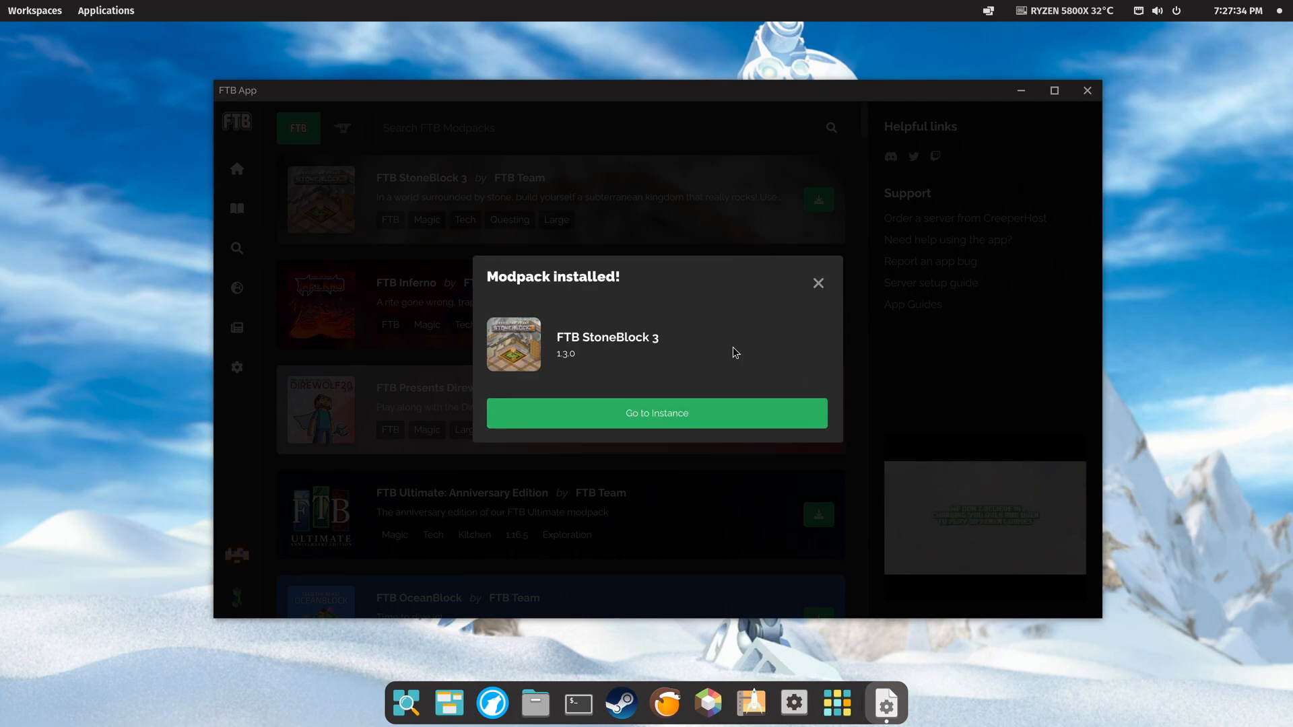
Open the FTB StoneBlock 3 instance page from the Library, showing version 1.3.0.
{"action": "left_click", "coordinate": [656, 413]}
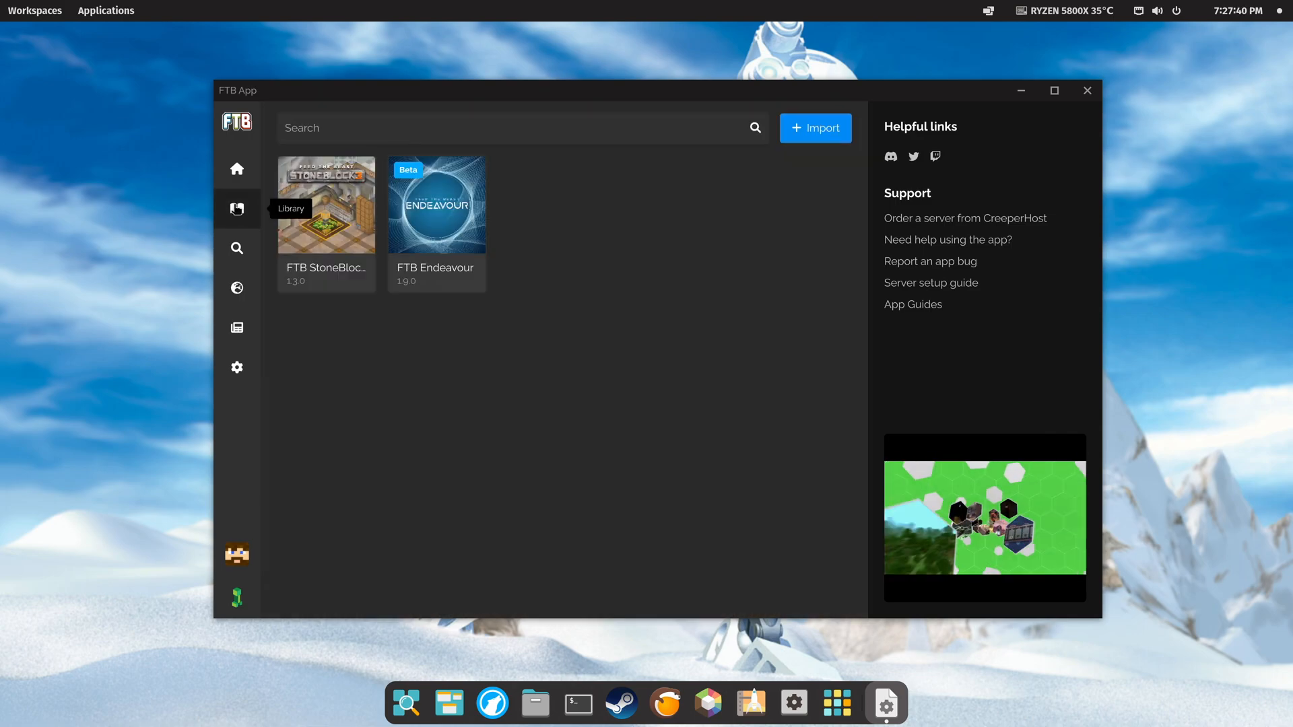
{"action": "left_click", "coordinate": [326, 204]}
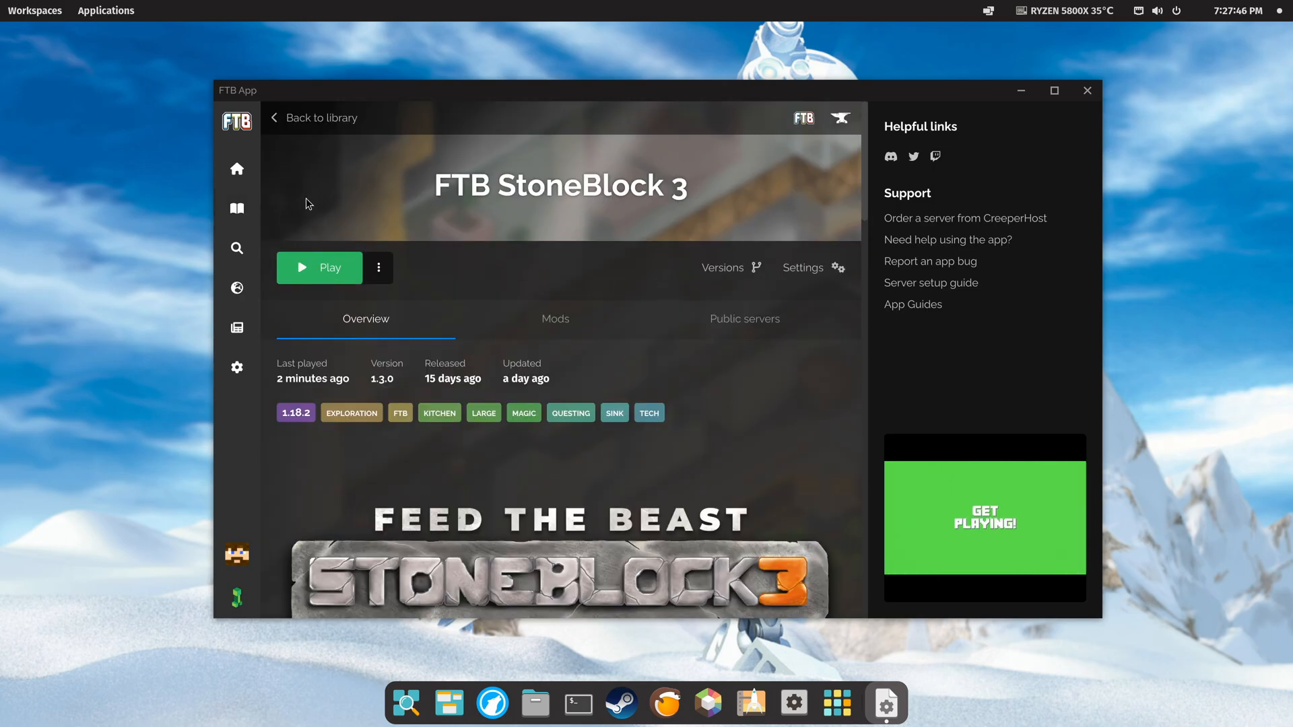
{"action": "mouse_move", "coordinate": [237, 210]}
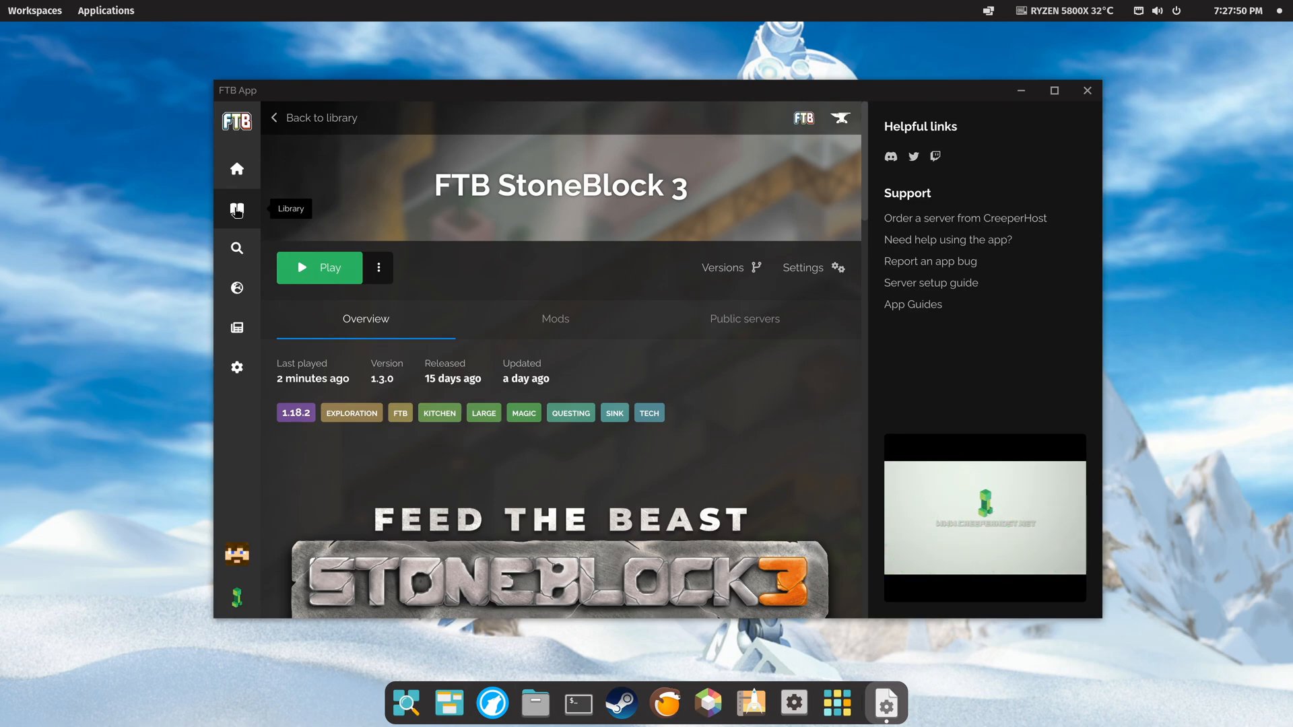
Set the StoneBlock 3 Instance Memory slider to 10.00GB and return to the instance overview.
{"action": "left_click", "coordinate": [803, 267]}
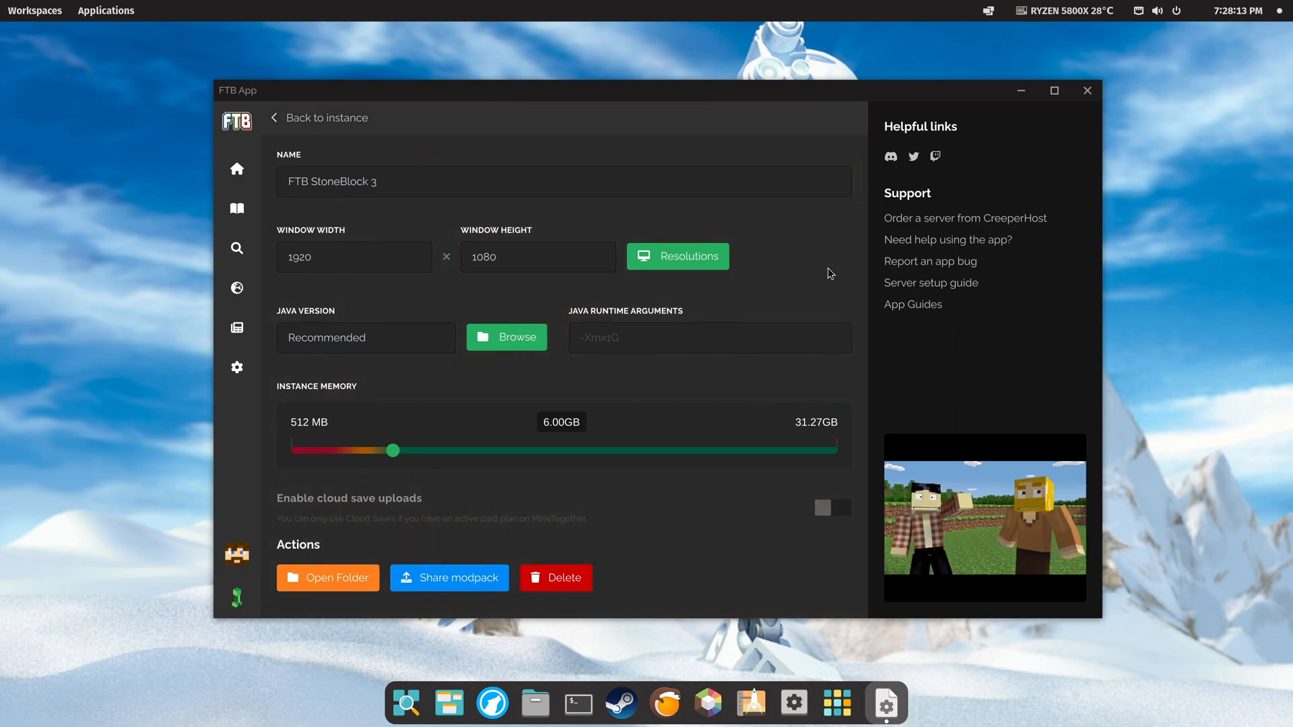
{"action": "mouse_move", "coordinate": [811, 281]}
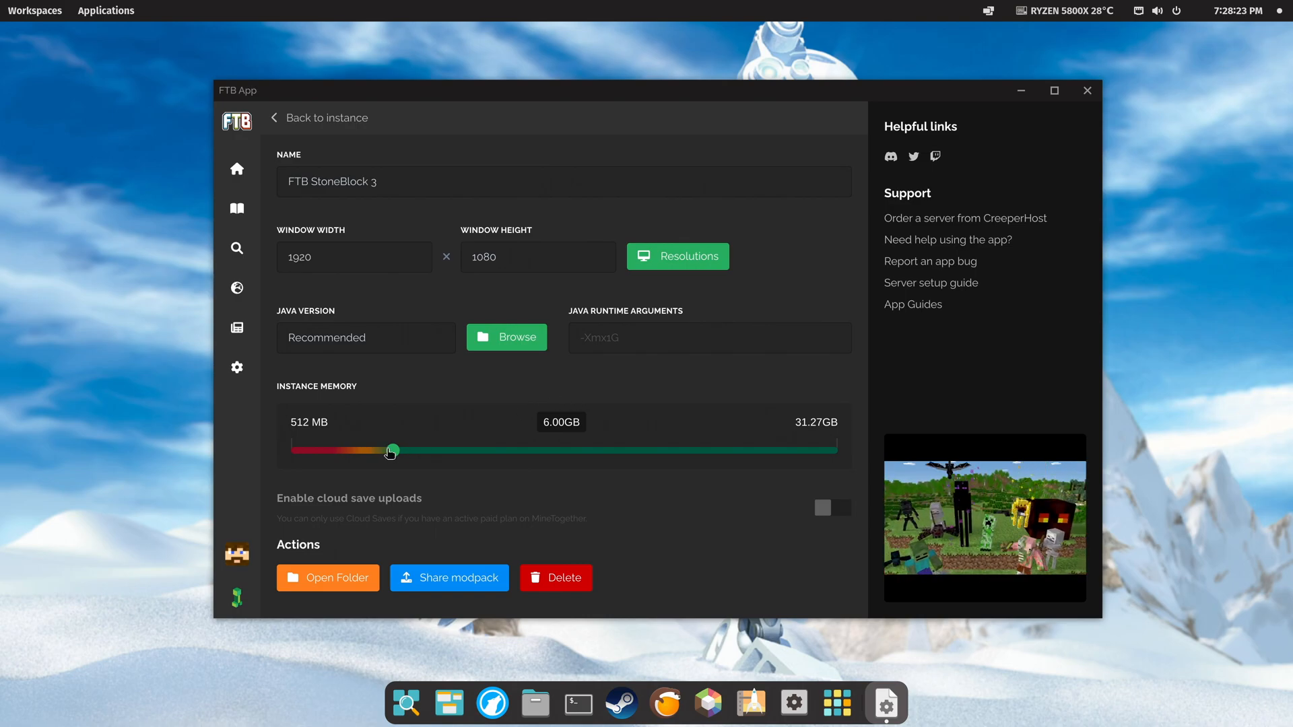
{"action": "left_click_drag", "start_coordinate": [391, 451], "coordinate": [433, 451]}
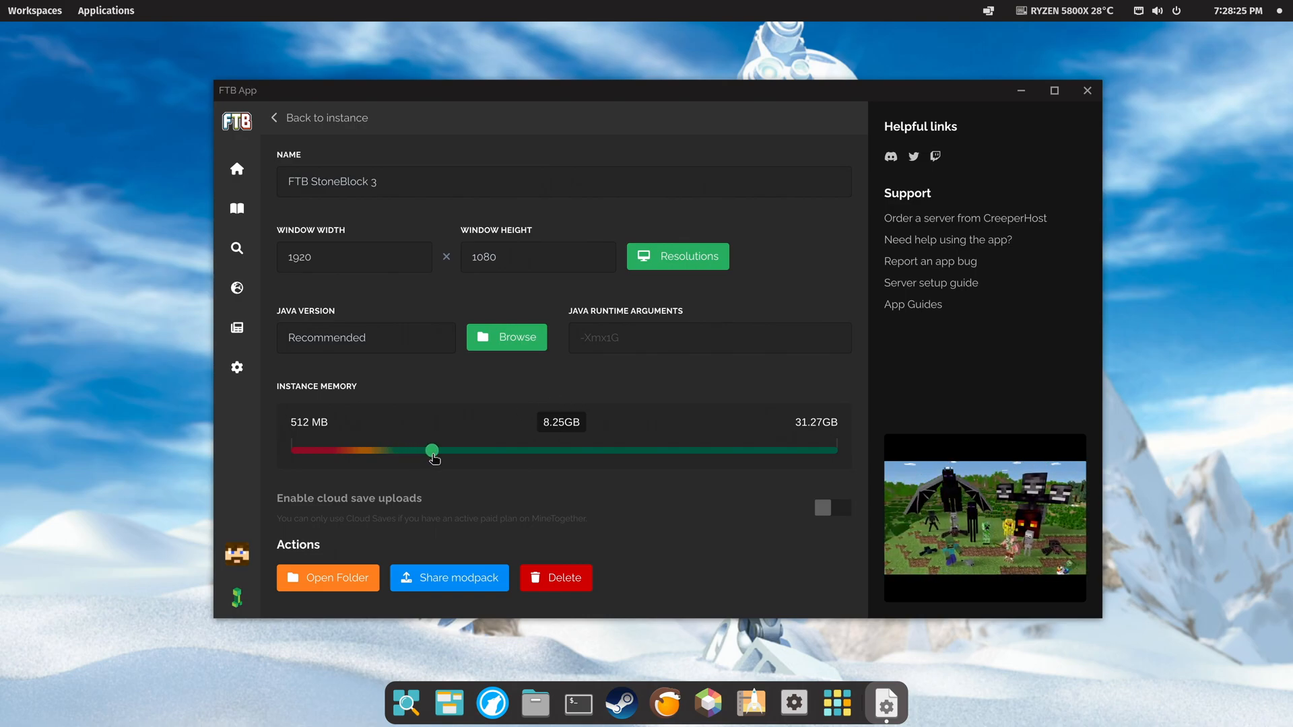
{"action": "left_click_drag", "start_coordinate": [433, 451], "coordinate": [427, 452]}
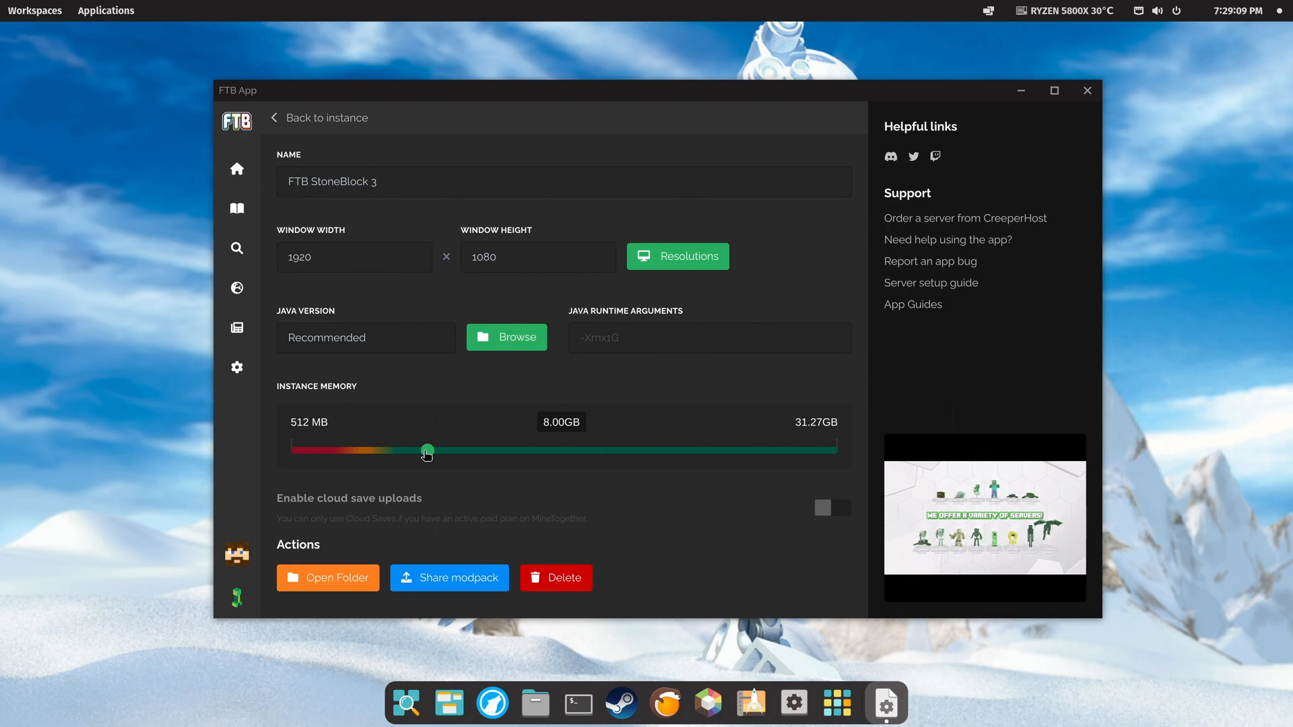
{"action": "left_click_drag", "start_coordinate": [426, 451], "coordinate": [829, 451]}
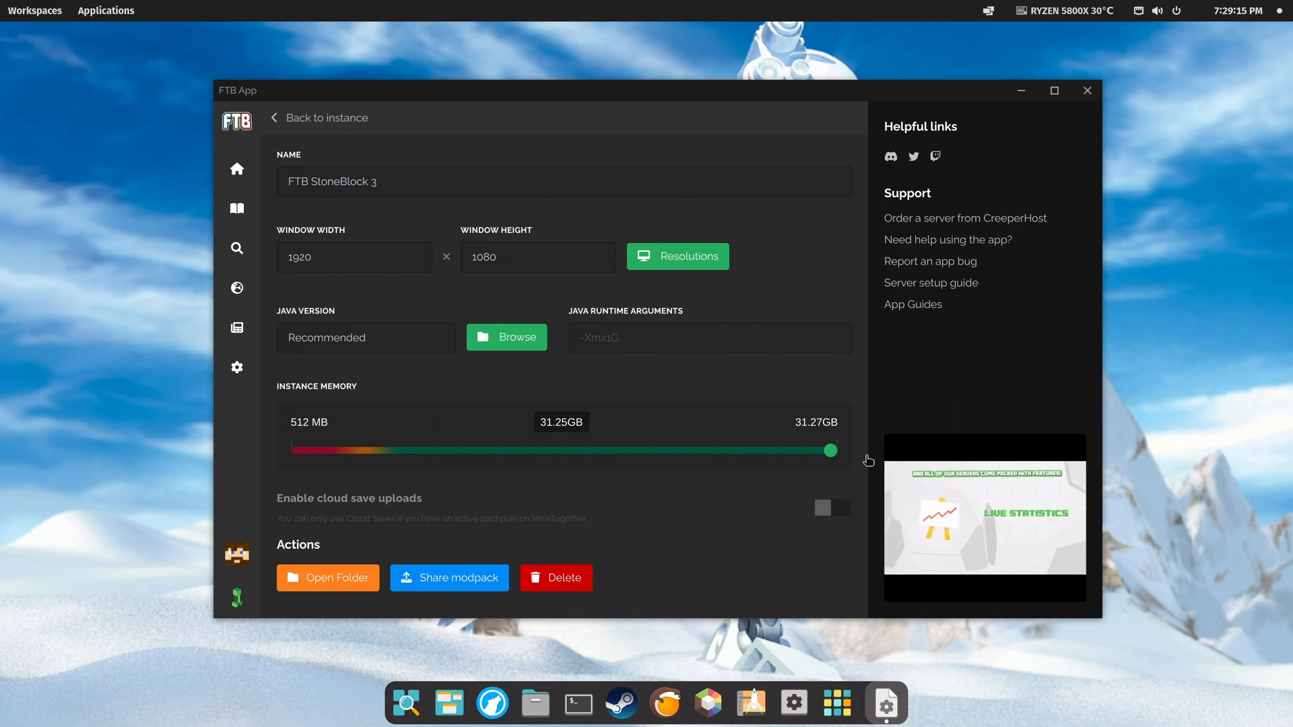
{"action": "left_click_drag", "start_coordinate": [829, 451], "coordinate": [462, 451]}
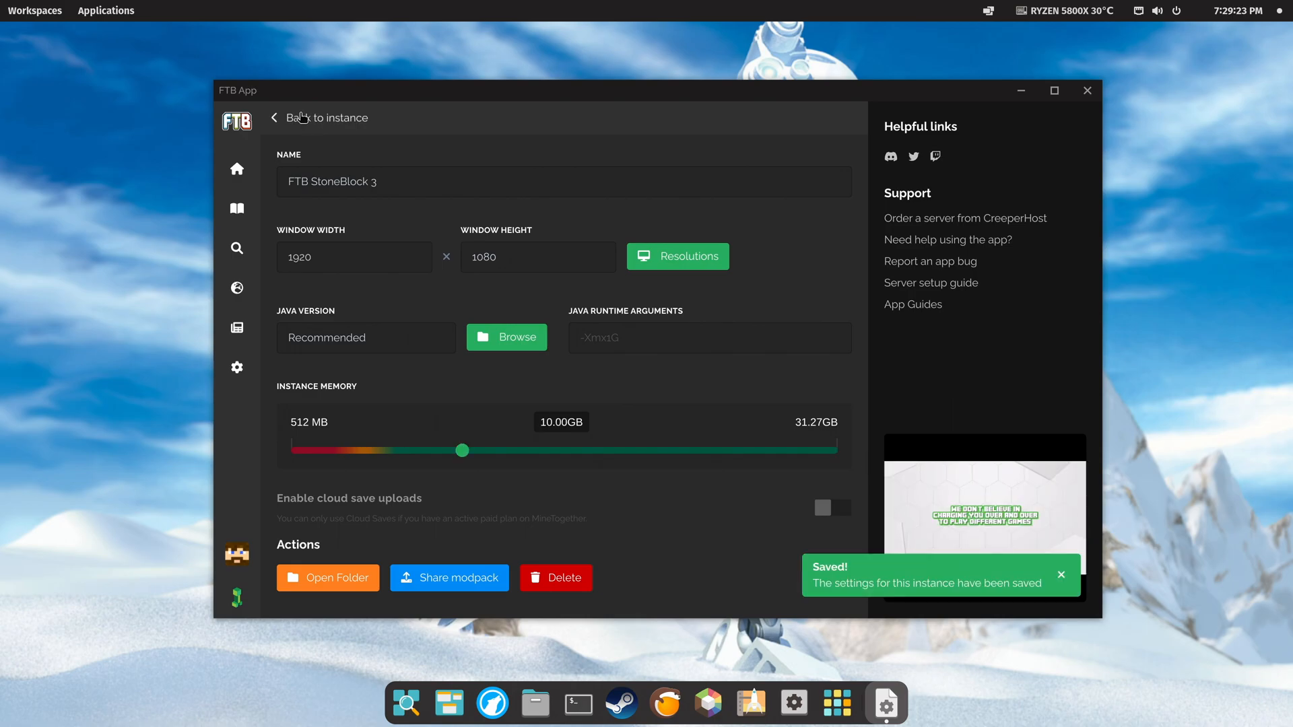
{"action": "left_click", "coordinate": [273, 118]}
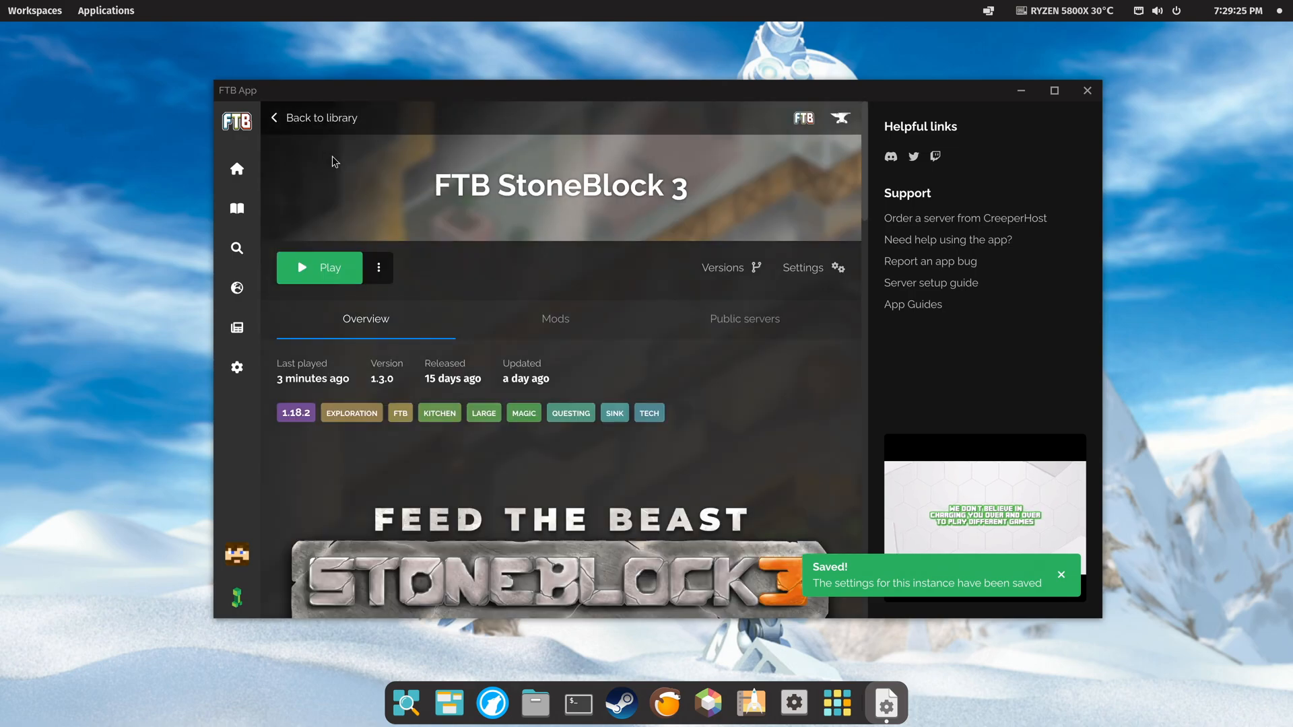
Play StoneBlock 3 and let Minecraft load to its Single Player/Multiplayer title screen.
{"action": "left_click", "coordinate": [319, 268]}
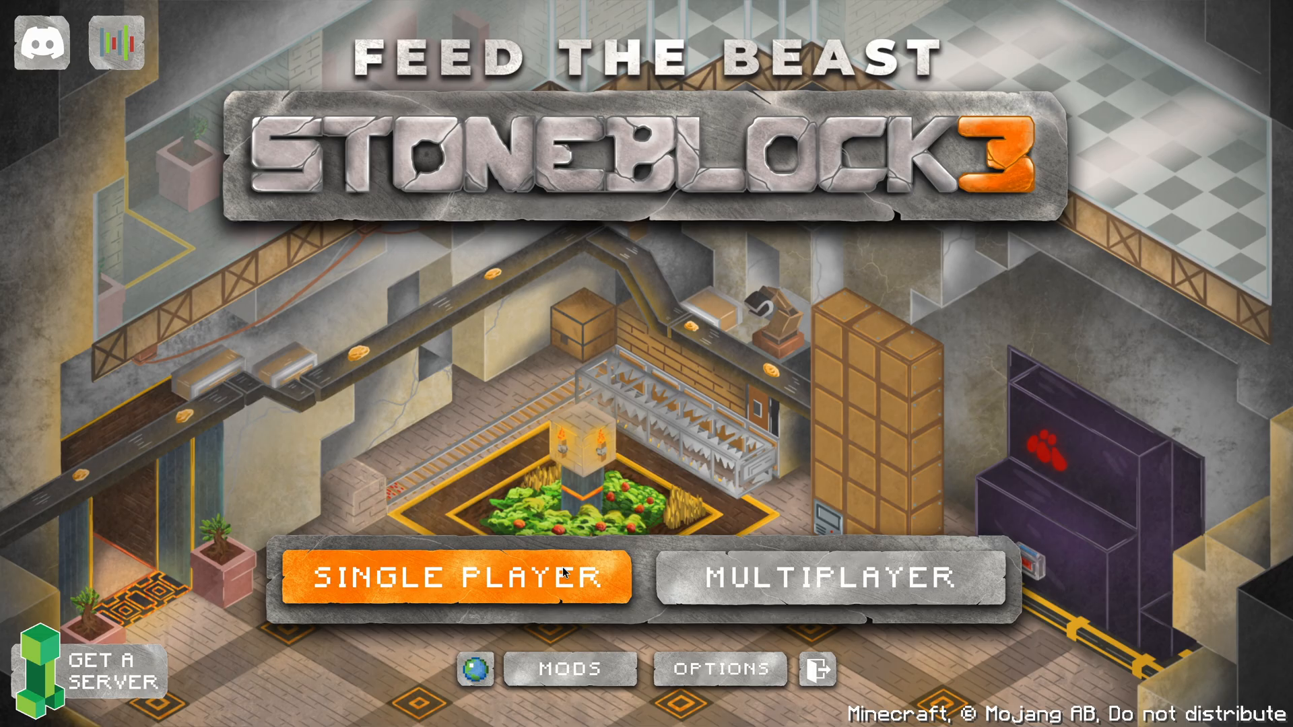
View the Create New World and Video Settings screens, then quit Minecraft to the desktop.
{"action": "left_click", "coordinate": [456, 581]}
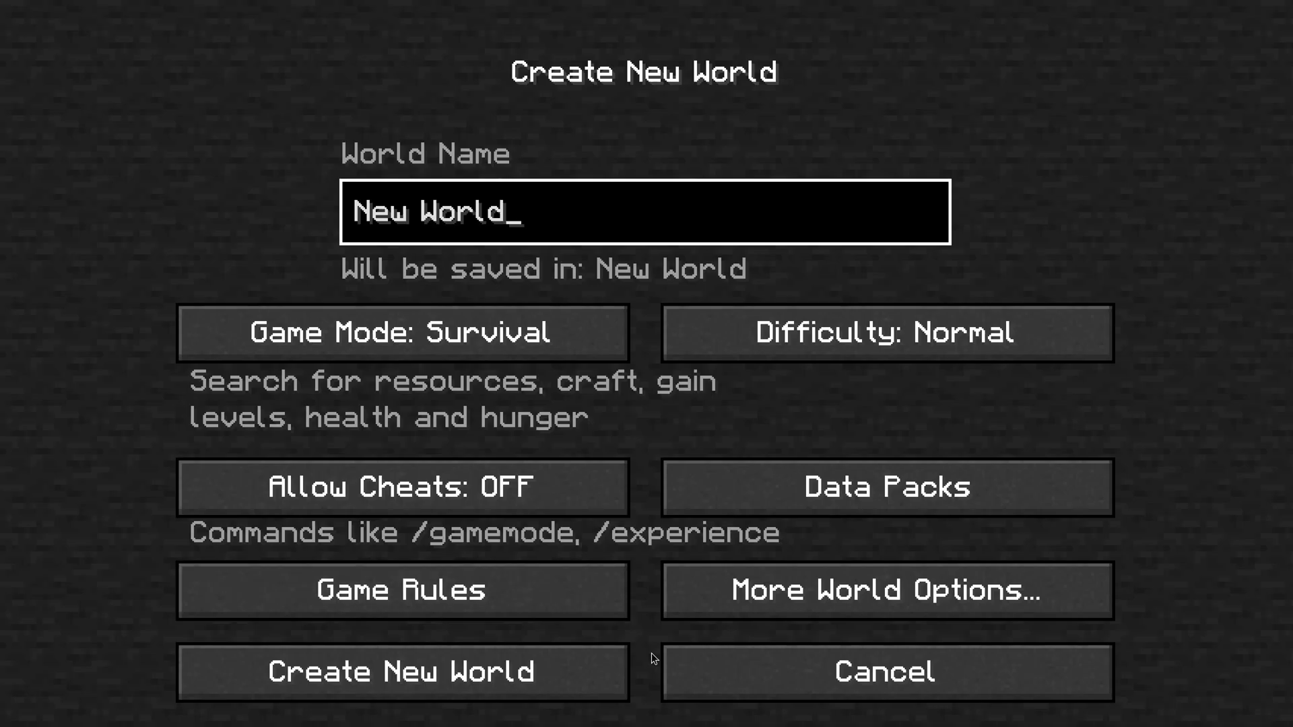
{"action": "left_click", "coordinate": [883, 673]}
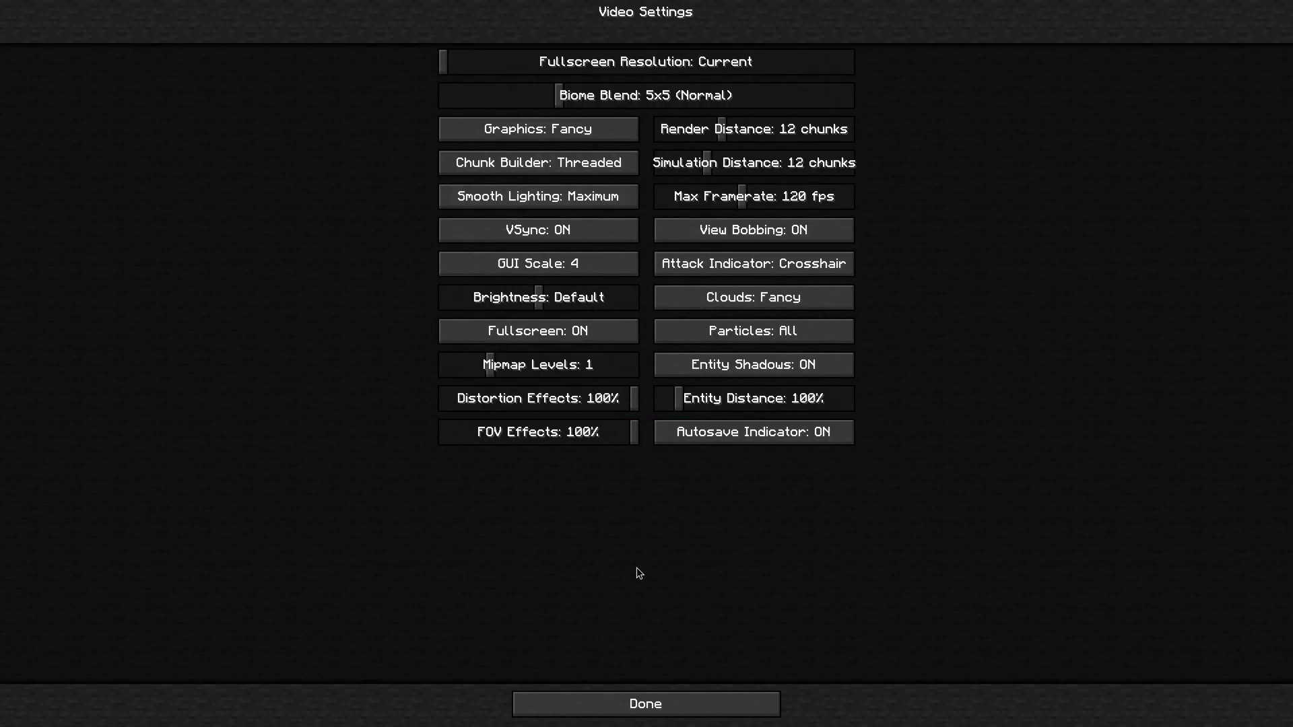
{"action": "left_click", "coordinate": [645, 721]}
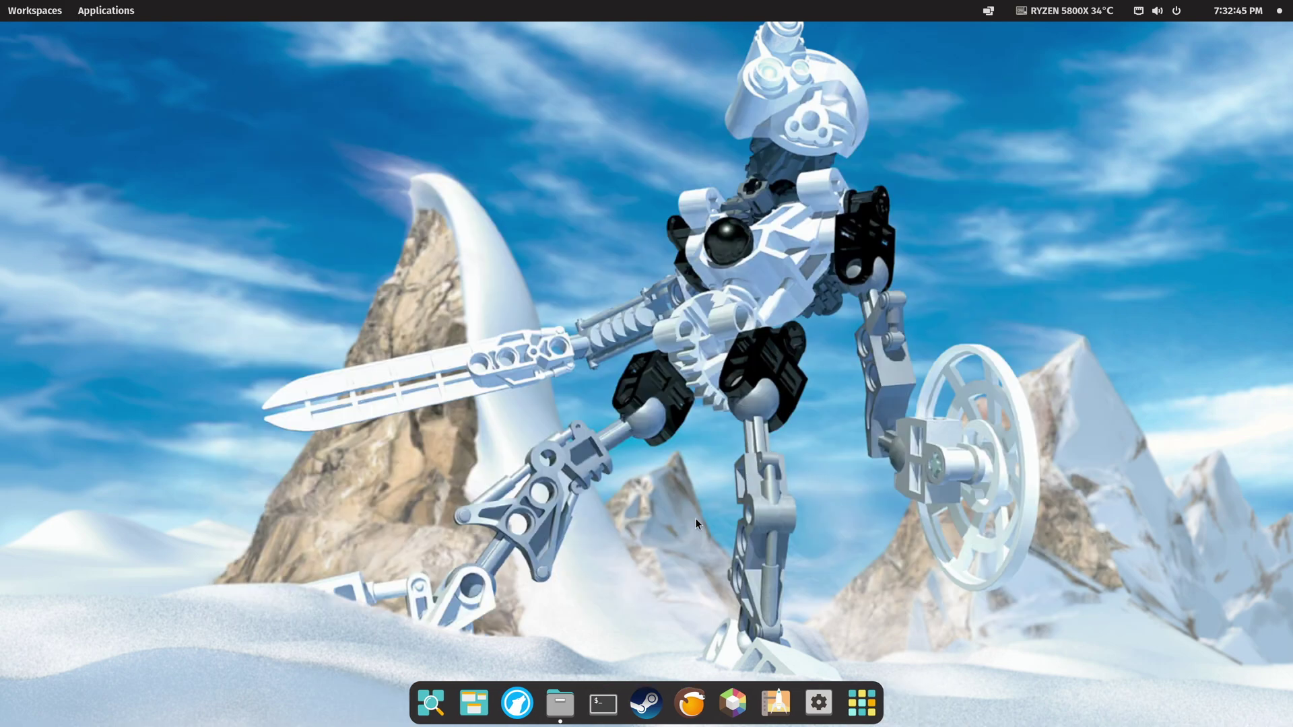
Check the /opt/FTBA uninstall script's permissions and enter sudo '/opt/FTBA/uninstall' in Terminal.
{"action": "left_click", "coordinate": [559, 703]}
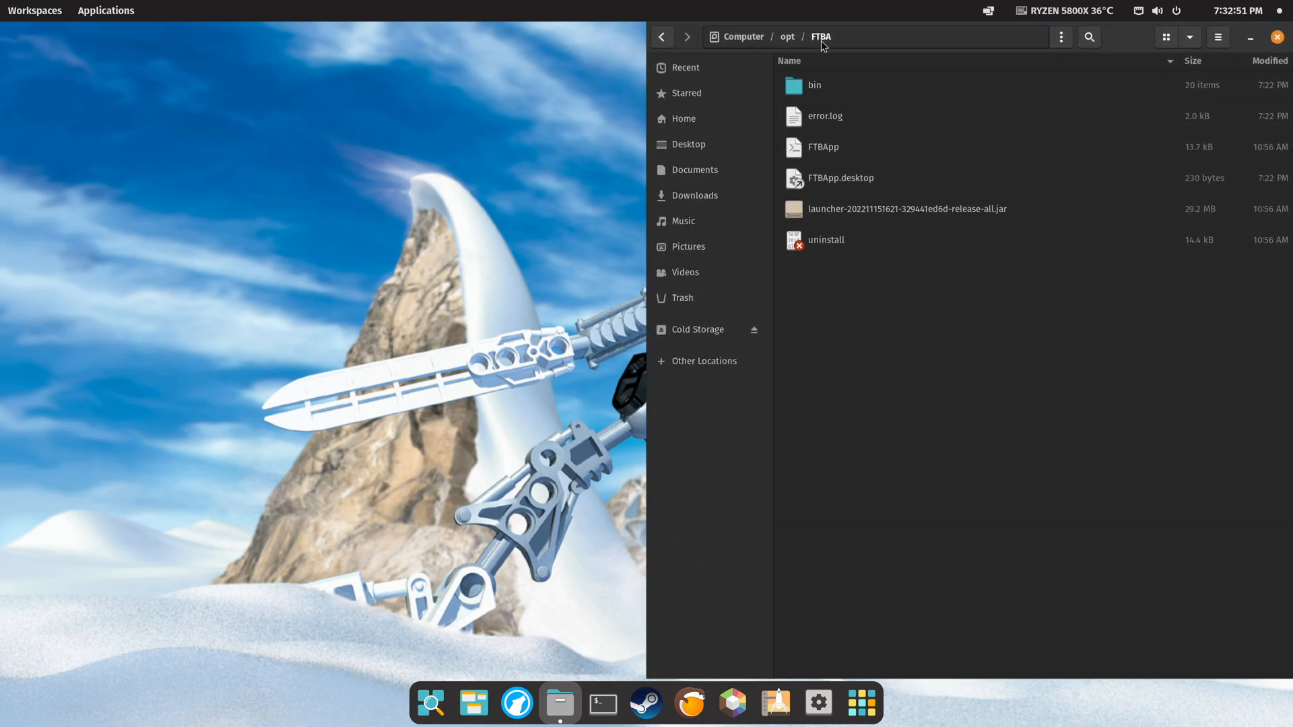
{"action": "left_click", "coordinate": [827, 240]}
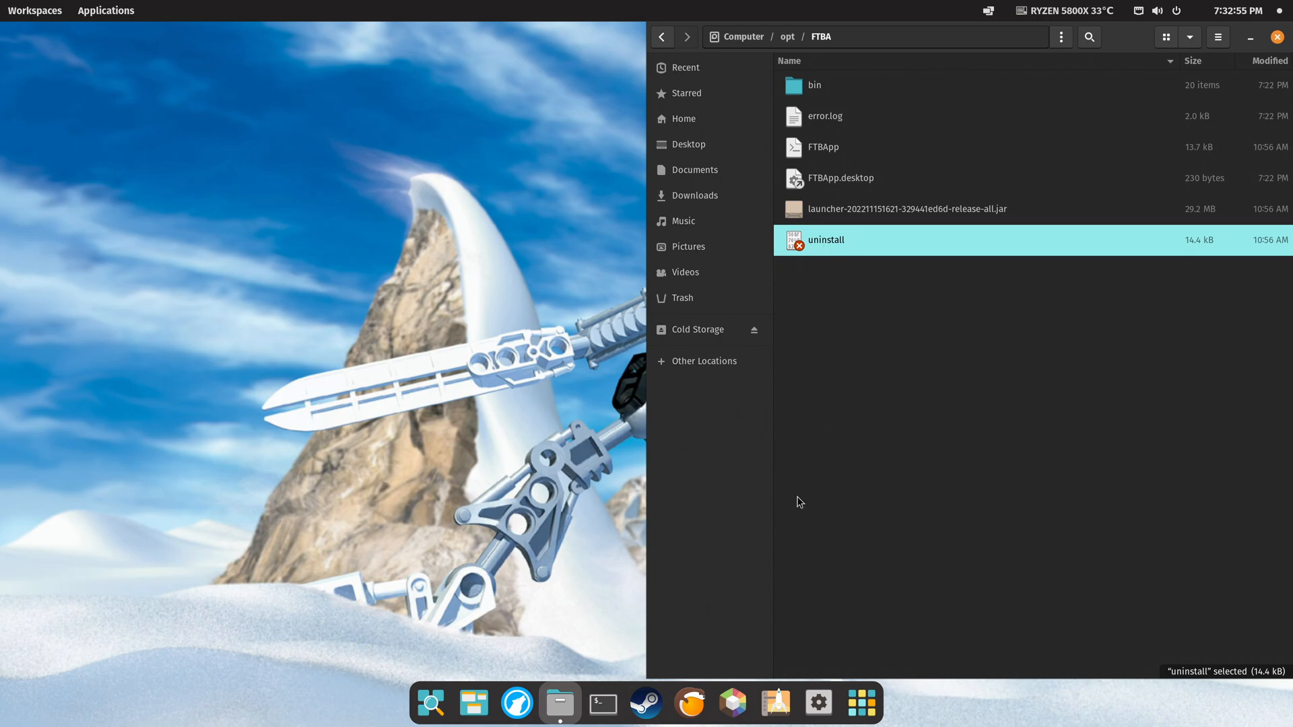
{"action": "mouse_move", "coordinate": [850, 396]}
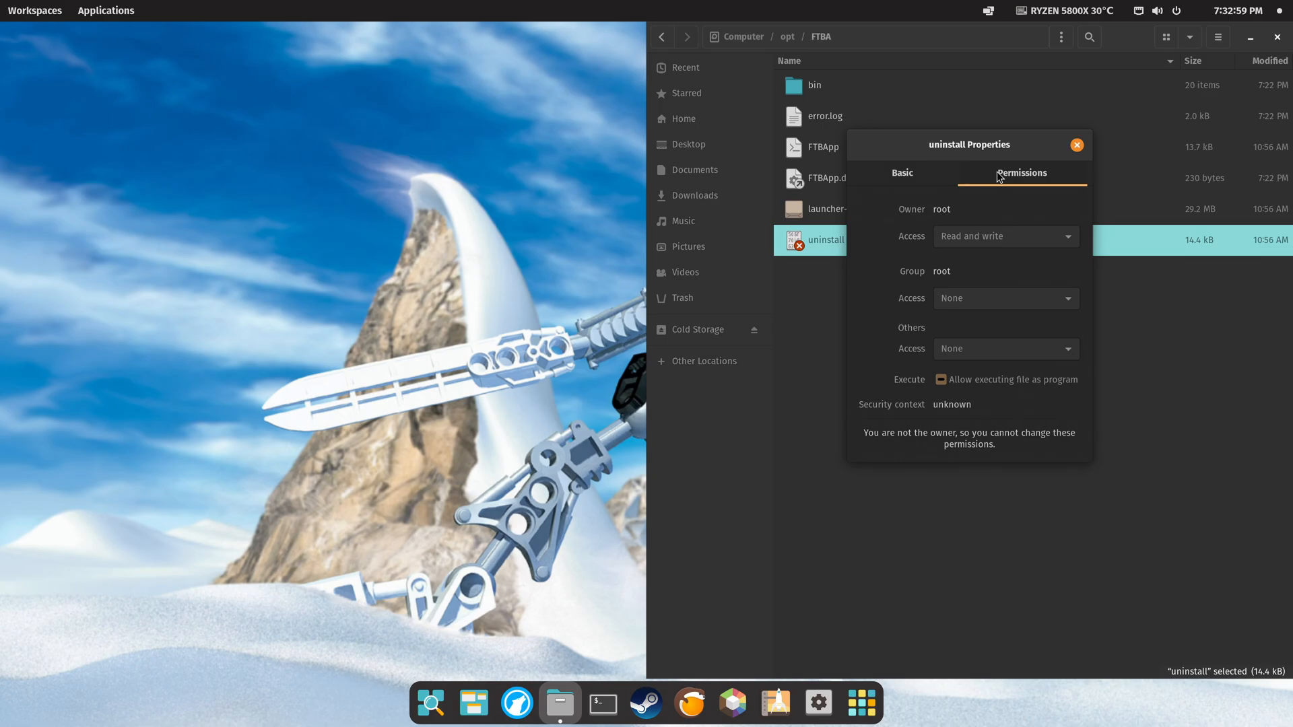
{"action": "left_click", "coordinate": [1076, 145]}
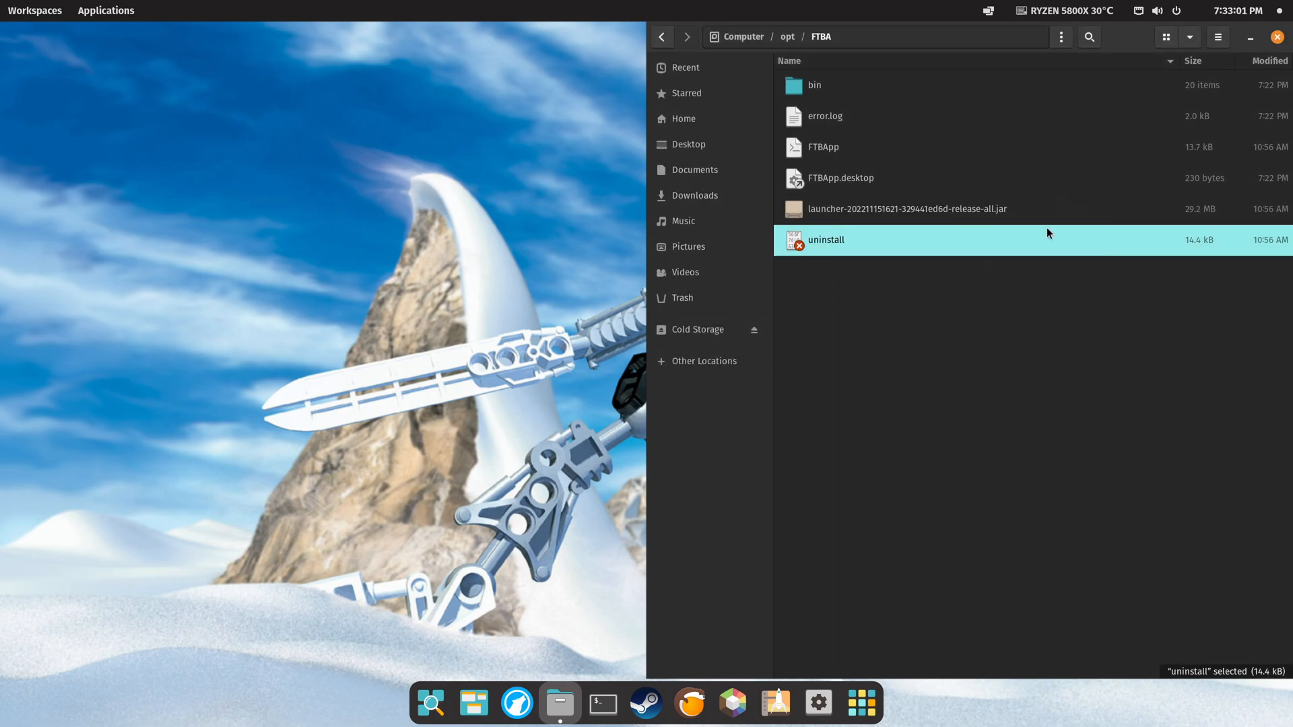
{"action": "left_click", "coordinate": [603, 703]}
{"action": "type", "text": "sudo '/opt/FTBA/uninstall'"}
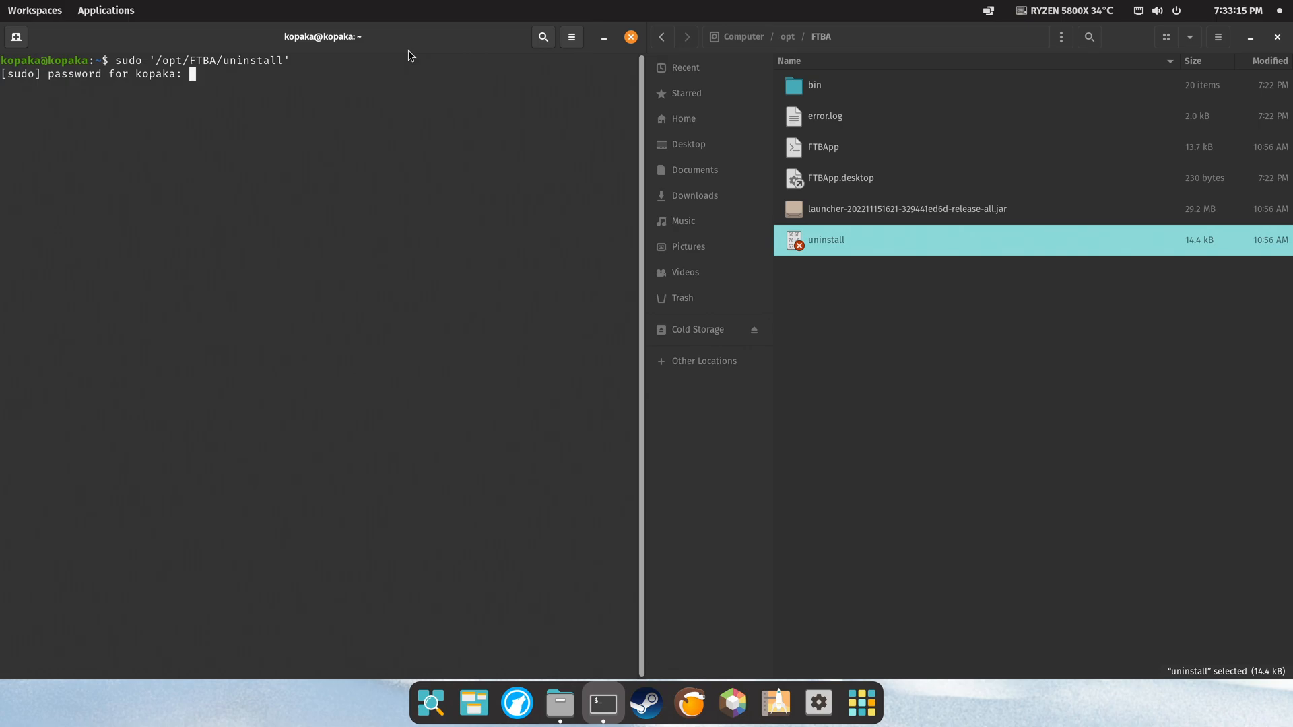
Run the sudo uninstaller, confirm removing FTBApp and all components, and finish the wizard.
{"action": "key", "text": "Return"}
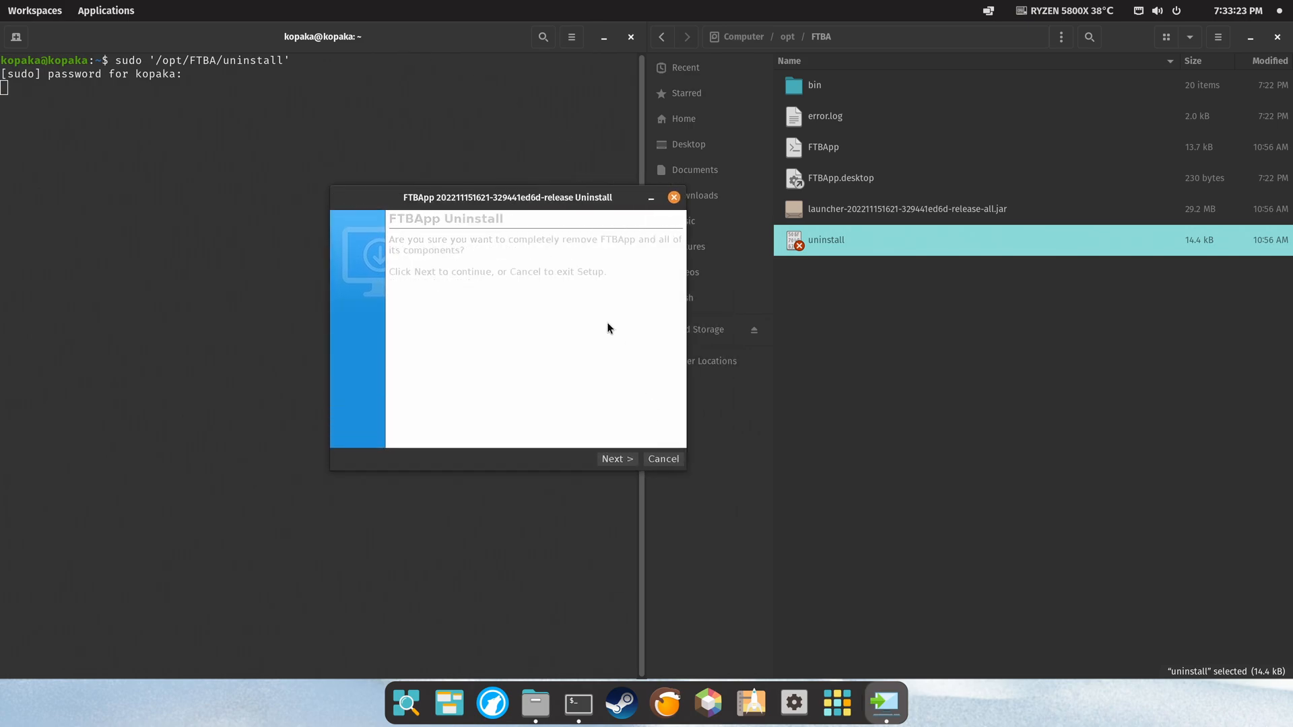
{"action": "mouse_move", "coordinate": [504, 313]}
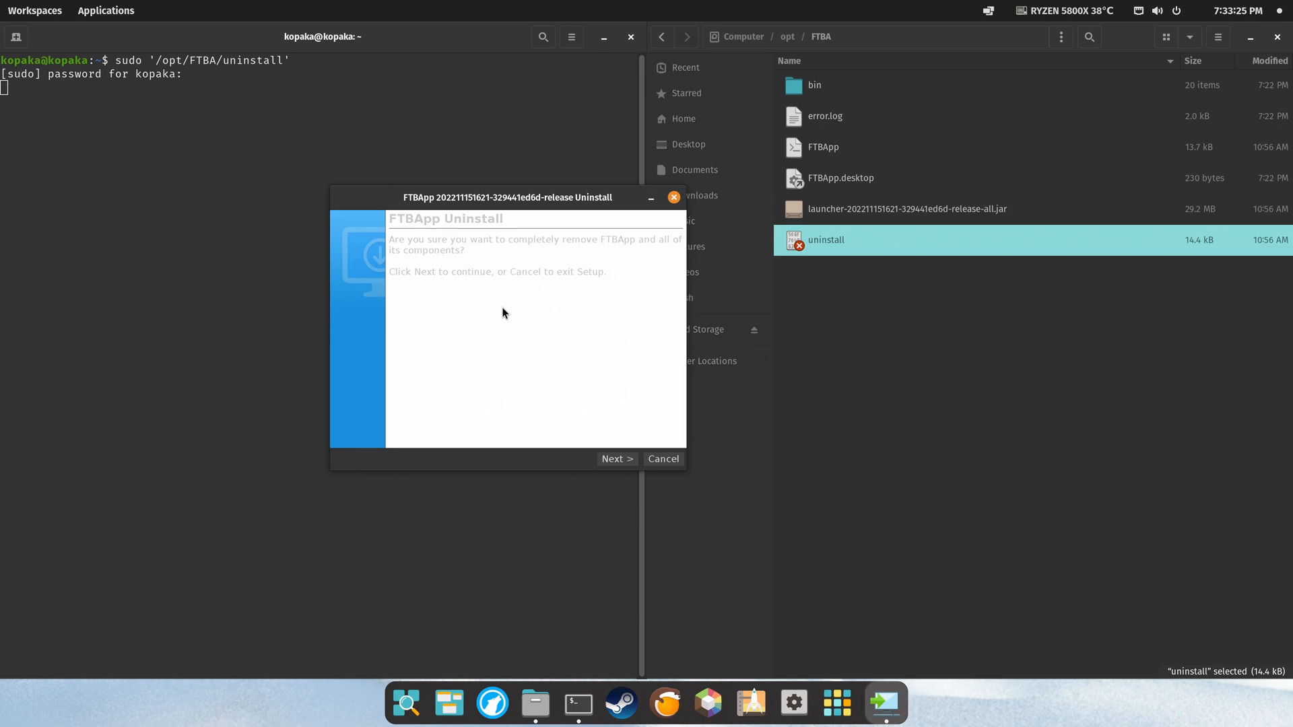
{"action": "mouse_move", "coordinate": [511, 321]}
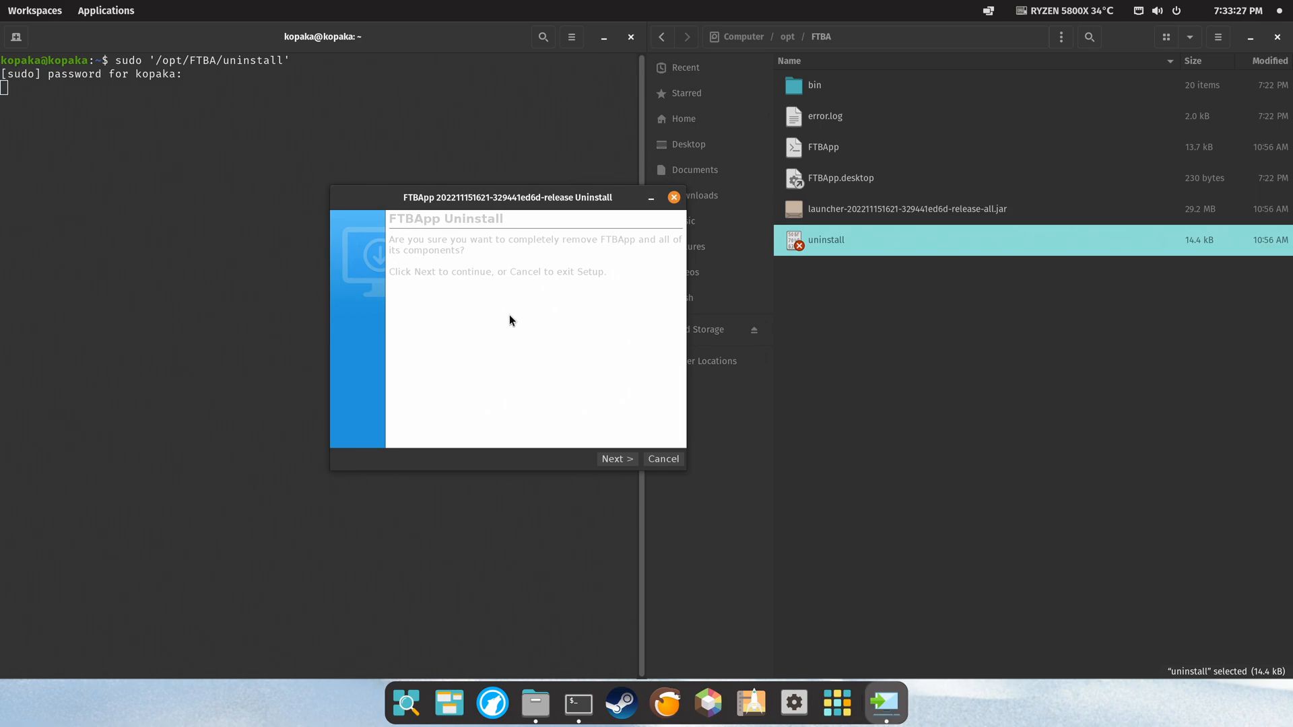
{"action": "mouse_move", "coordinate": [613, 459]}
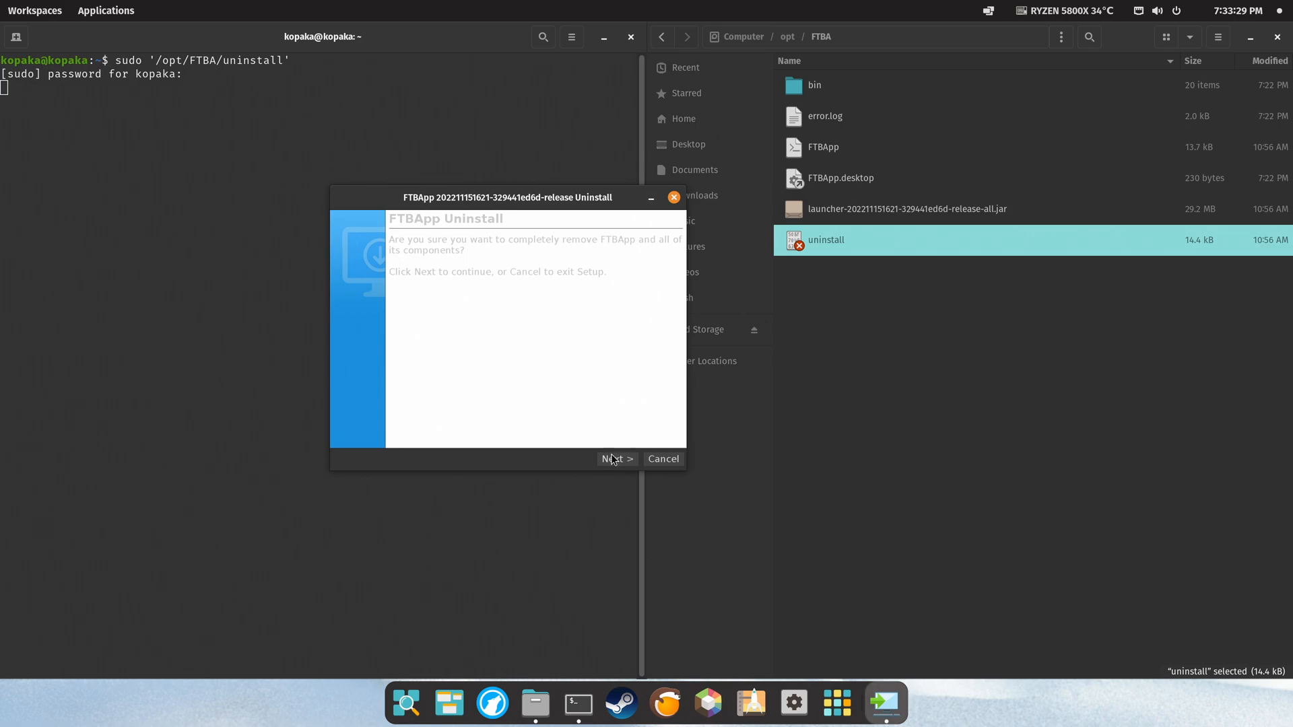
{"action": "left_click", "coordinate": [616, 459]}
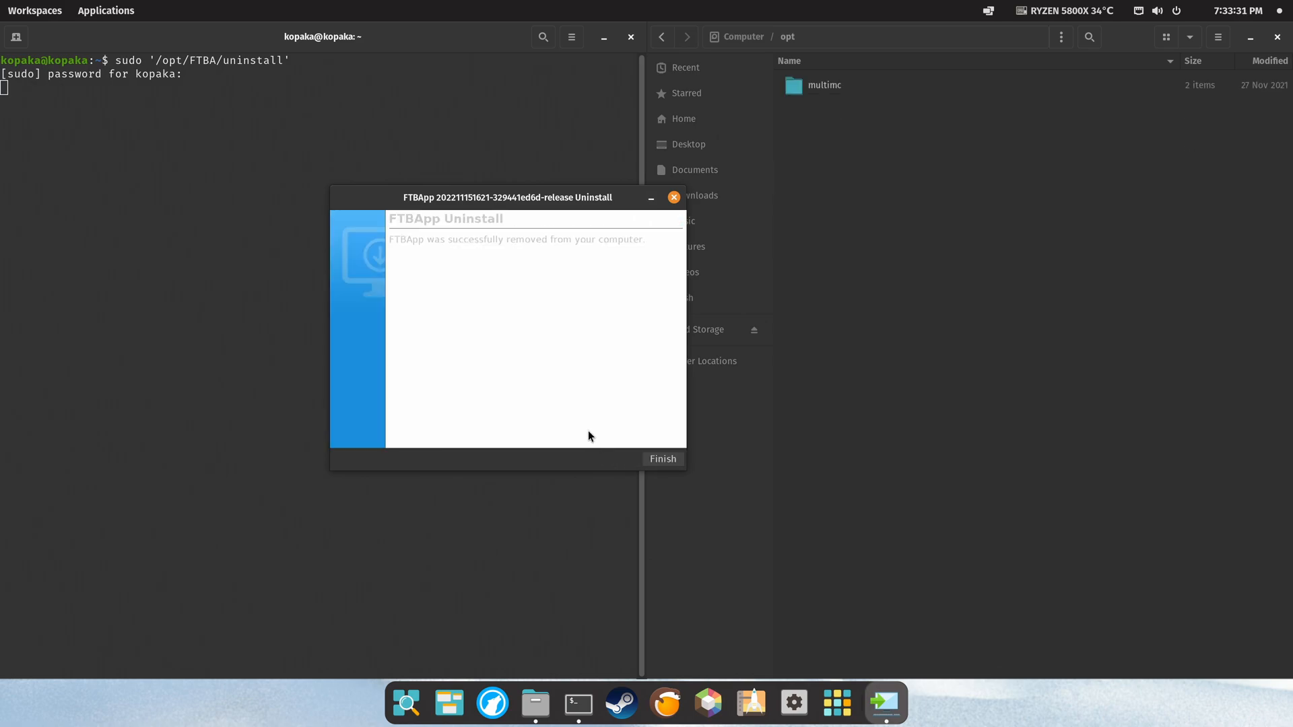
{"action": "mouse_move", "coordinate": [589, 432]}
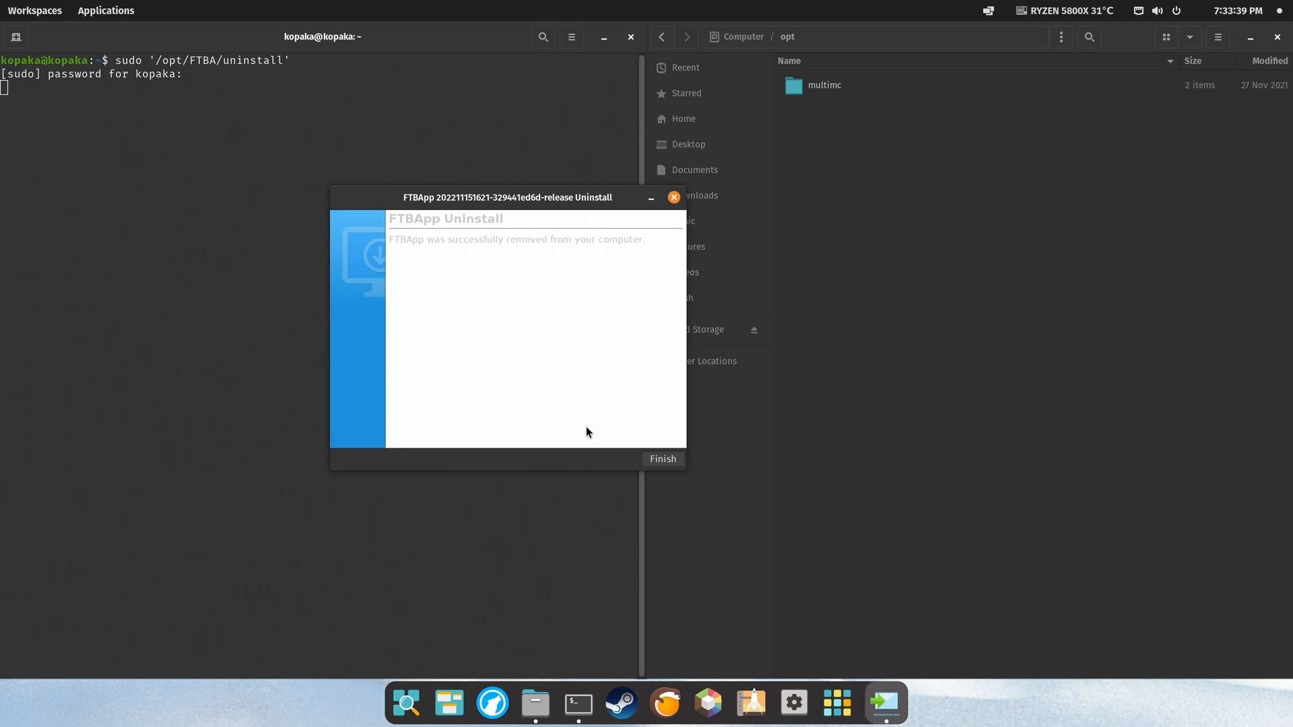
{"action": "mouse_move", "coordinate": [629, 450]}
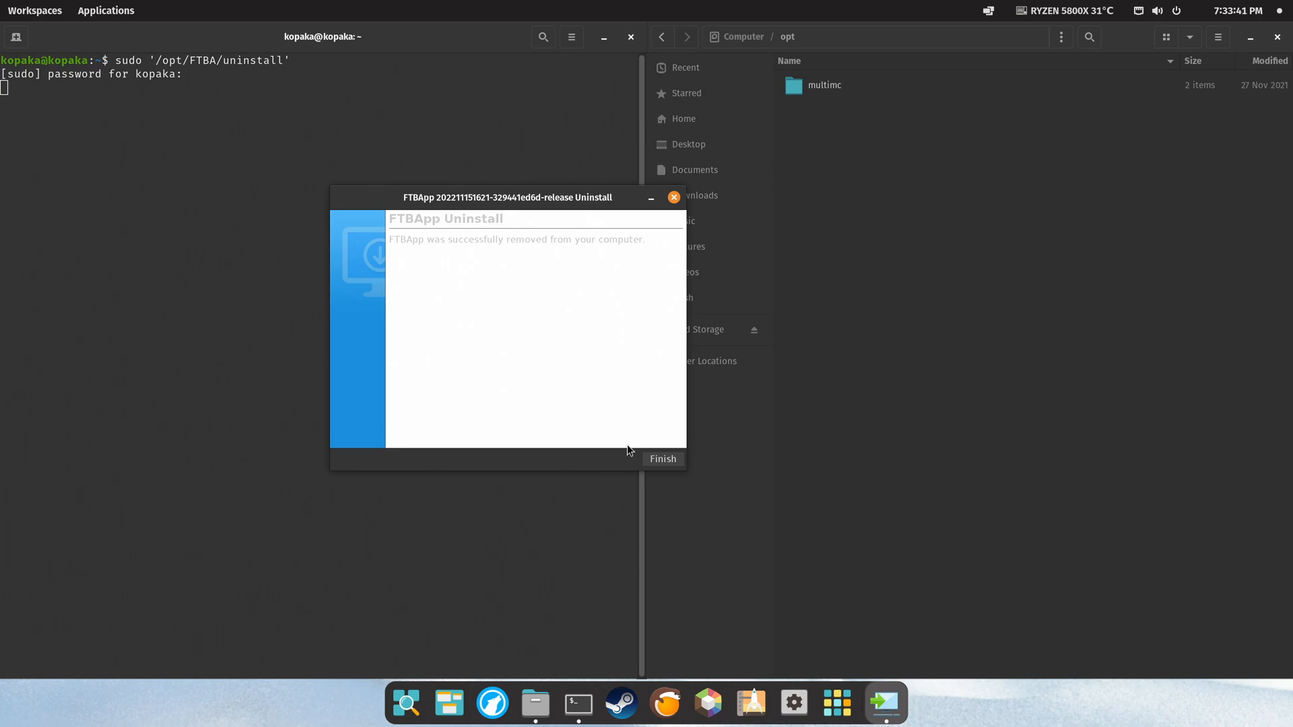
{"action": "left_click", "coordinate": [663, 459]}
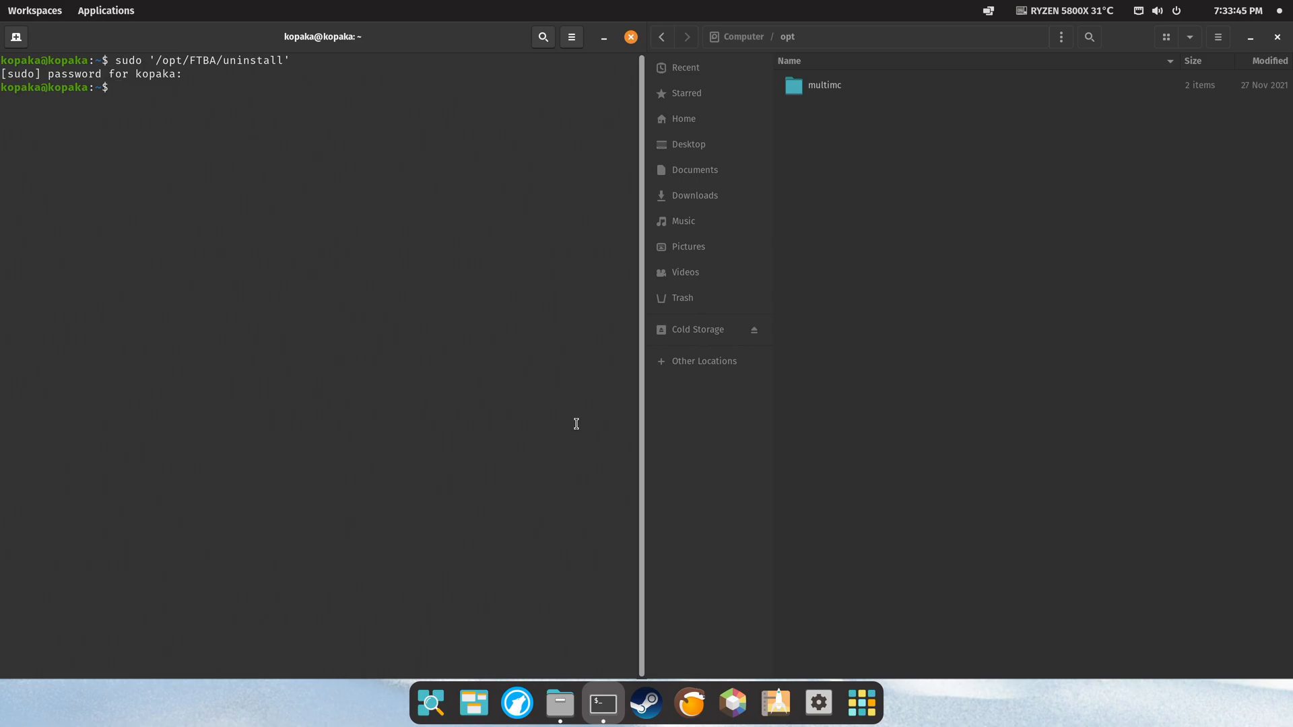
{"action": "mouse_move", "coordinate": [574, 420]}
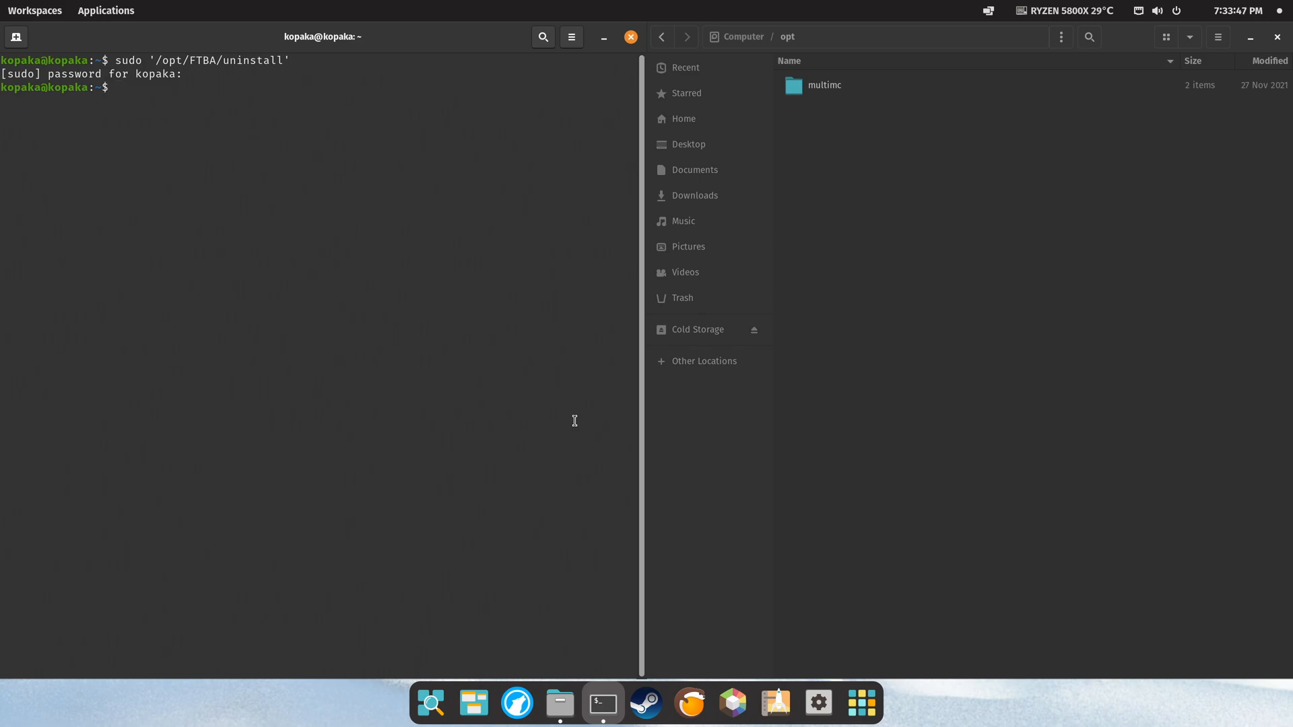